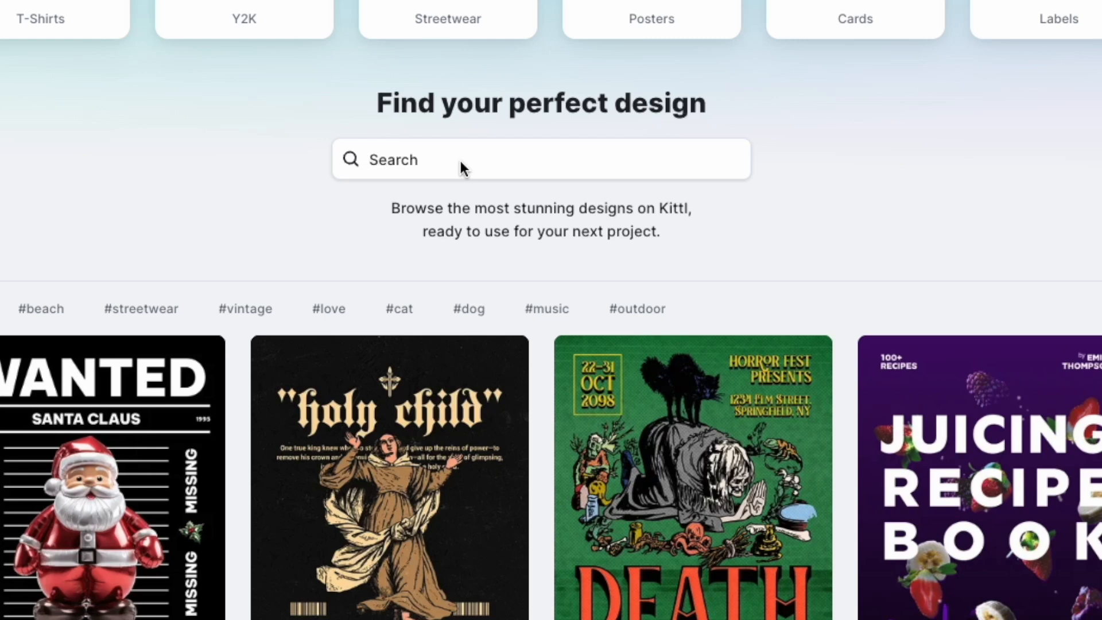
# Search the community design gallery for 'elf' and browse the results
pyautogui.write('elf')
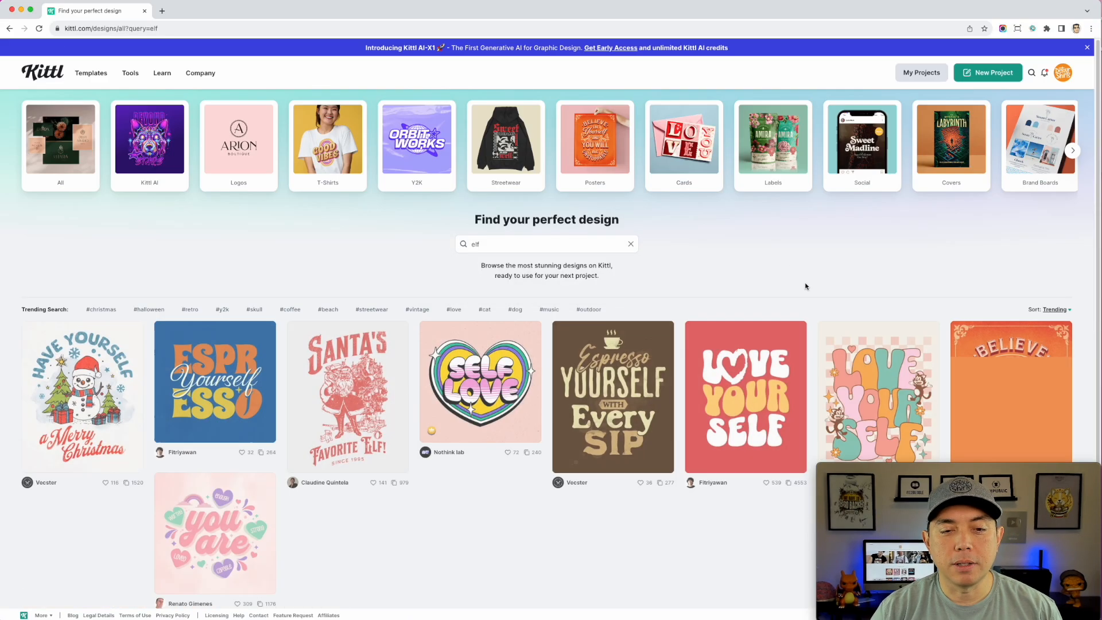
pyautogui.scroll(-3)
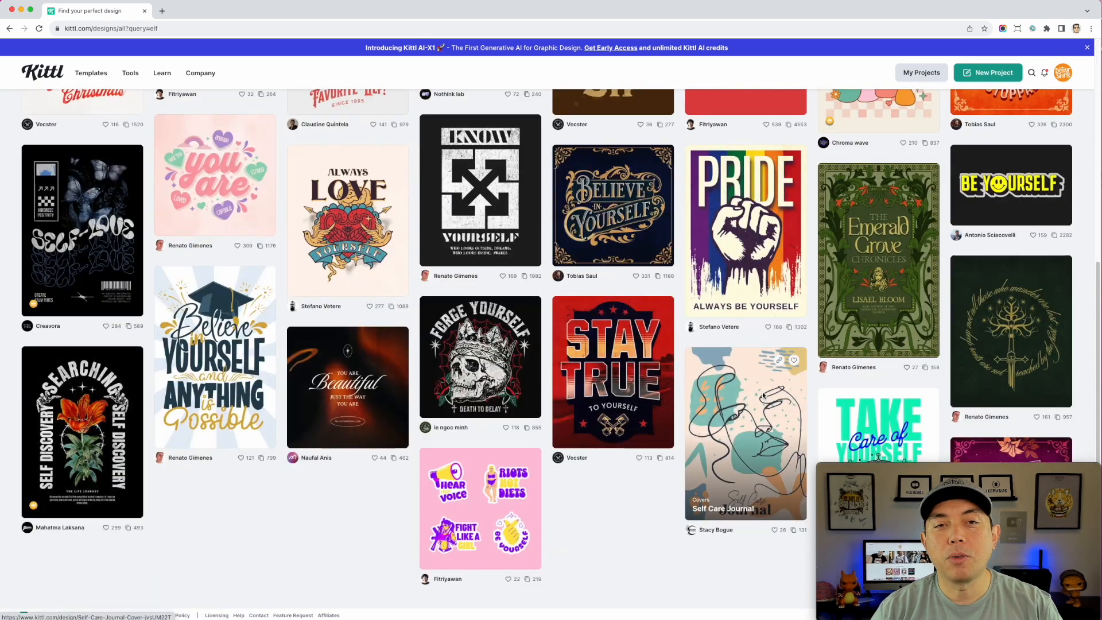
pyautogui.scroll(3)
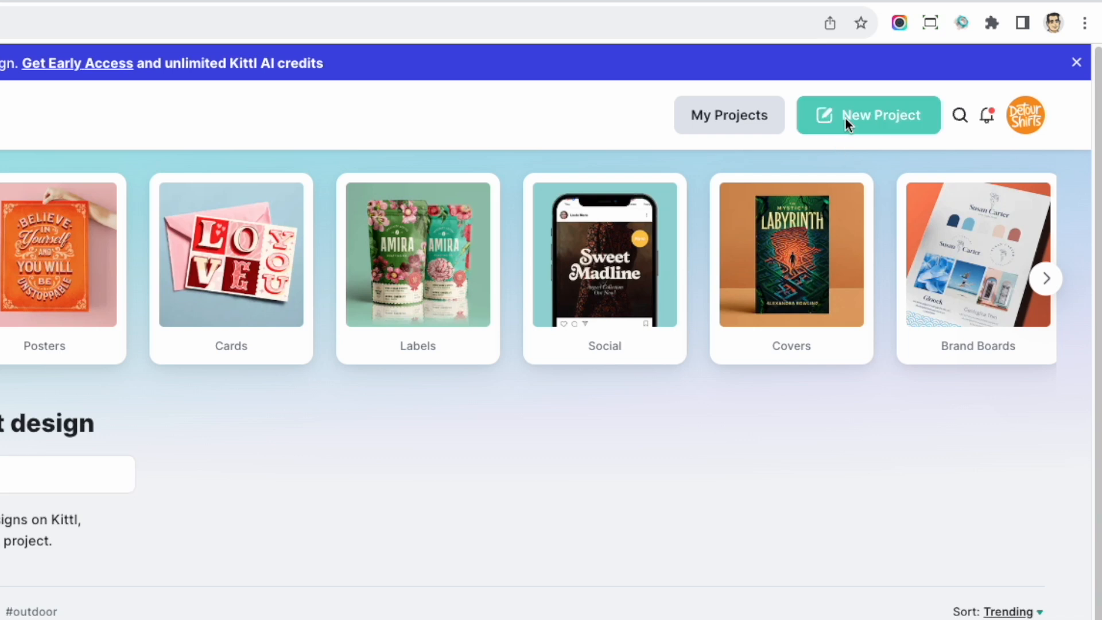
# Create a new project from the Merch by Amazon T-Shirt POD preset (4500 × 5400 px)
pyautogui.click(868, 115)
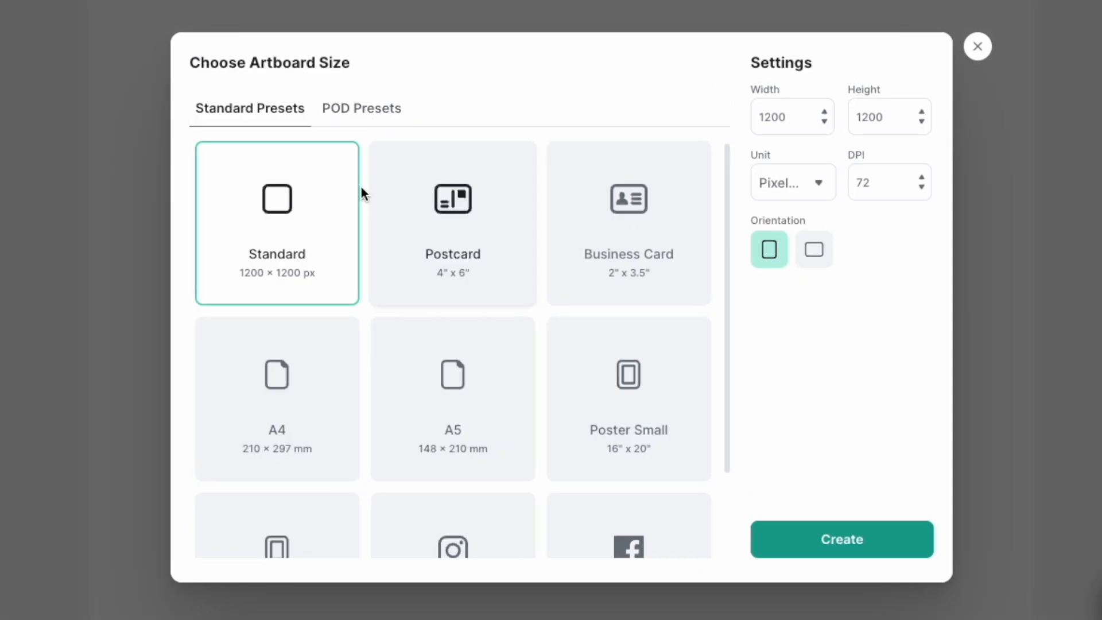
pyautogui.click(361, 109)
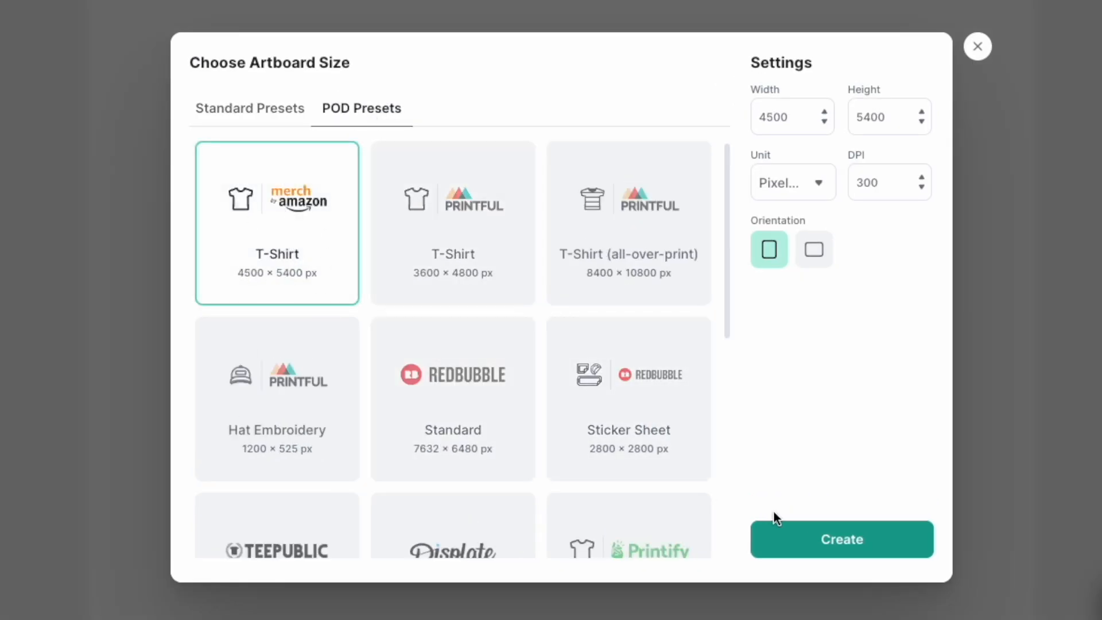
pyautogui.click(841, 539)
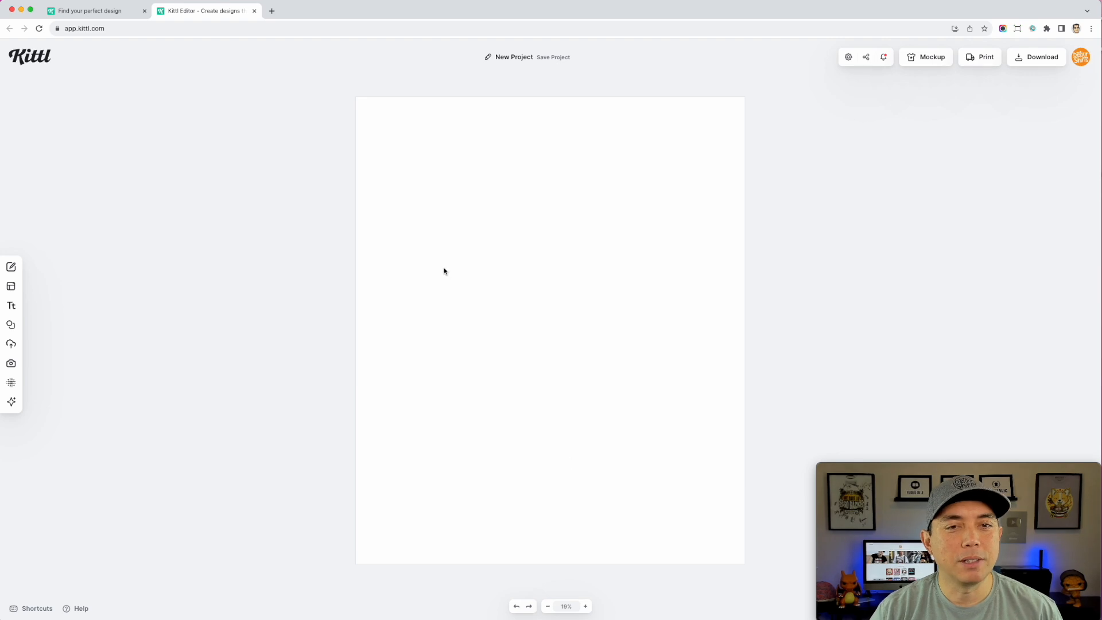
pyautogui.moveTo(62, 166)
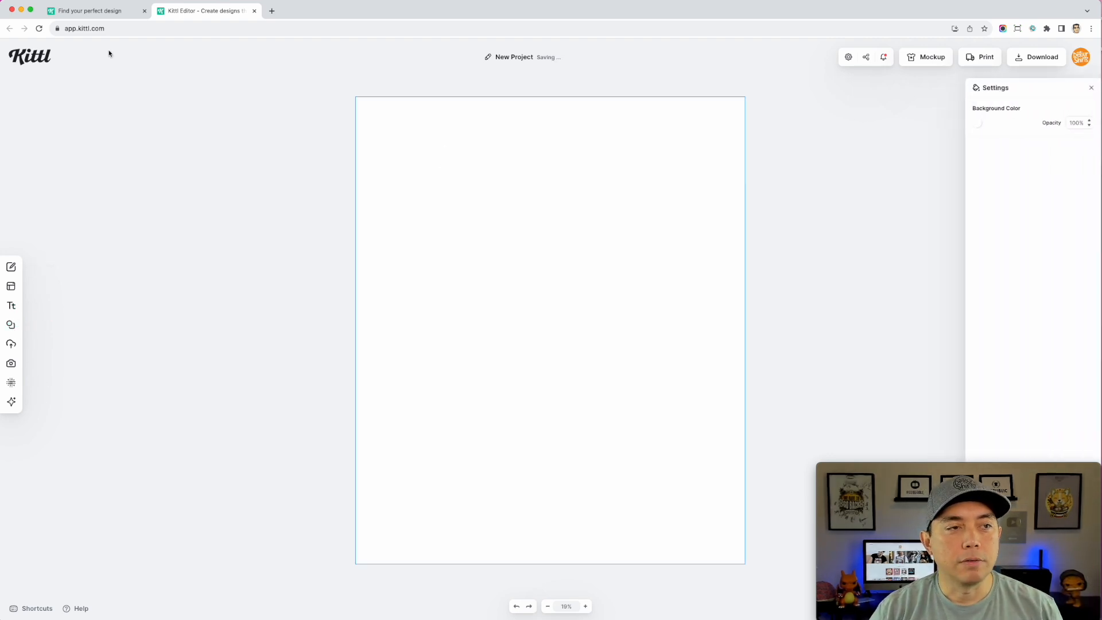
# Set the artboard background colour to black (000000)
pyautogui.click(977, 122)
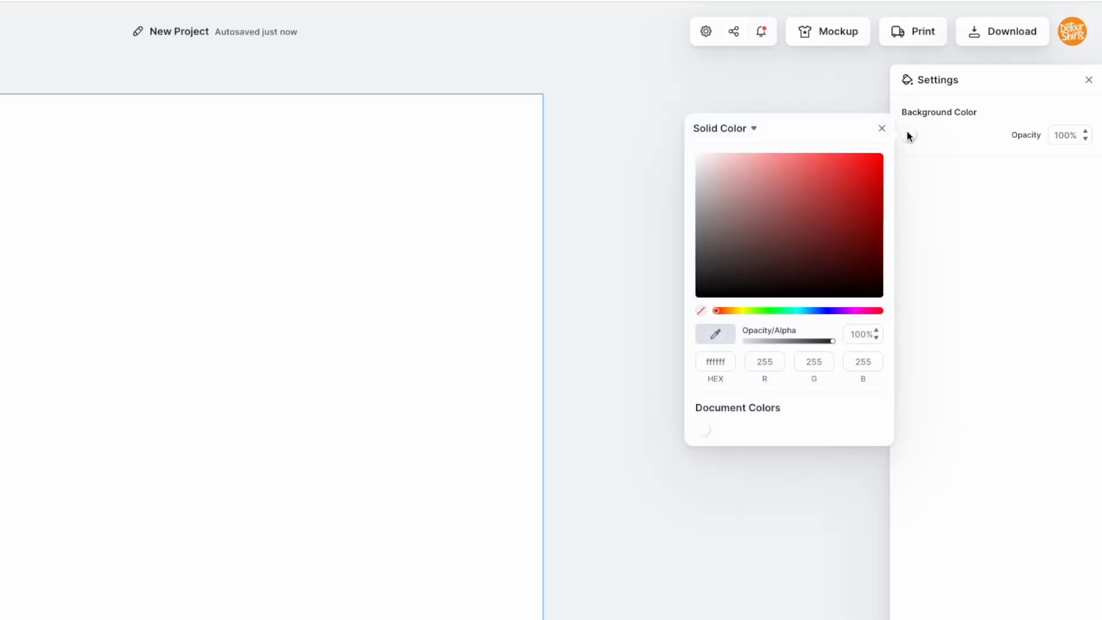
pyautogui.click(698, 291)
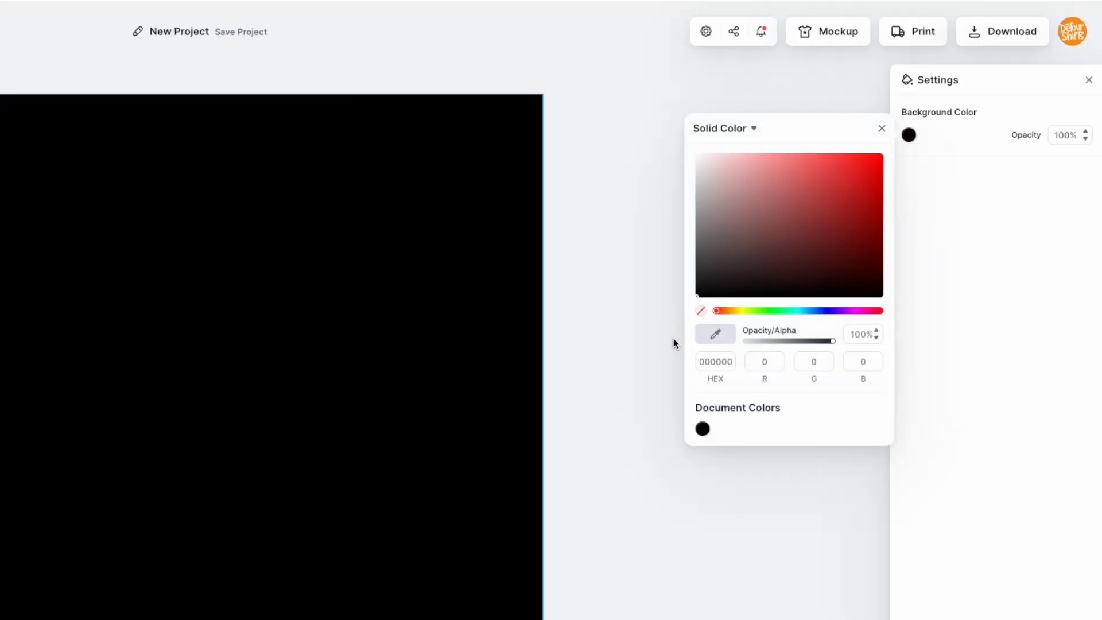
pyautogui.moveTo(294, 69)
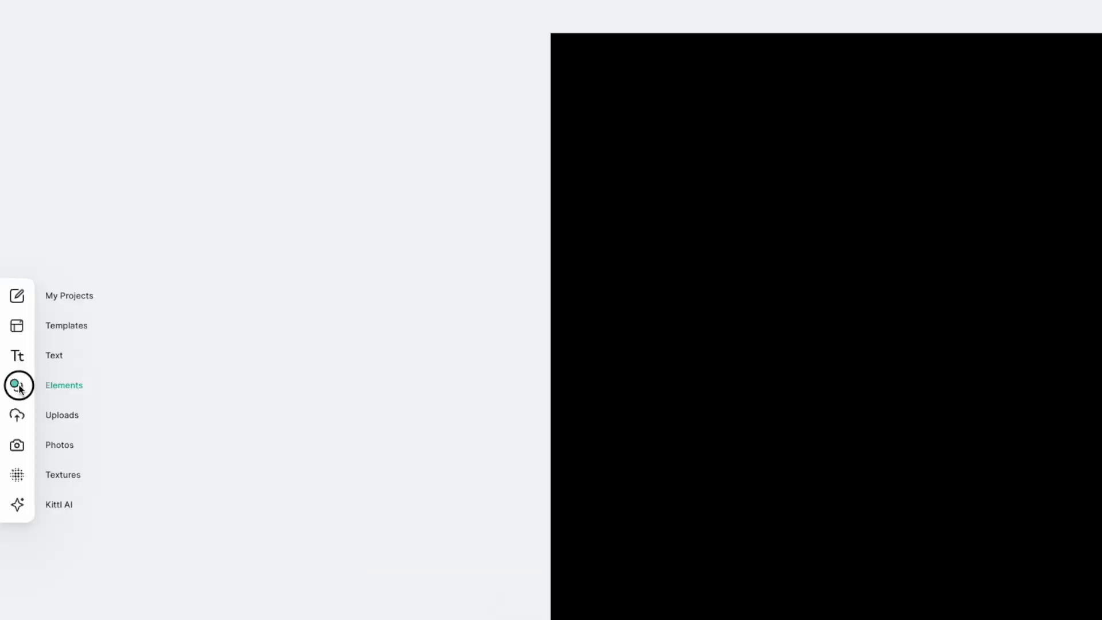
# Add the jester elf hat from an 'elf' elements search and move it to the artboard top
pyautogui.click(17, 385)
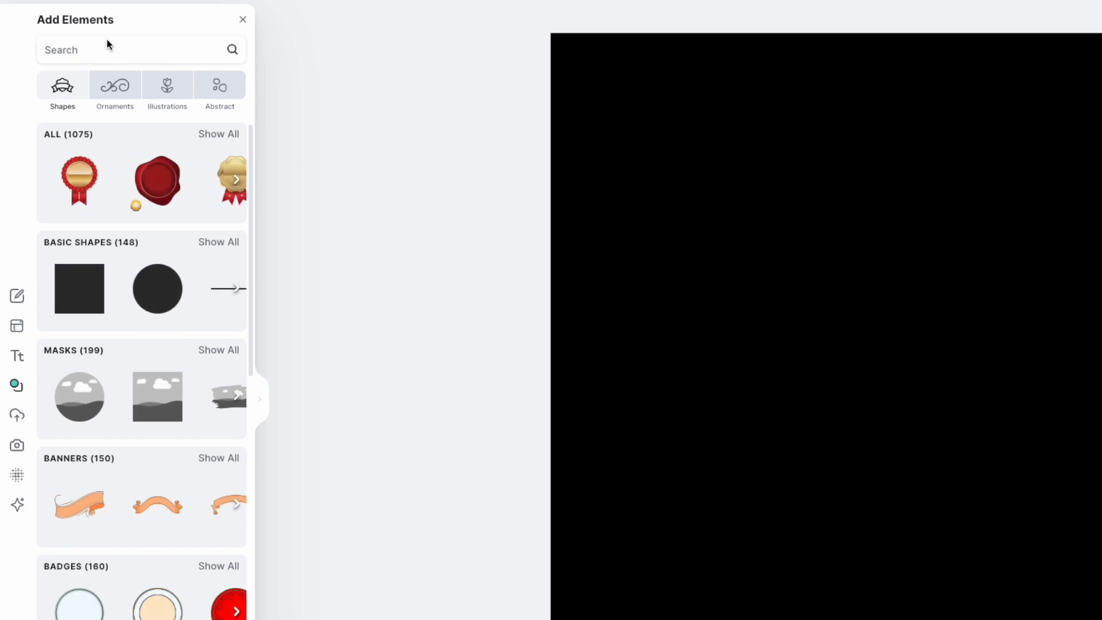
pyautogui.write('elf')
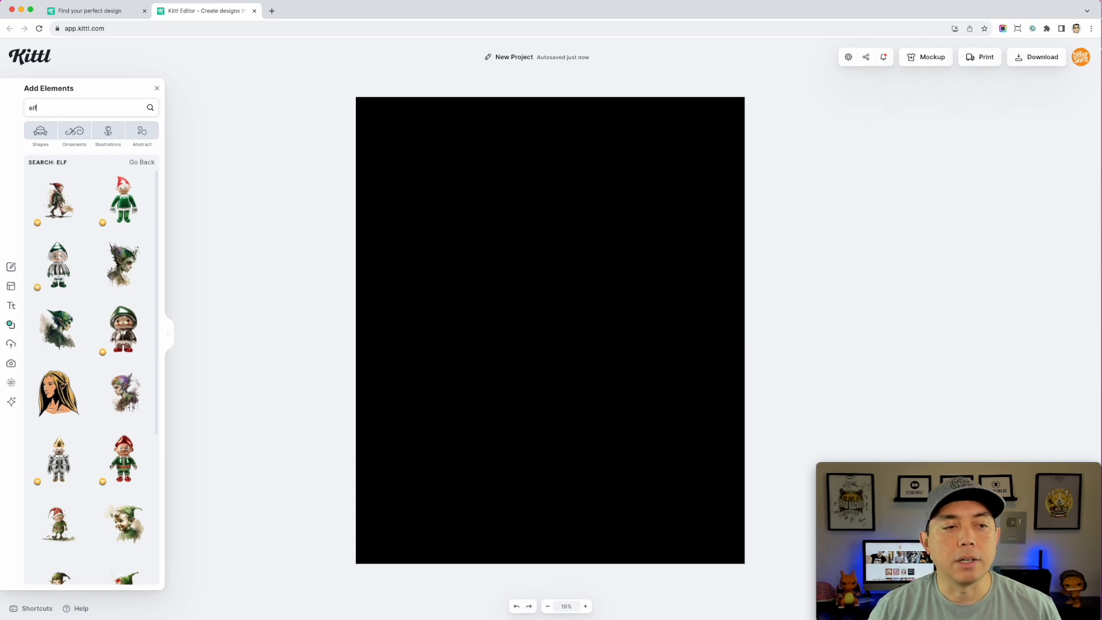
pyautogui.scroll(-3)
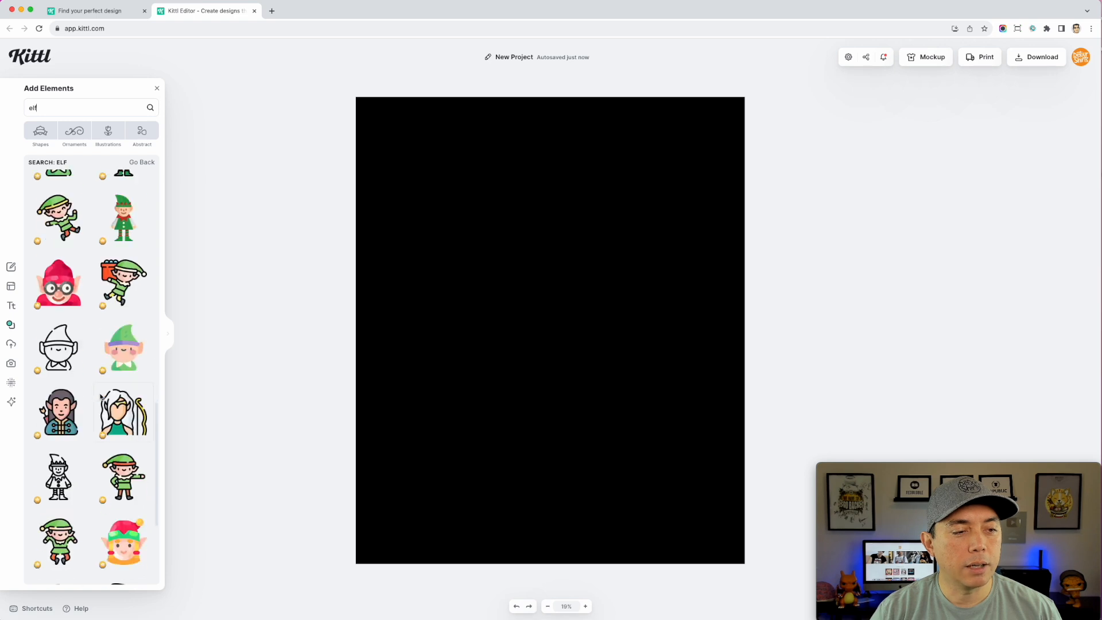
pyautogui.scroll(-3)
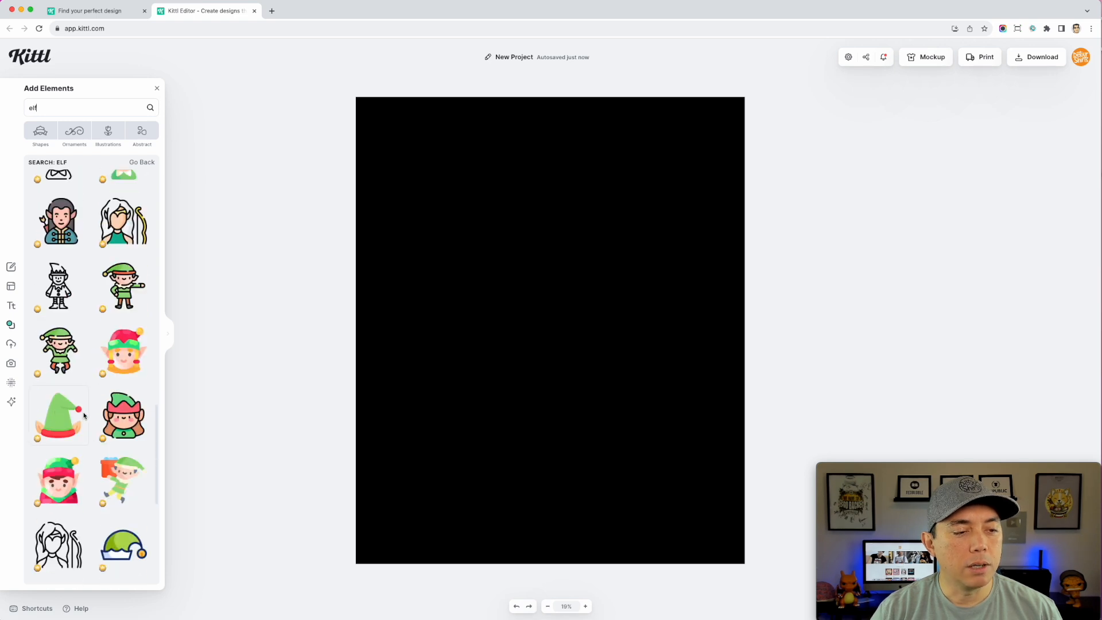
pyautogui.scroll(-3)
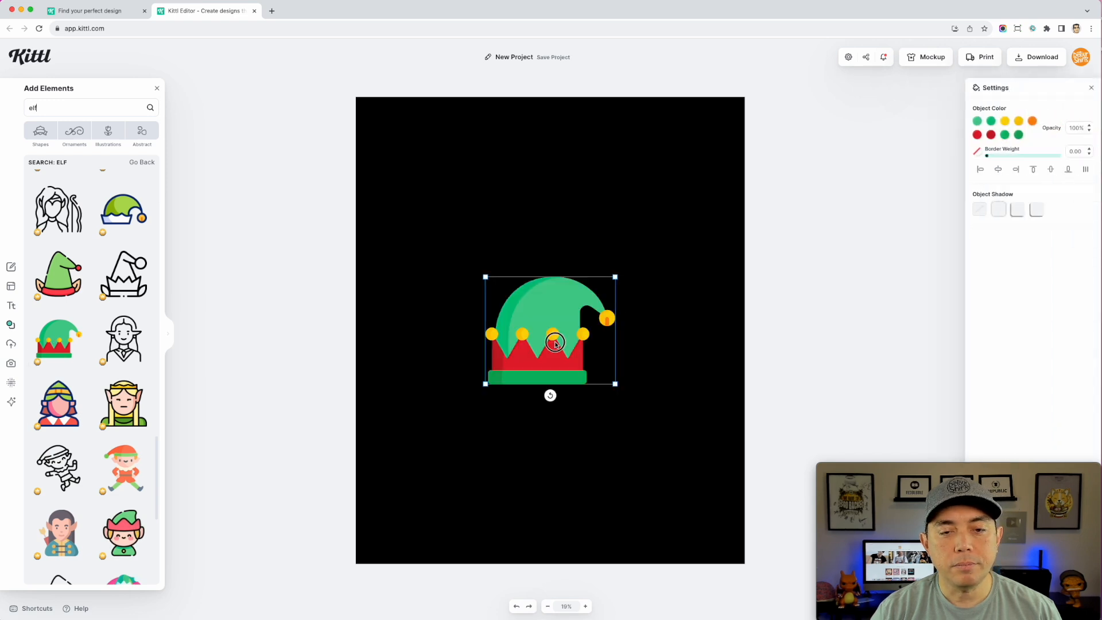
pyautogui.moveTo(550, 330); pyautogui.dragTo(558, 162)
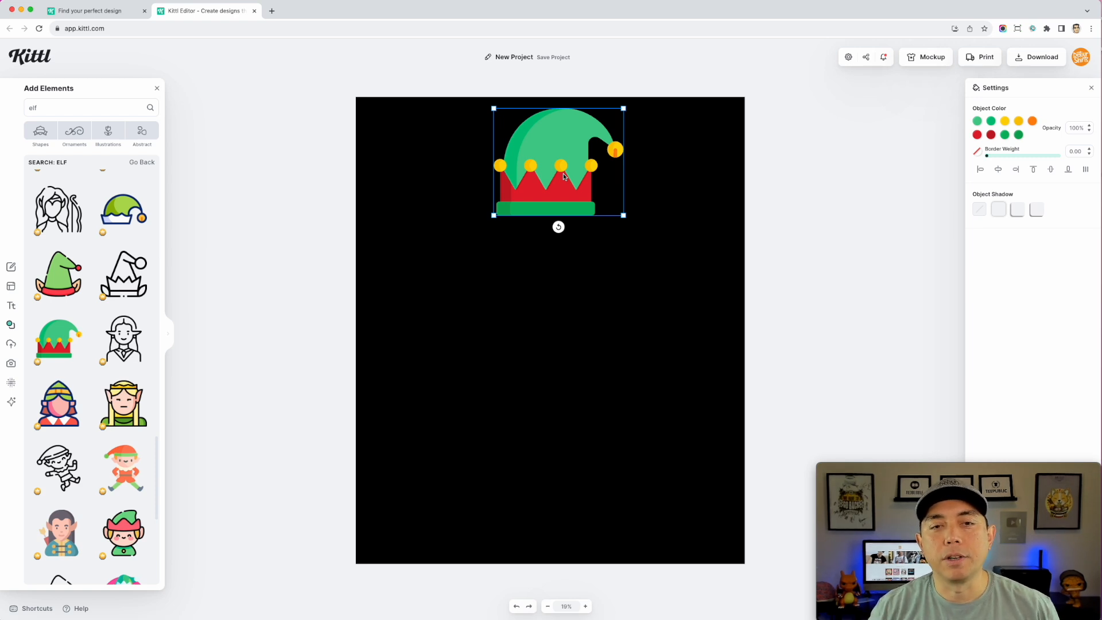
pyautogui.moveTo(554, 259)
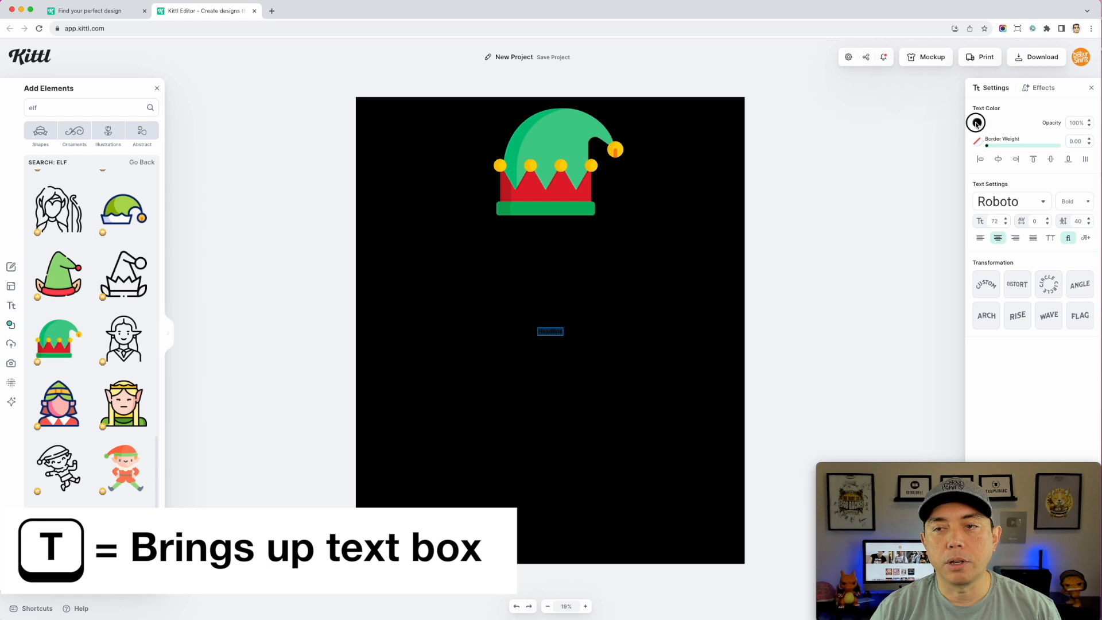
# Make the HEADLINE text white, enlarge it, set the Bustery typeface and widen its box
pyautogui.click(977, 122)
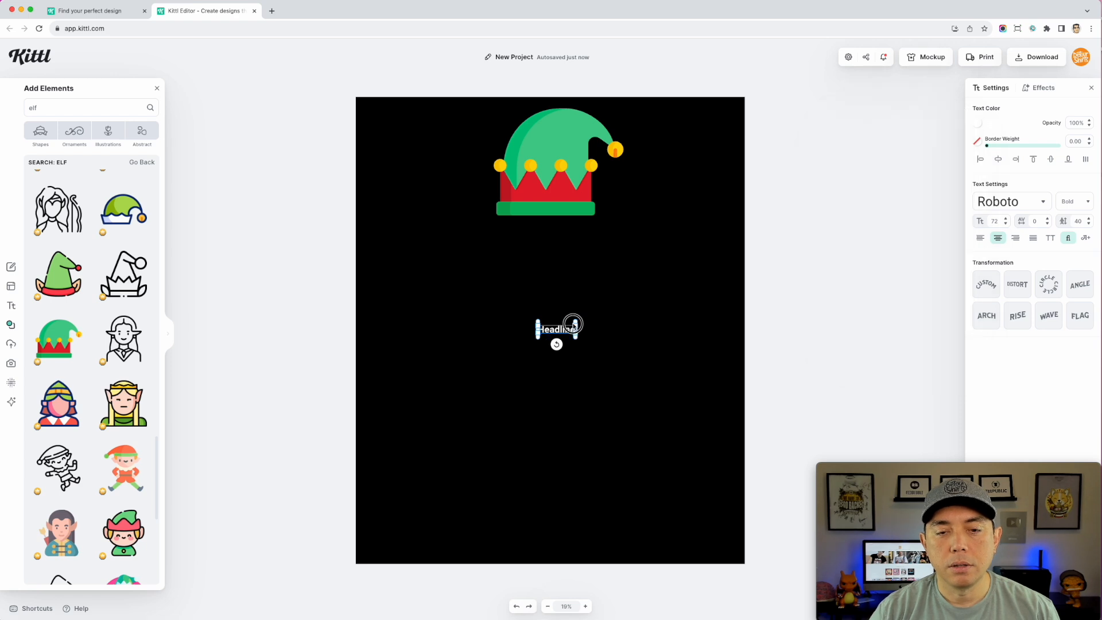
pyautogui.moveTo(573, 323); pyautogui.dragTo(723, 289)
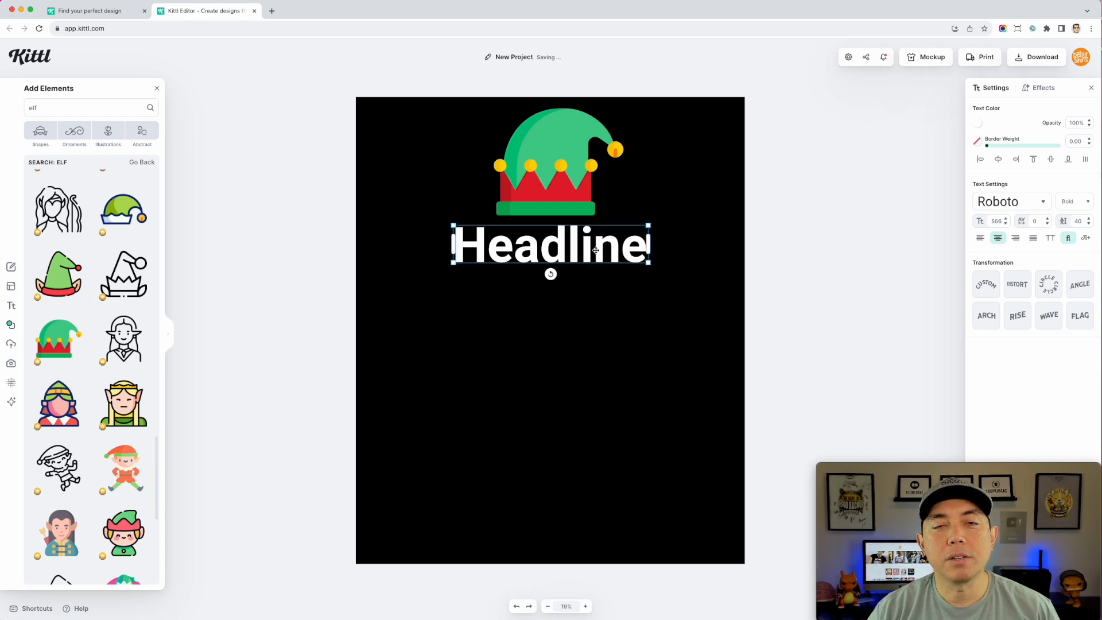
pyautogui.moveTo(582, 268)
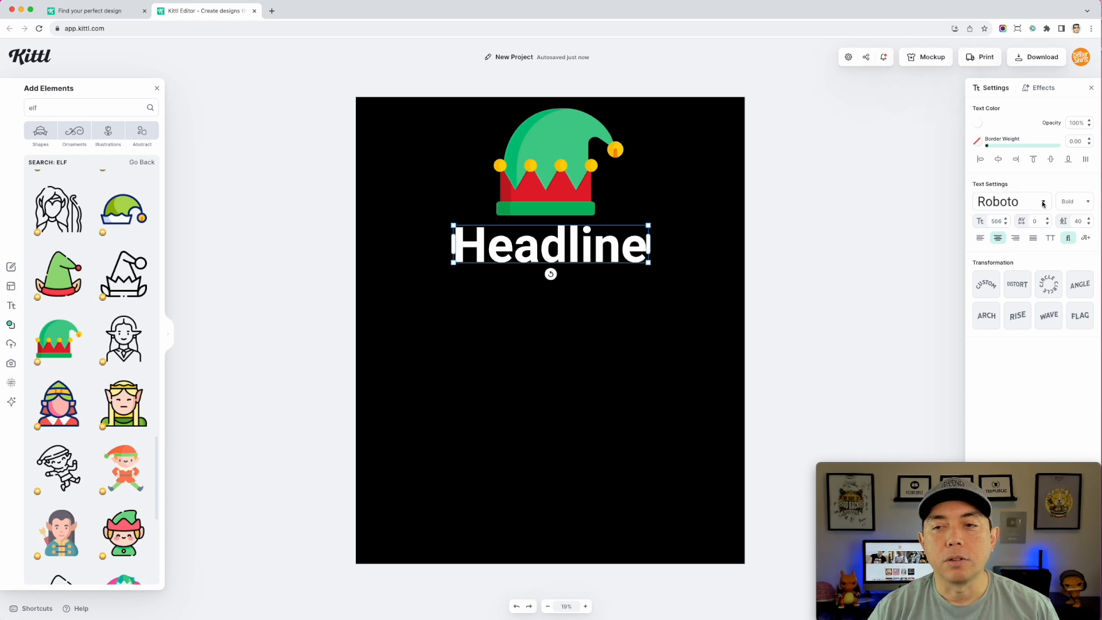
pyautogui.click(1009, 201)
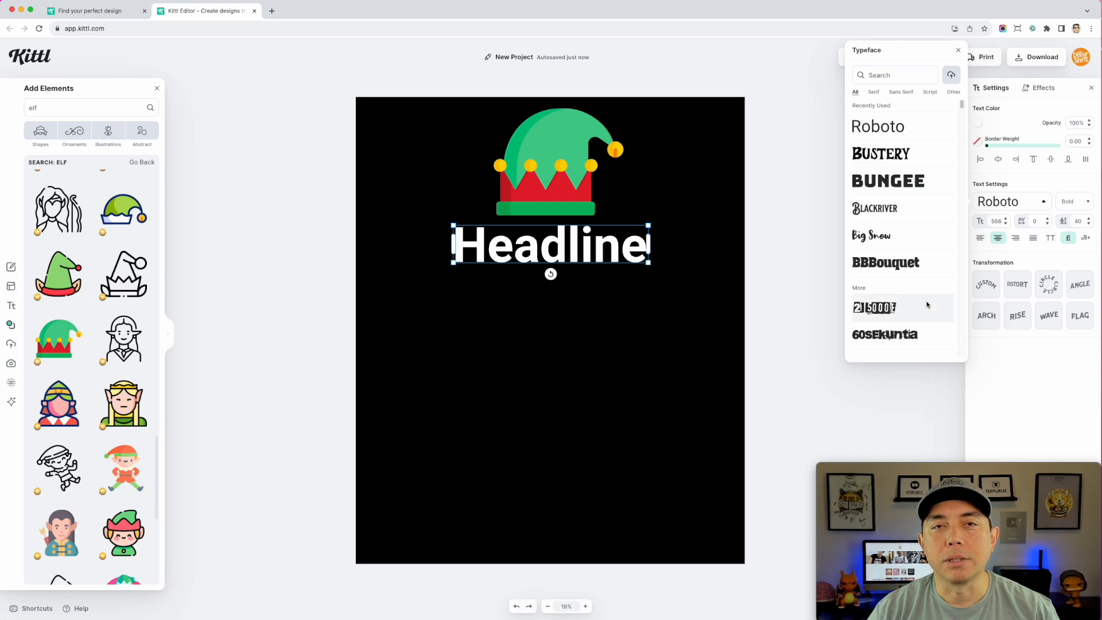
pyautogui.click(880, 154)
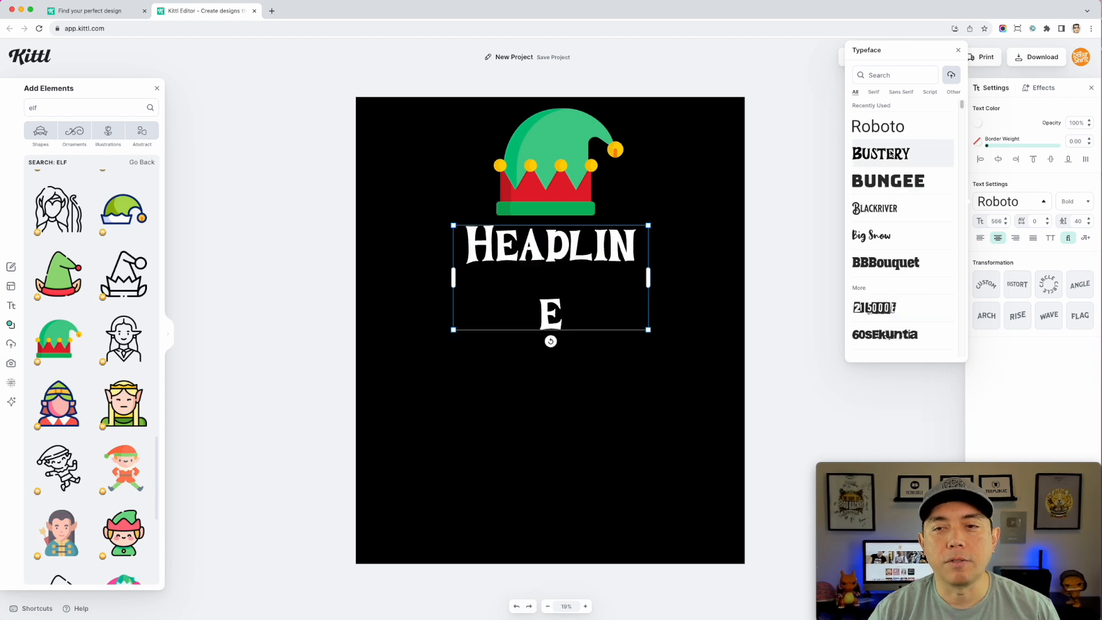
pyautogui.click(880, 153)
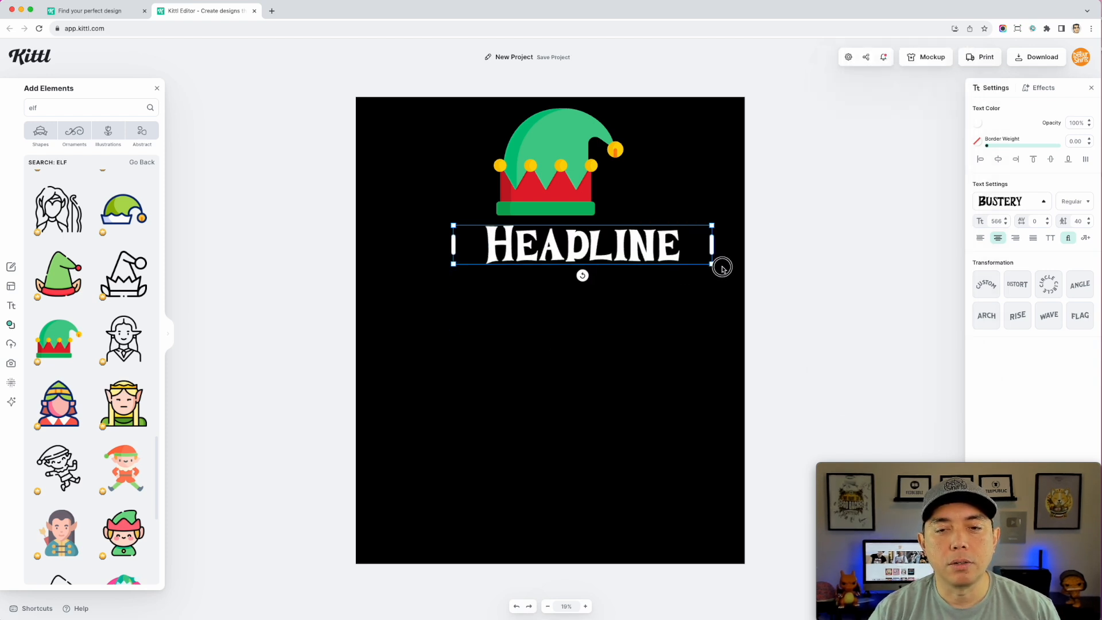
pyautogui.moveTo(722, 266); pyautogui.dragTo(691, 260)
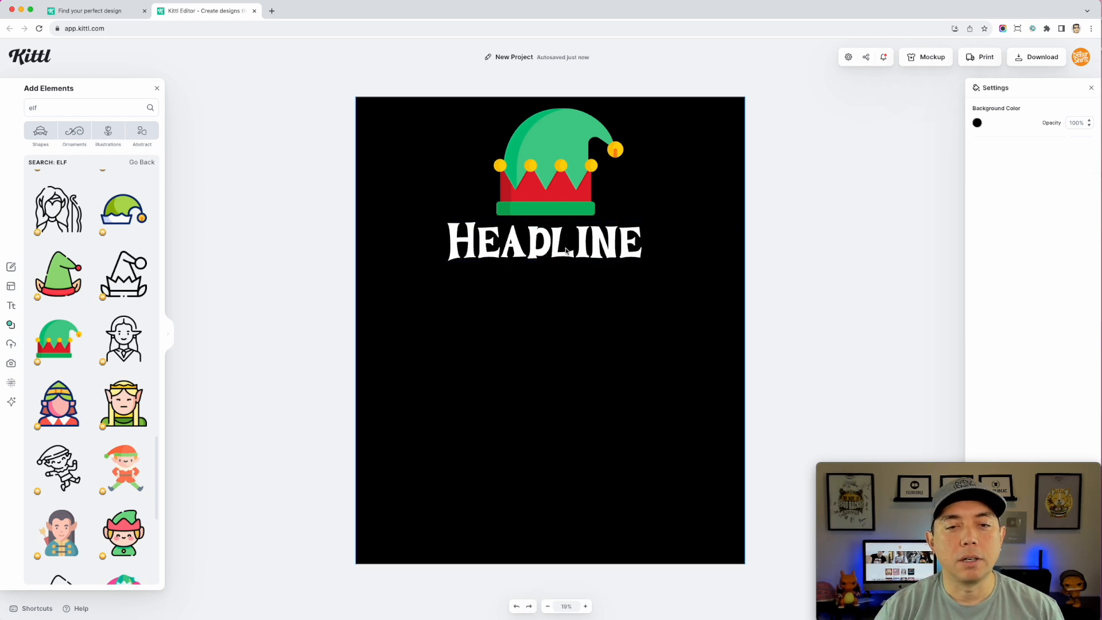
# Retype the headline as THE, then duplicate it into ELF and WHATEVER lines below
pyautogui.click(544, 245)
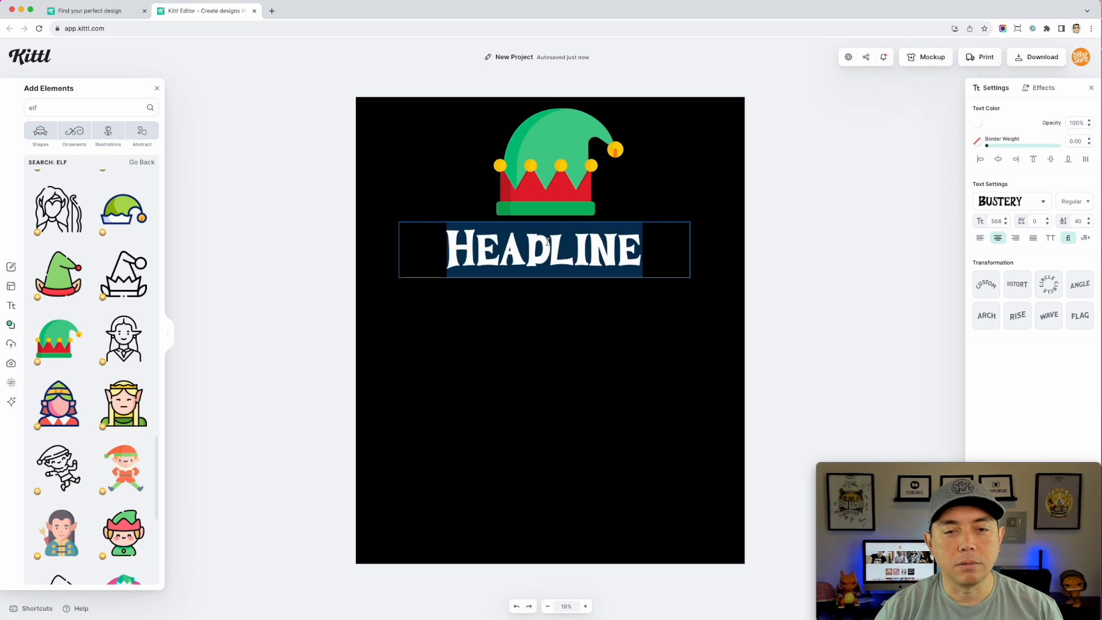
pyautogui.write('THE')
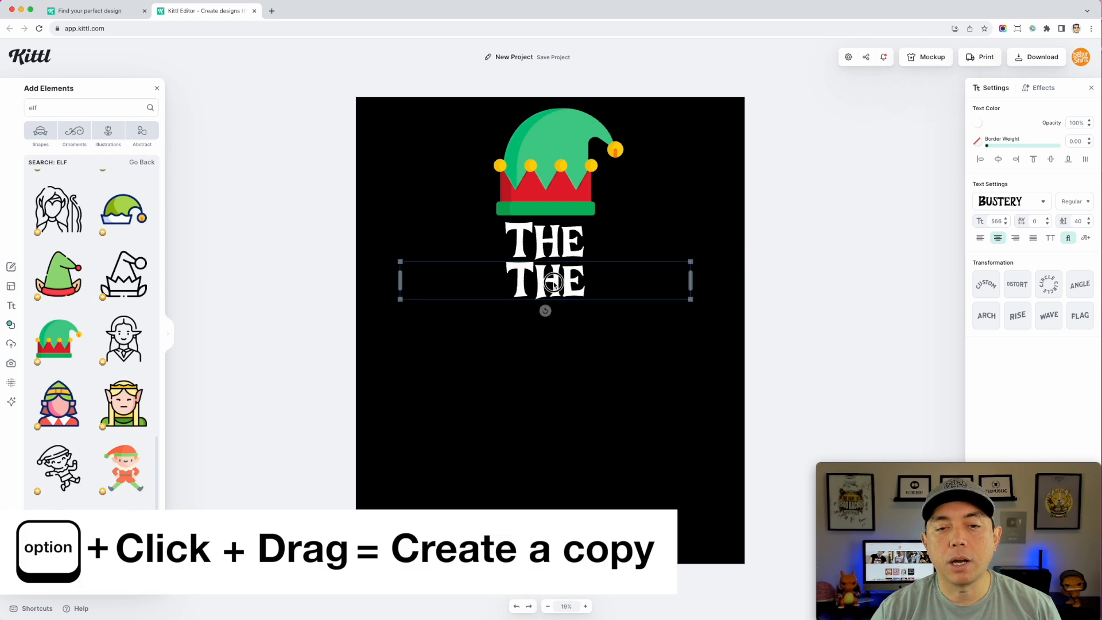
pyautogui.moveTo(545, 281); pyautogui.dragTo(549, 336)
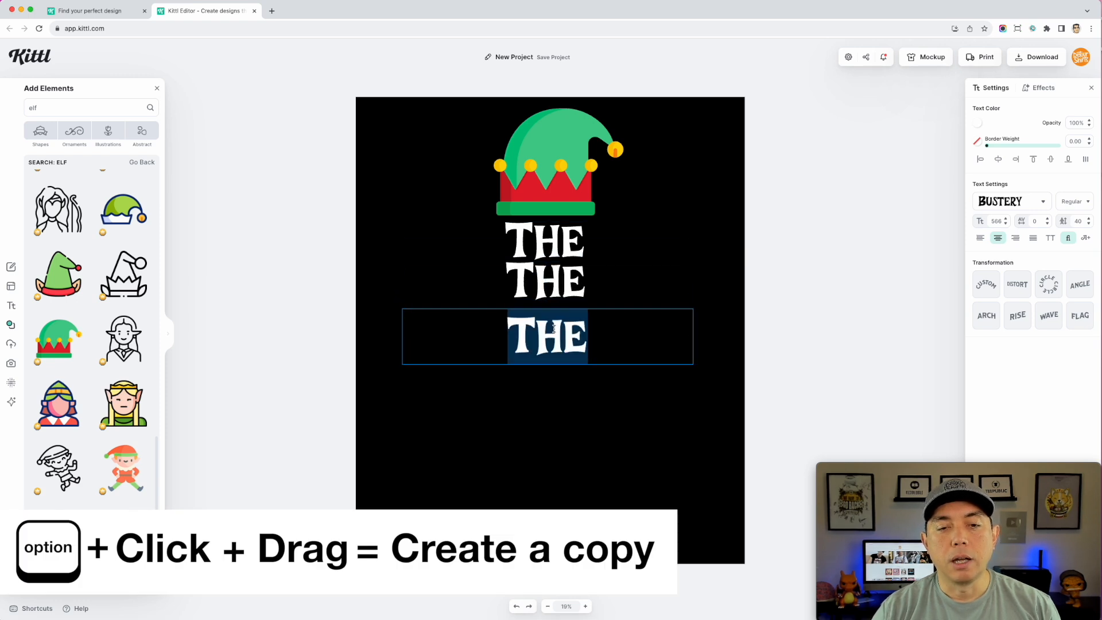
pyautogui.write('ELF')
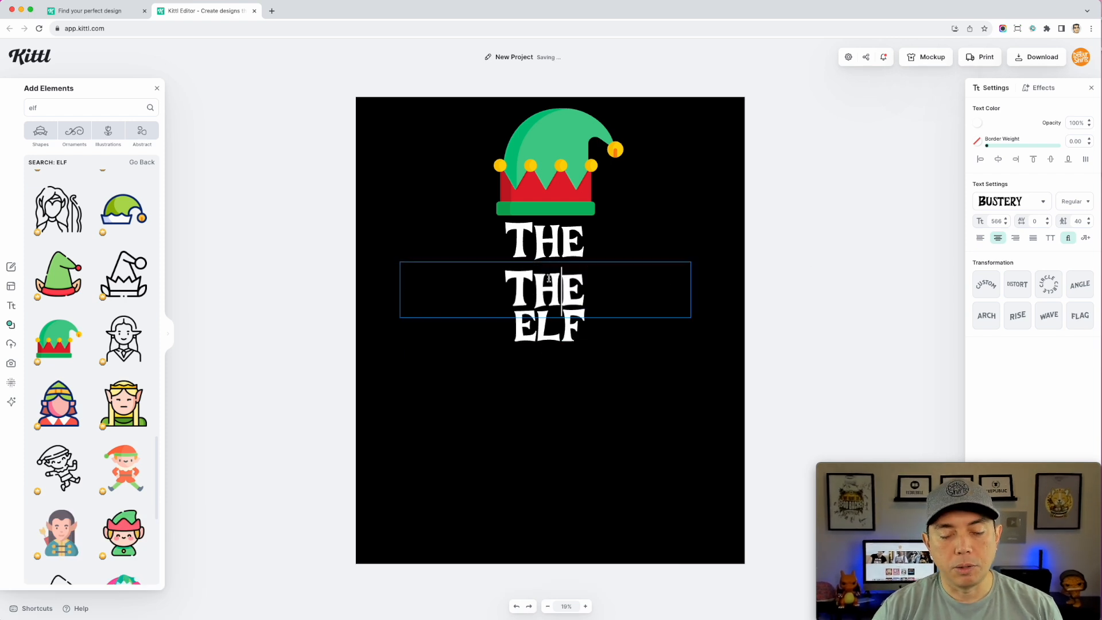
pyautogui.write('WHATEVER')
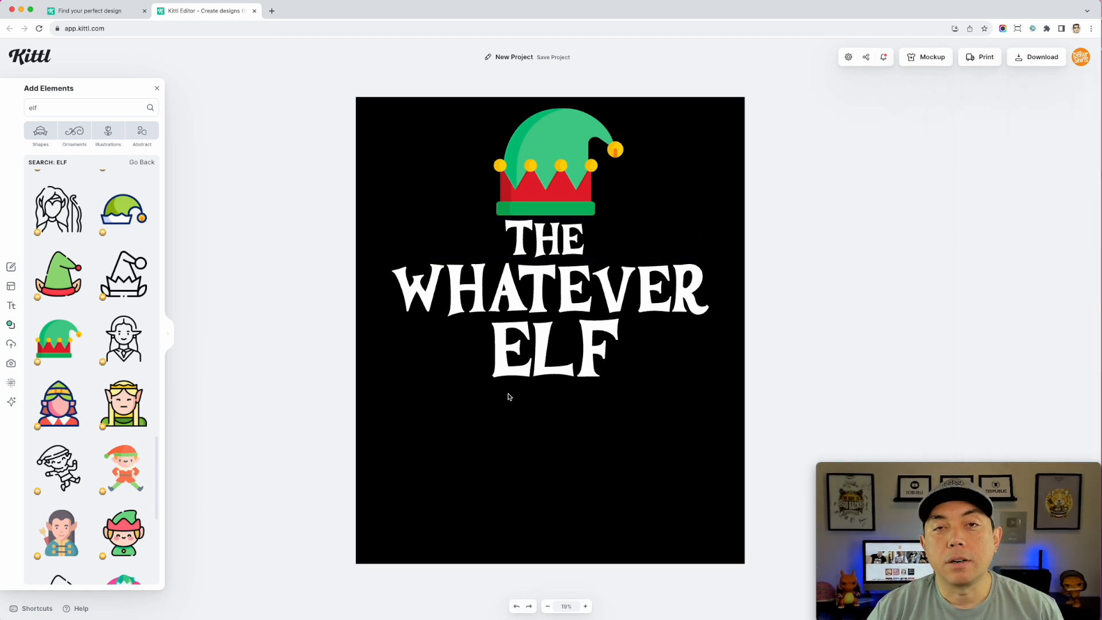
pyautogui.moveTo(410, 500)
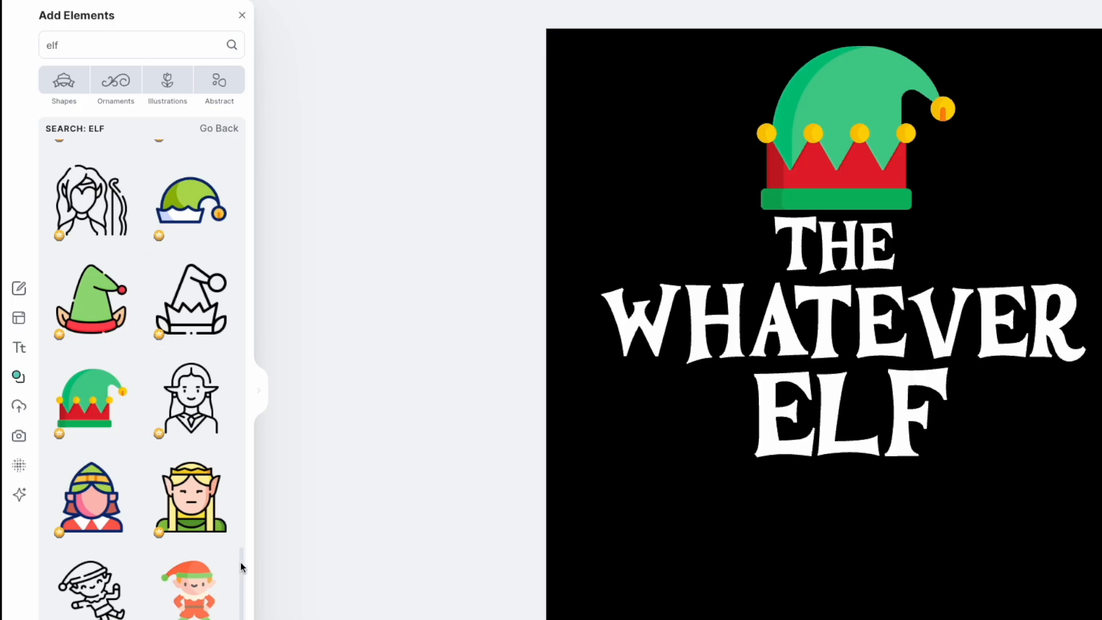
pyautogui.scroll(-3)
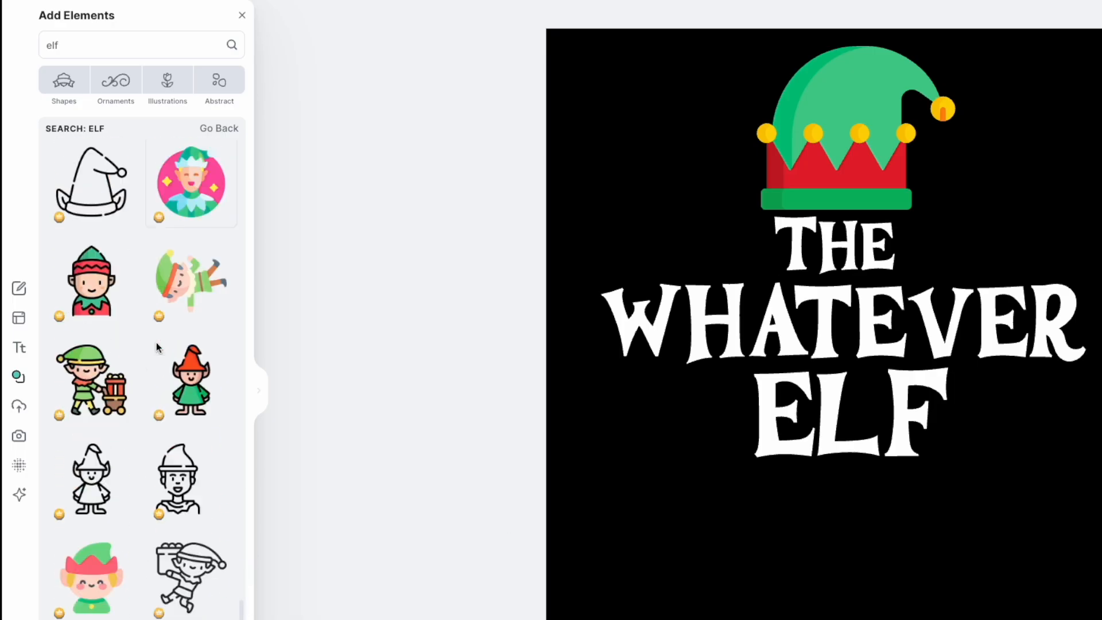
pyautogui.scroll(-3)
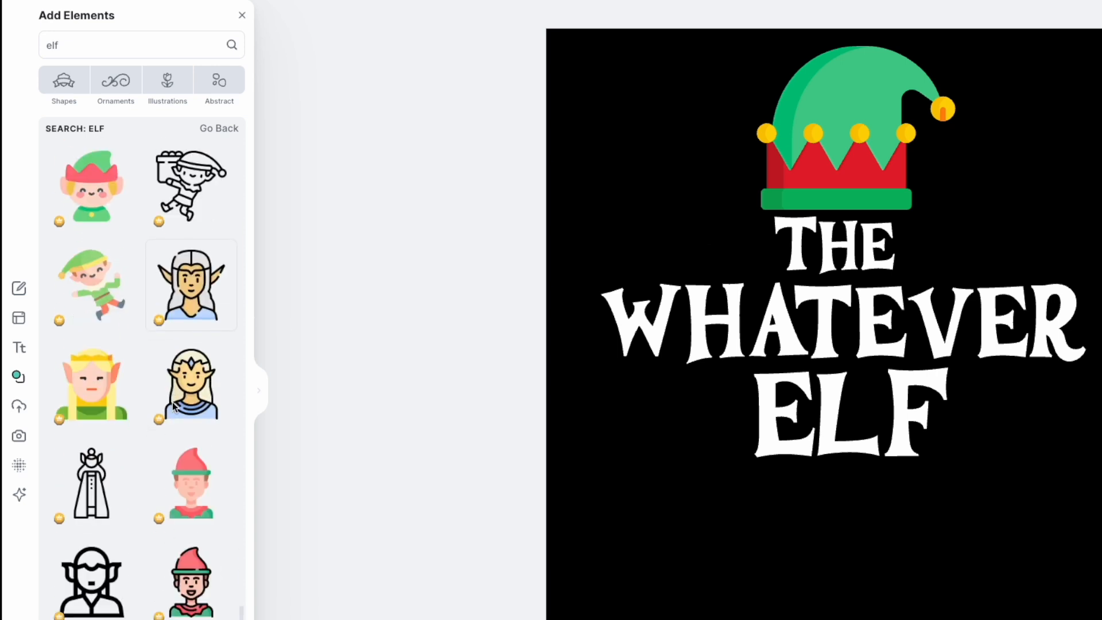
pyautogui.scroll(-3)
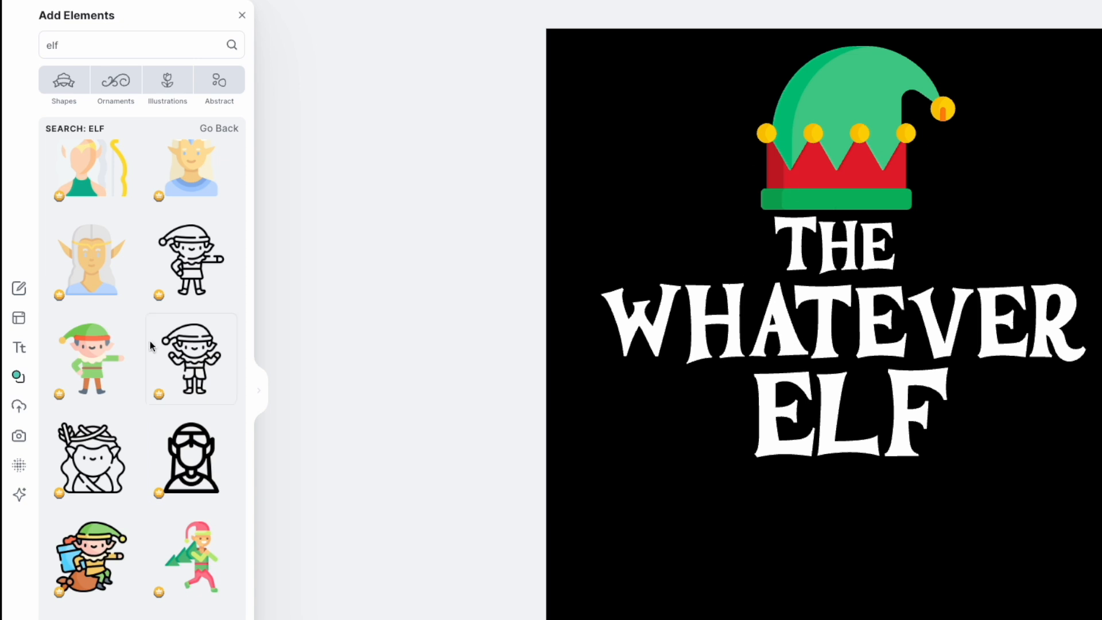
pyautogui.scroll(-3)
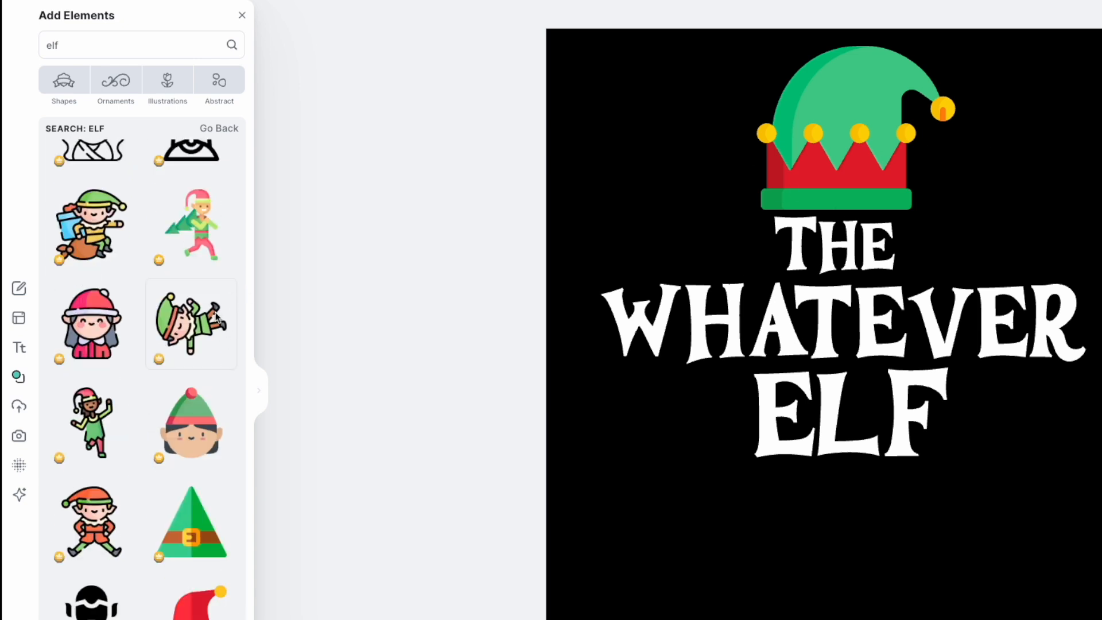
pyautogui.scroll(-3)
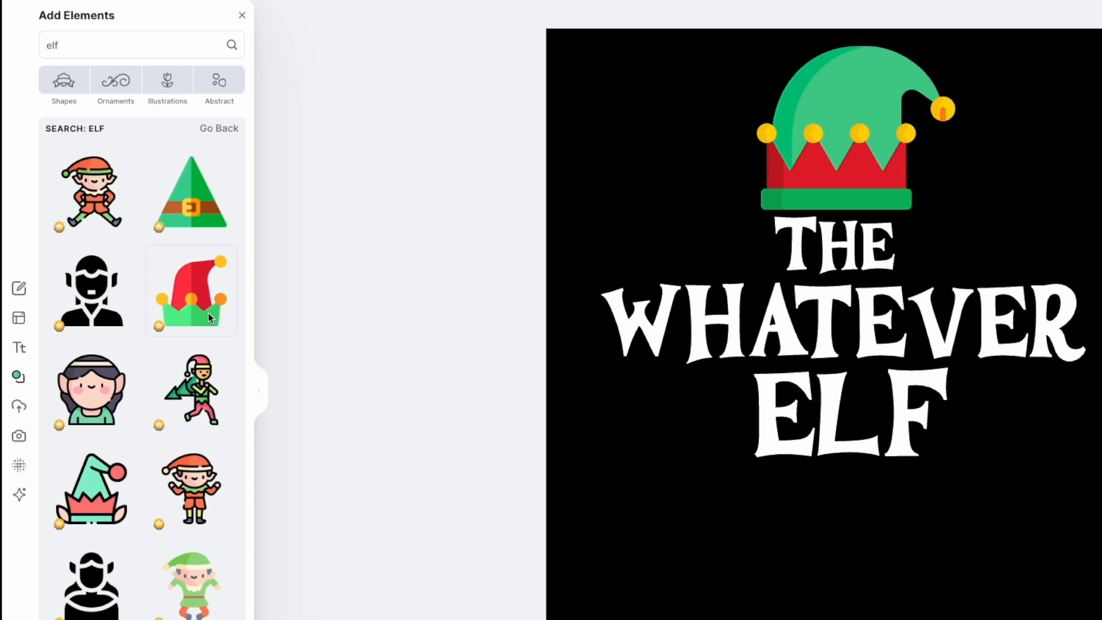
pyautogui.click(191, 291)
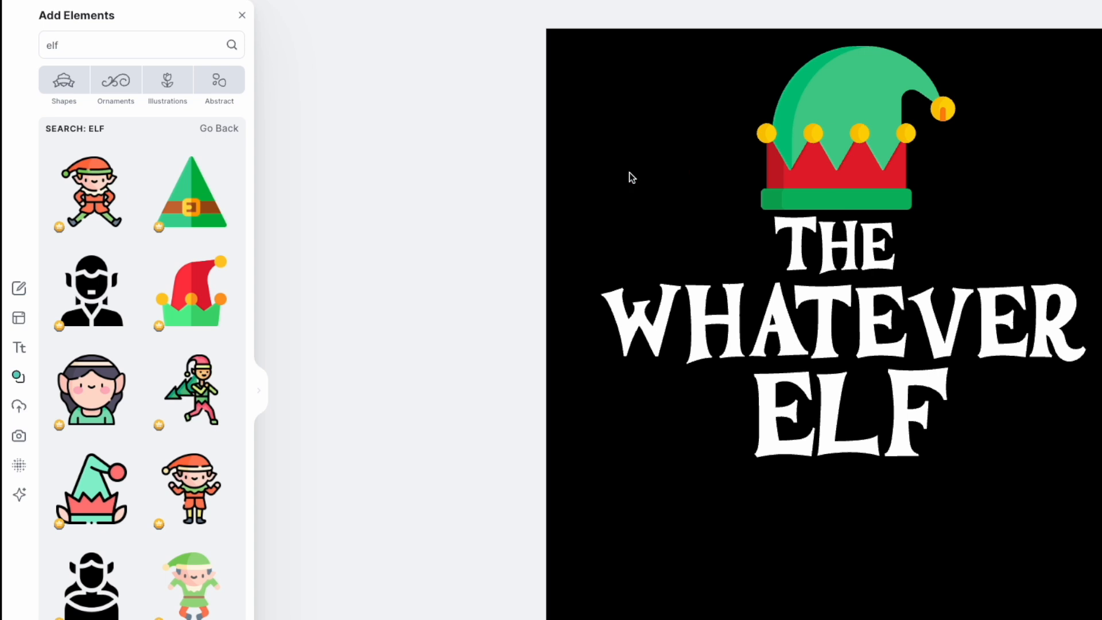
pyautogui.scroll(-3)
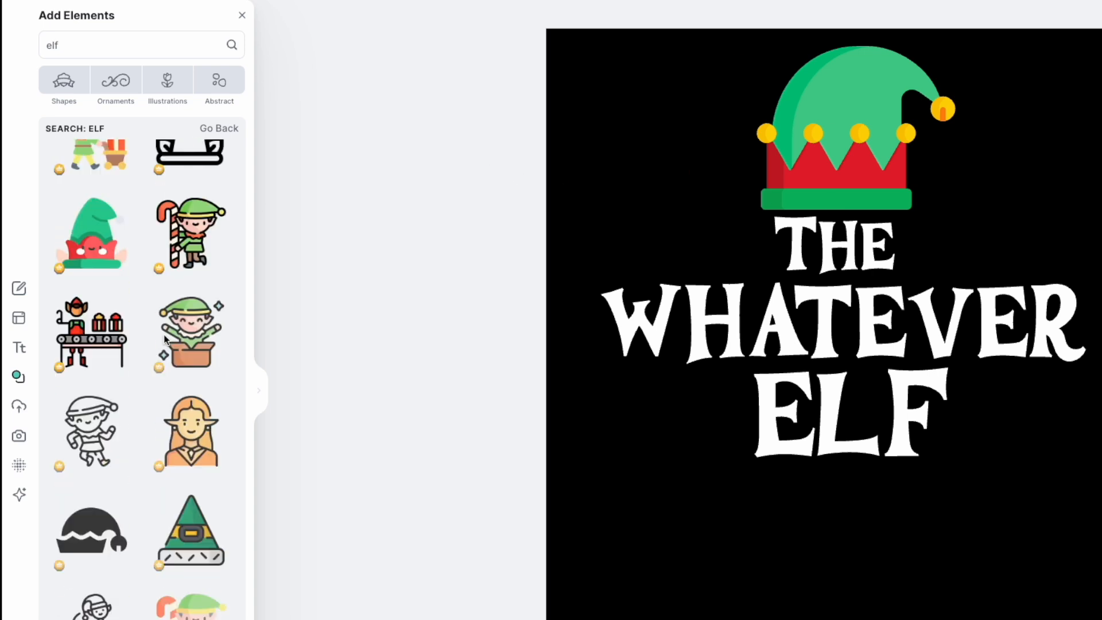
pyautogui.scroll(-3)
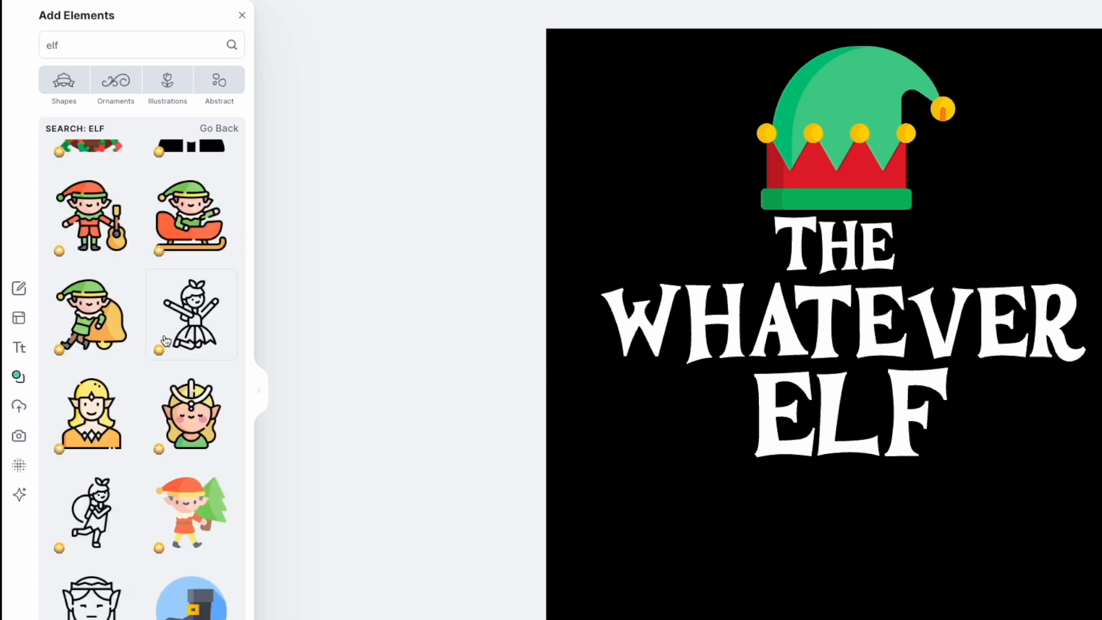
pyautogui.scroll(-3)
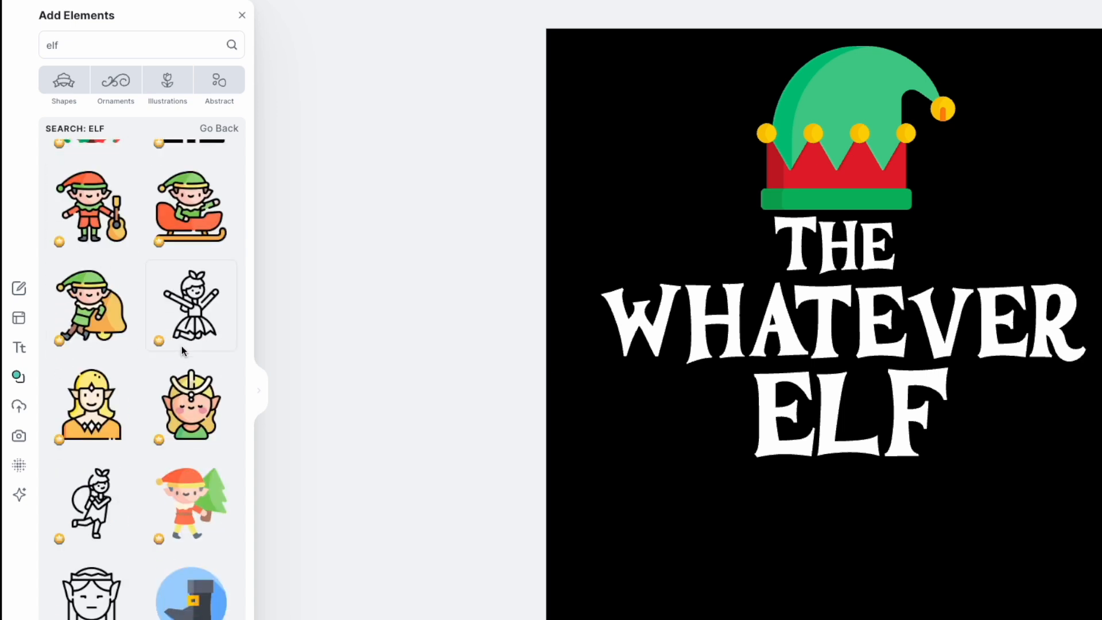
pyautogui.scroll(-3)
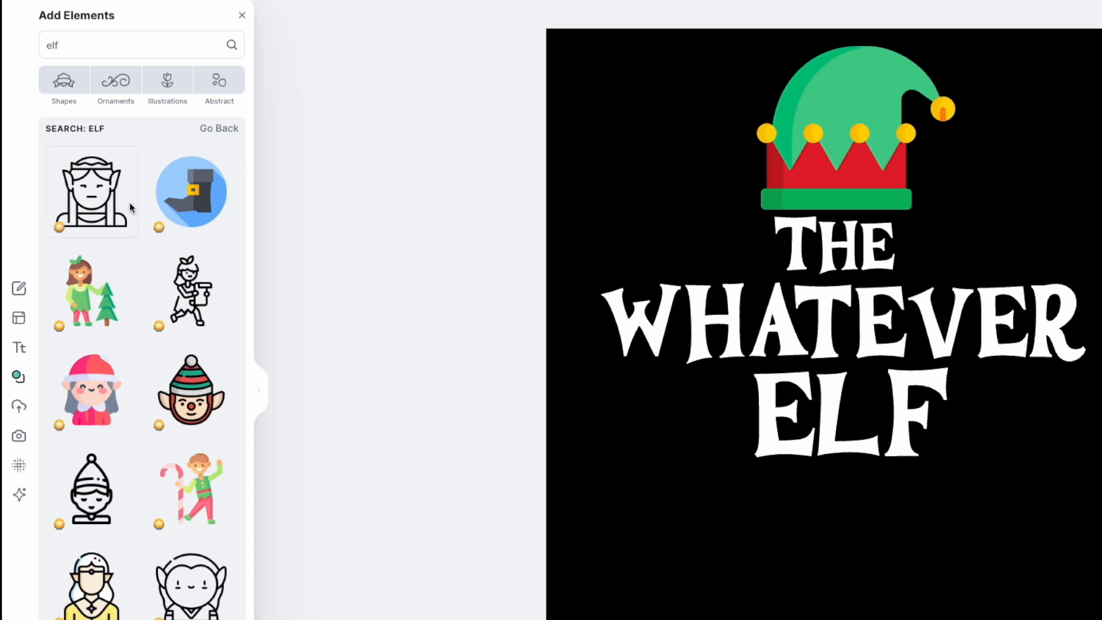
pyautogui.scroll(-3)
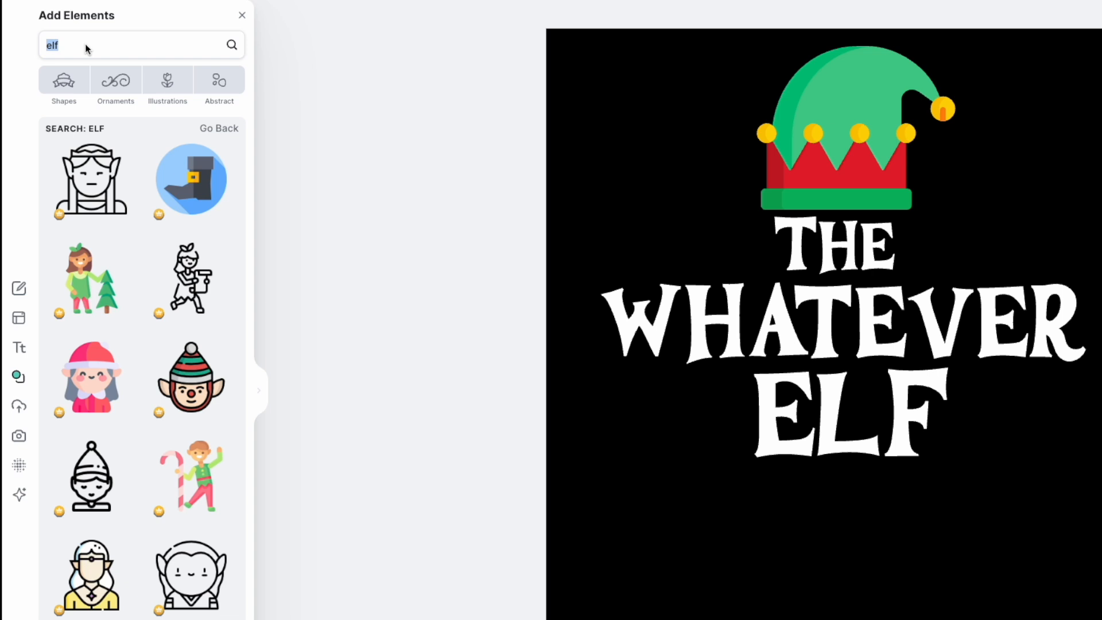
# Search the elements library for 'shoes' and scroll through the results
pyautogui.write('shoes')
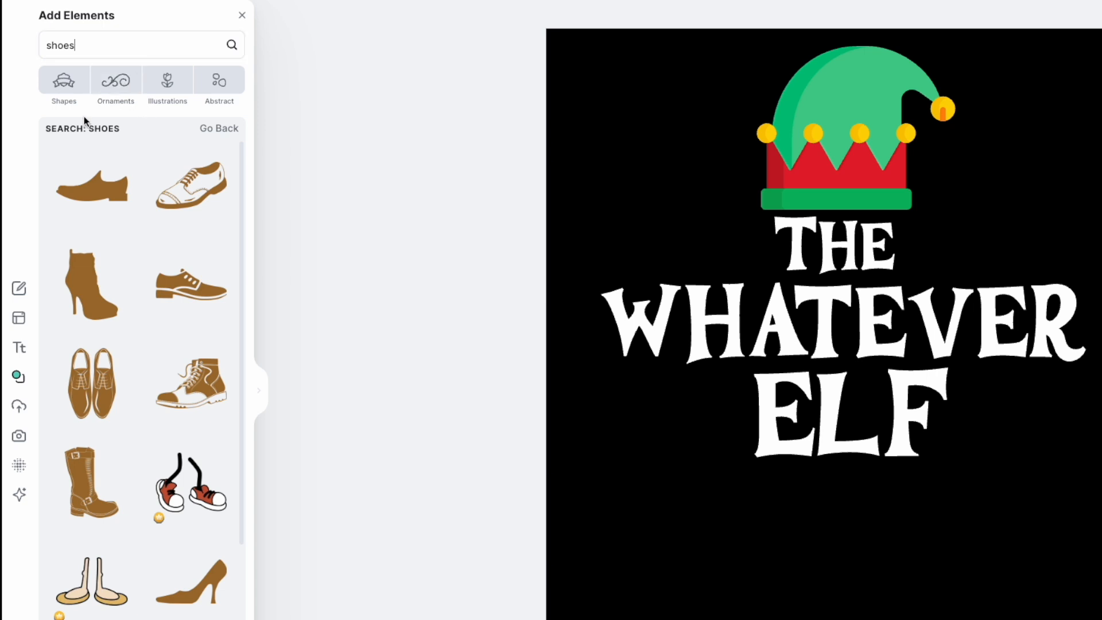
pyautogui.scroll(-3)
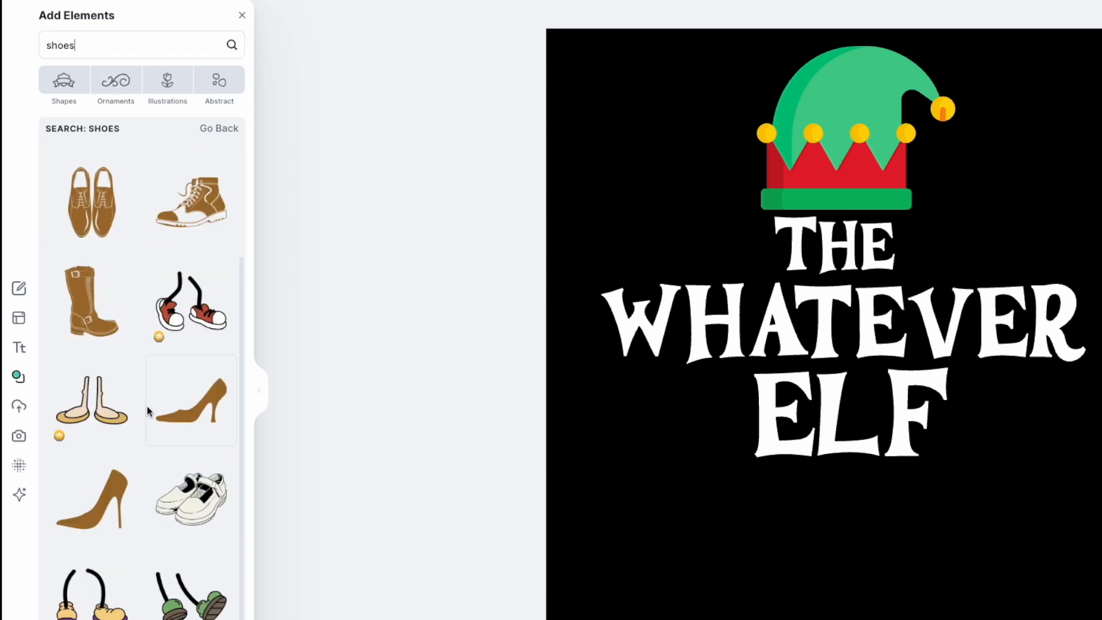
pyautogui.scroll(-3)
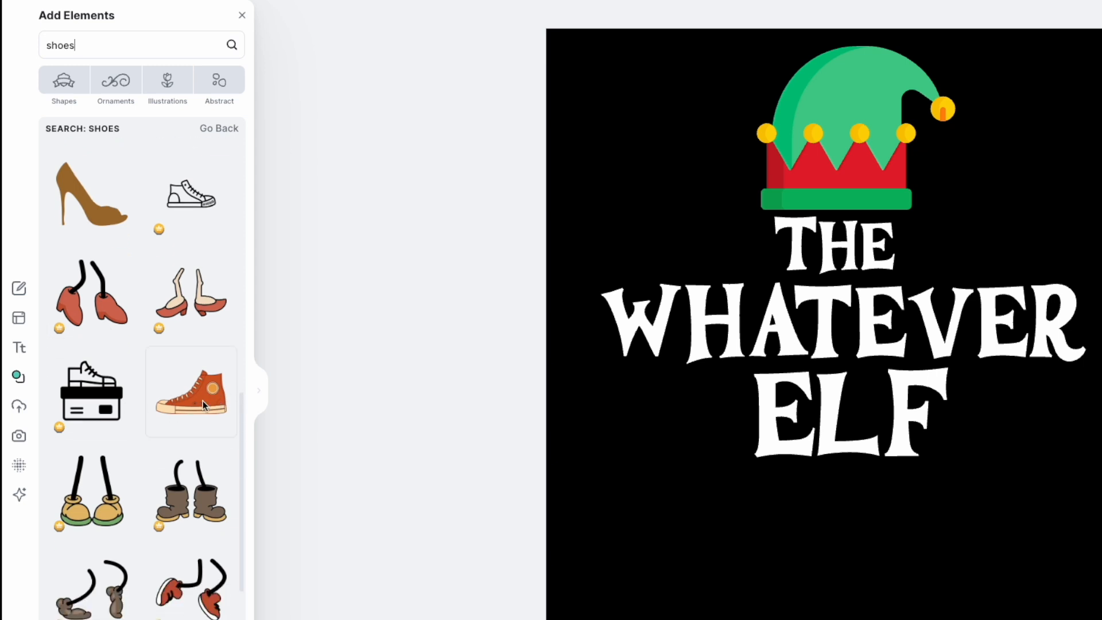
pyautogui.scroll(-3)
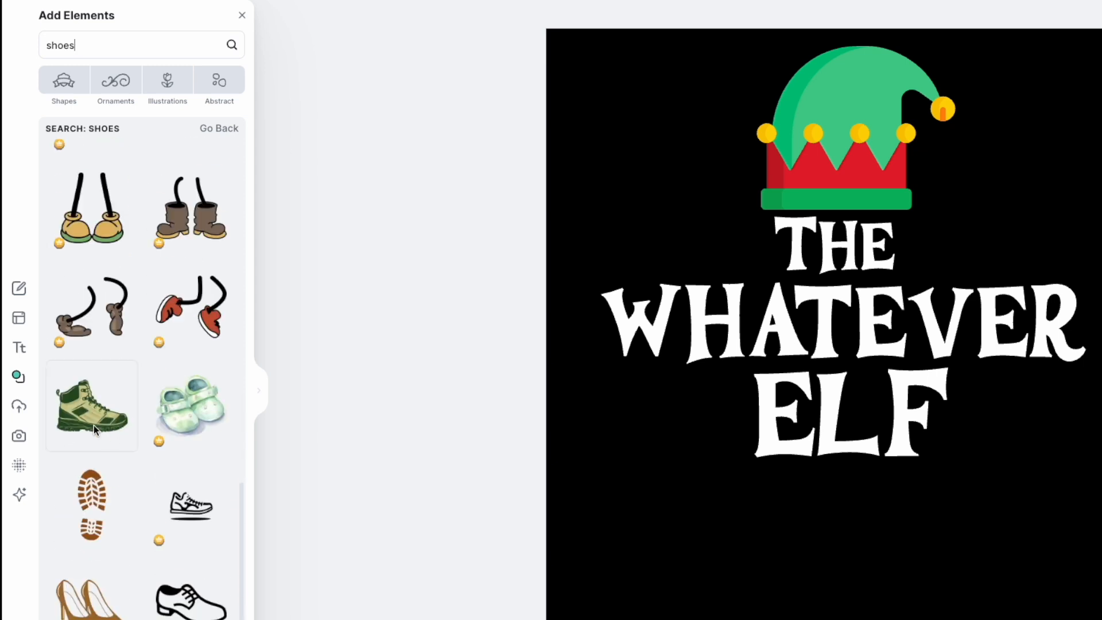
pyautogui.scroll(-3)
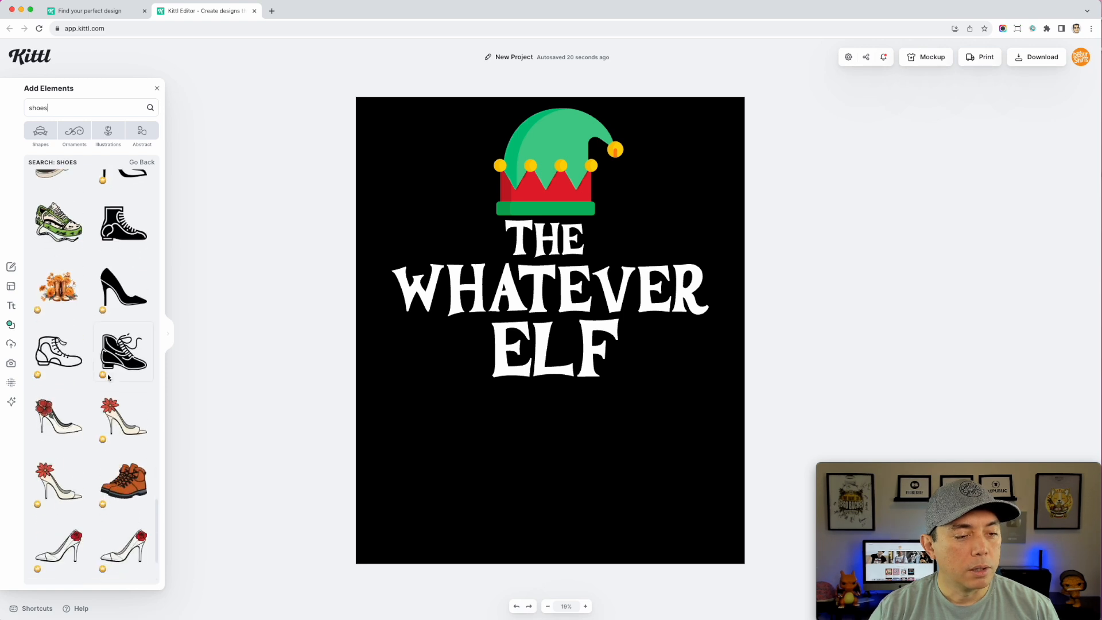
pyautogui.scroll(-3)
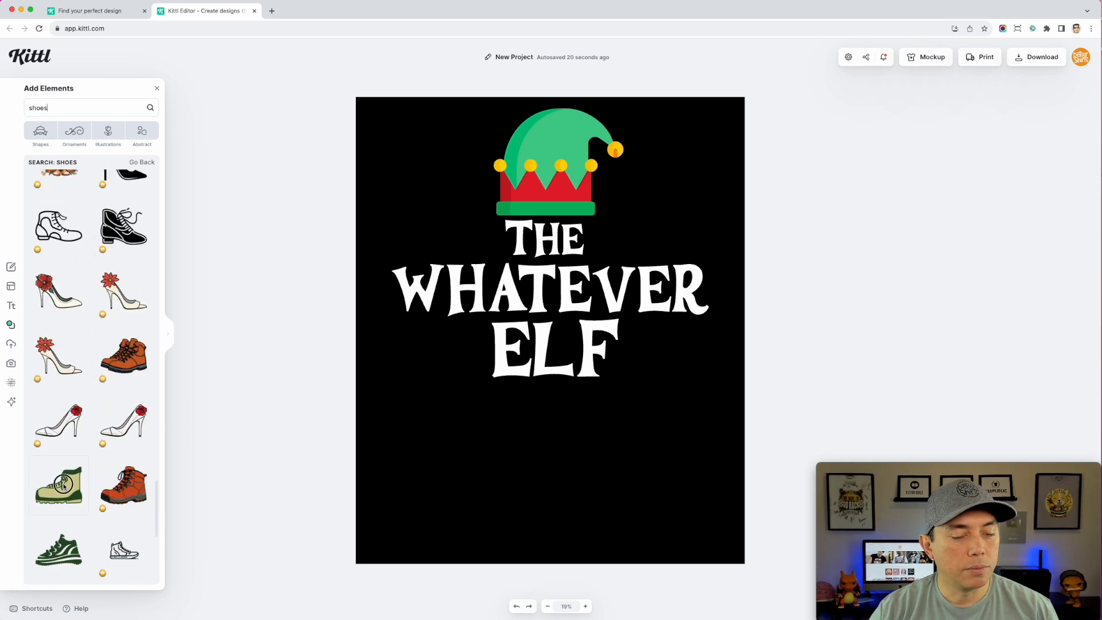
# Place the green hiking boot lower left and replace WHATEVER with an enlarged HIKING
pyautogui.click(58, 485)
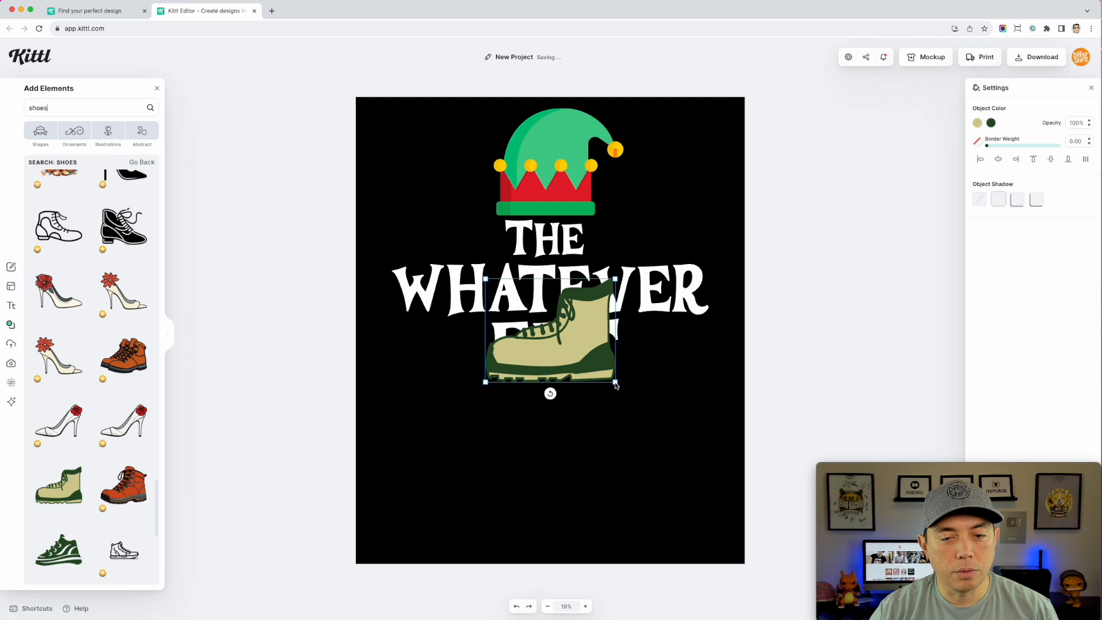
pyautogui.moveTo(550, 334); pyautogui.dragTo(474, 491)
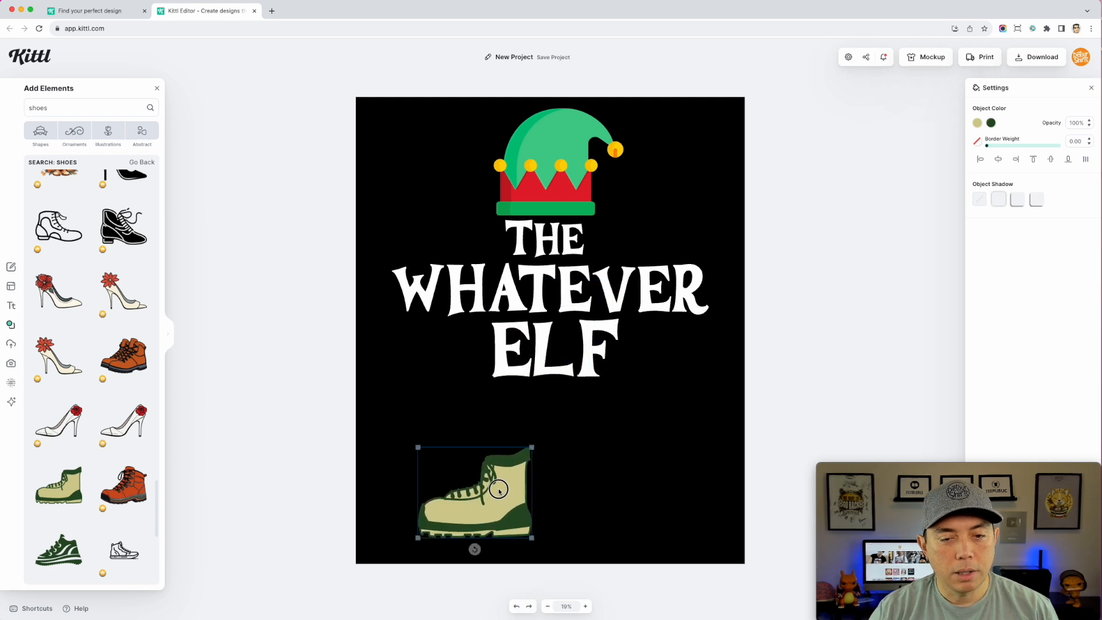
pyautogui.click(551, 306)
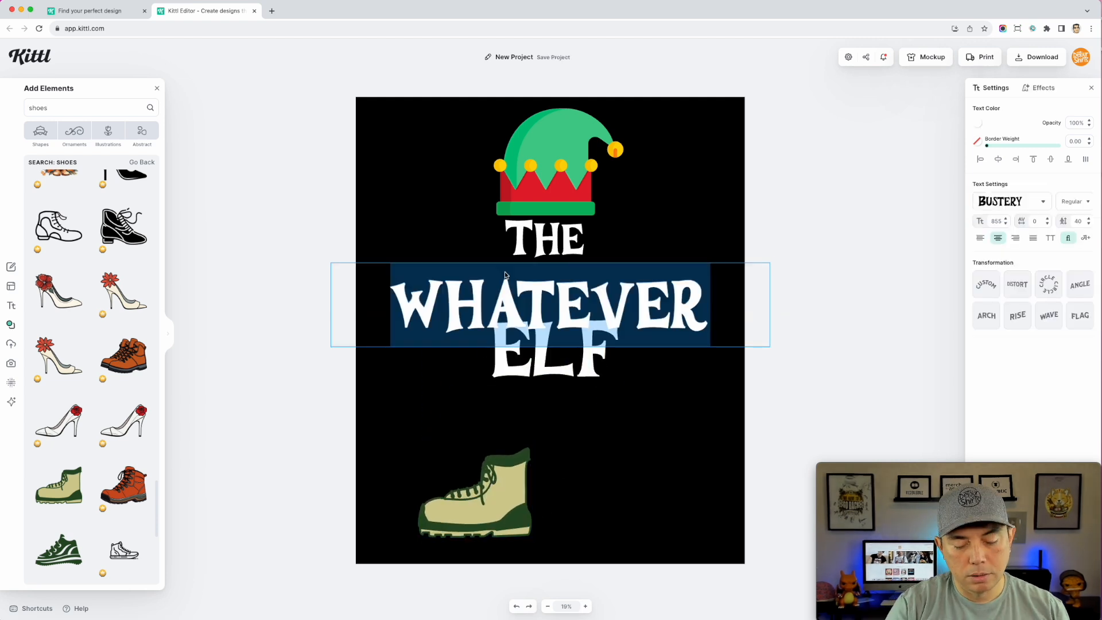
pyautogui.write('HIKING')
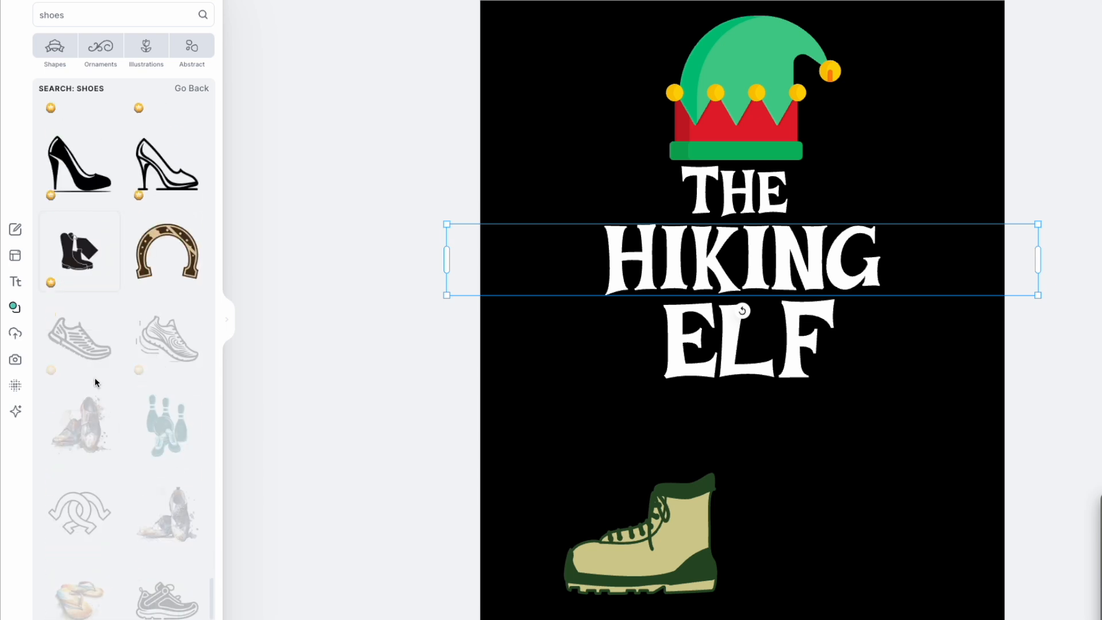
pyautogui.scroll(-3)
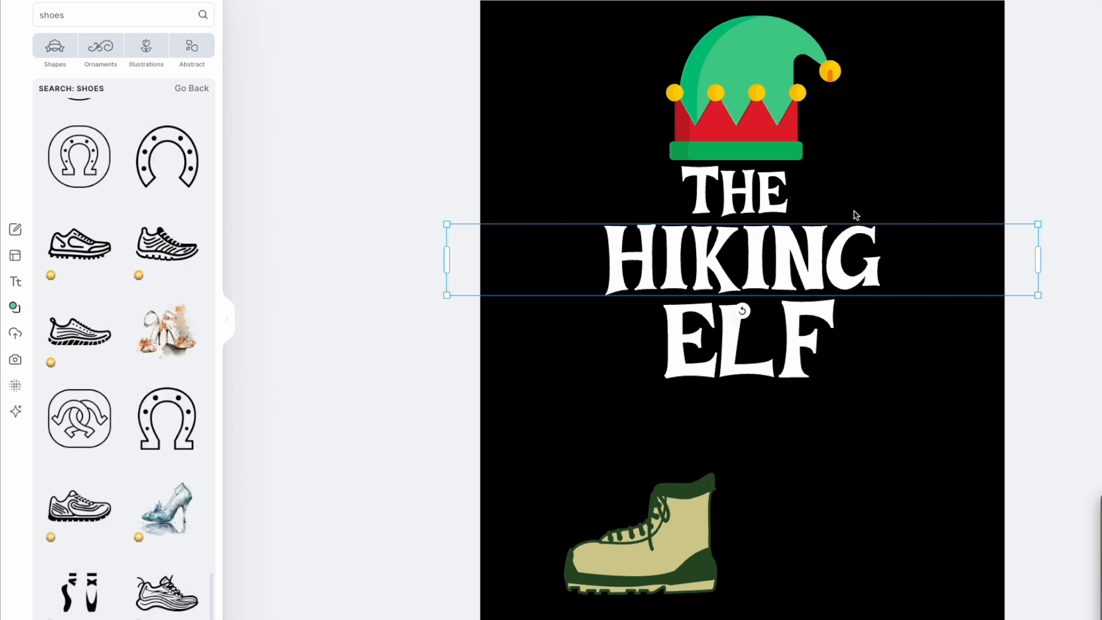
pyautogui.moveTo(1039, 259); pyautogui.dragTo(829, 266)
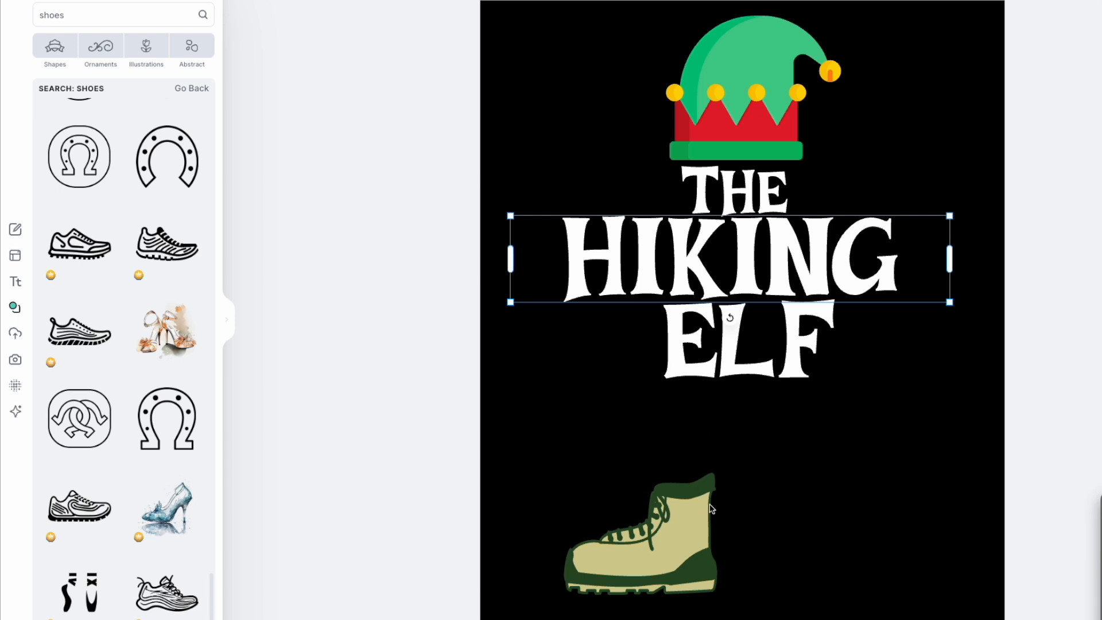
pyautogui.moveTo(686, 529)
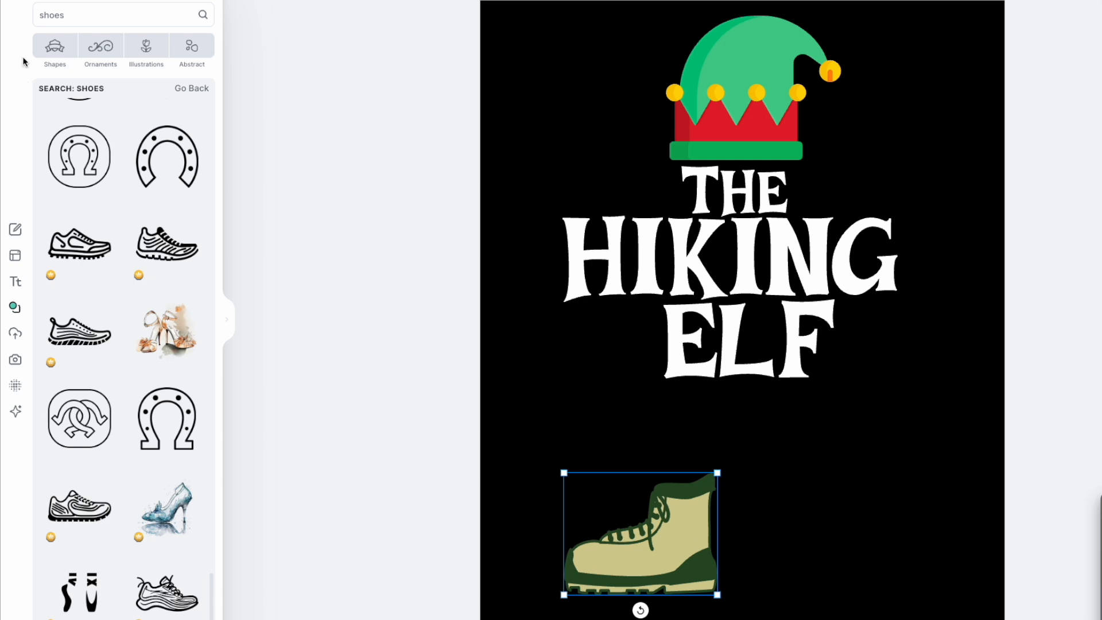
pyautogui.moveTo(55, 50)
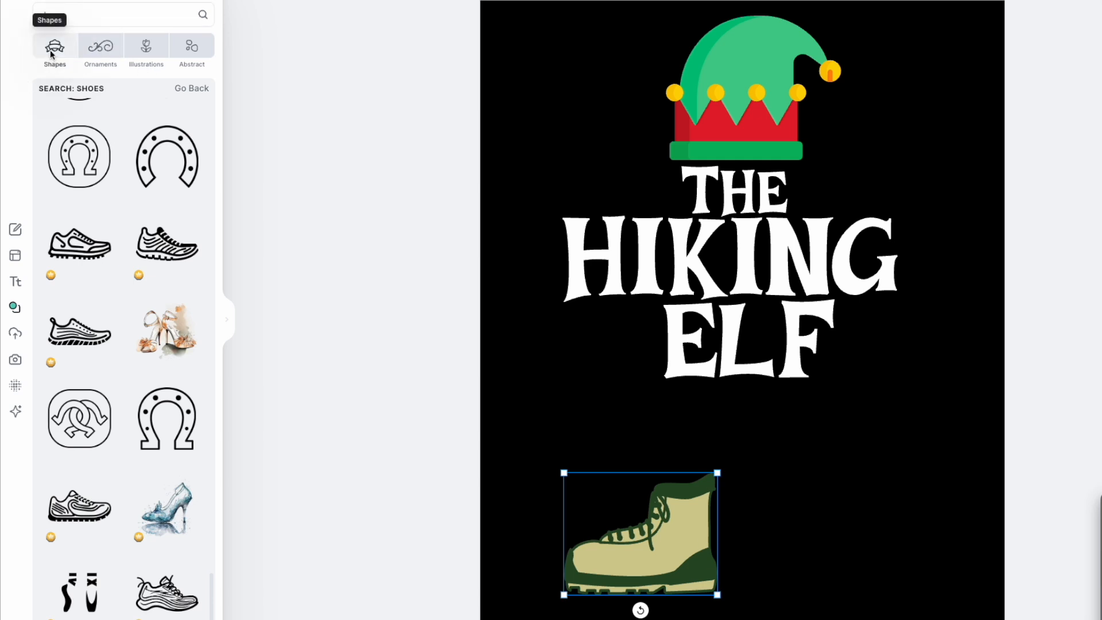
# Add a white rectangle leg over the boot and send it behind the boot
pyautogui.click(191, 88)
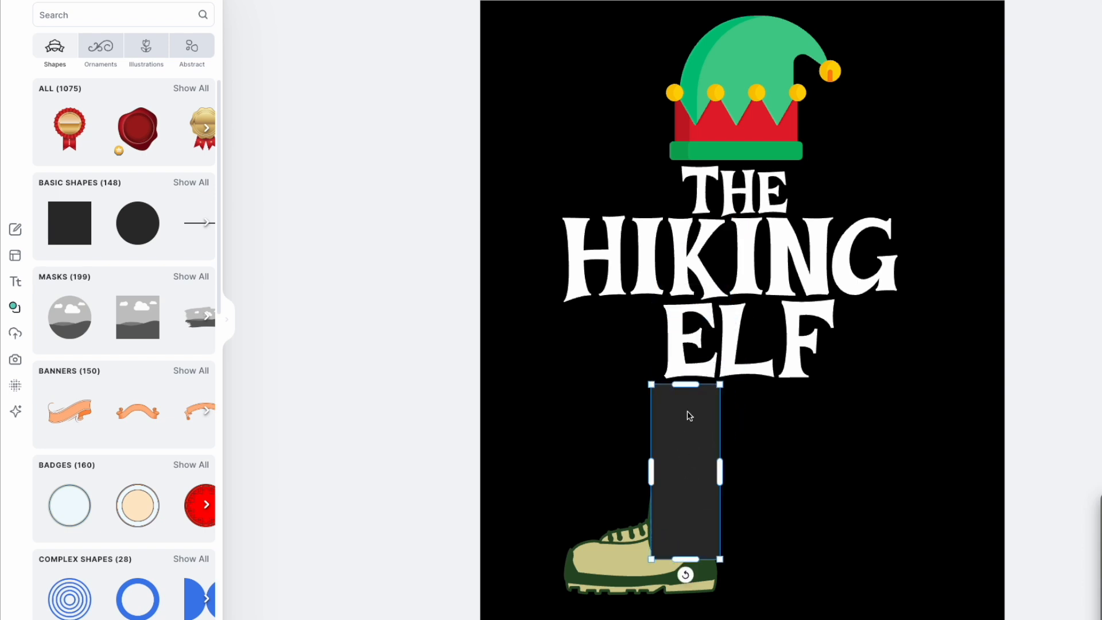
pyautogui.rightClick(689, 414)
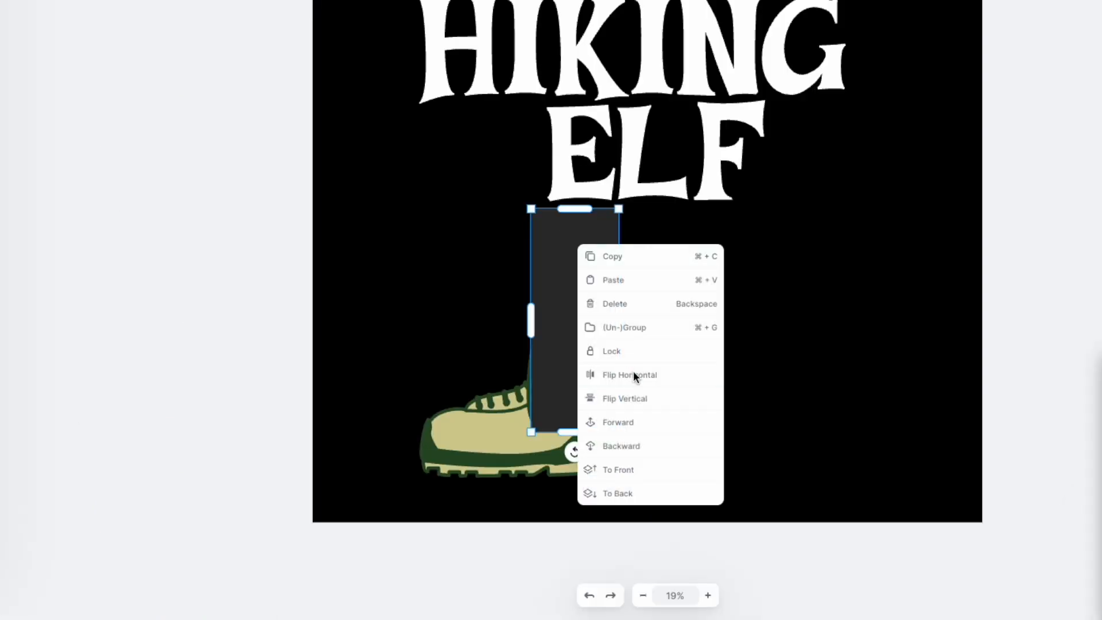
pyautogui.click(629, 375)
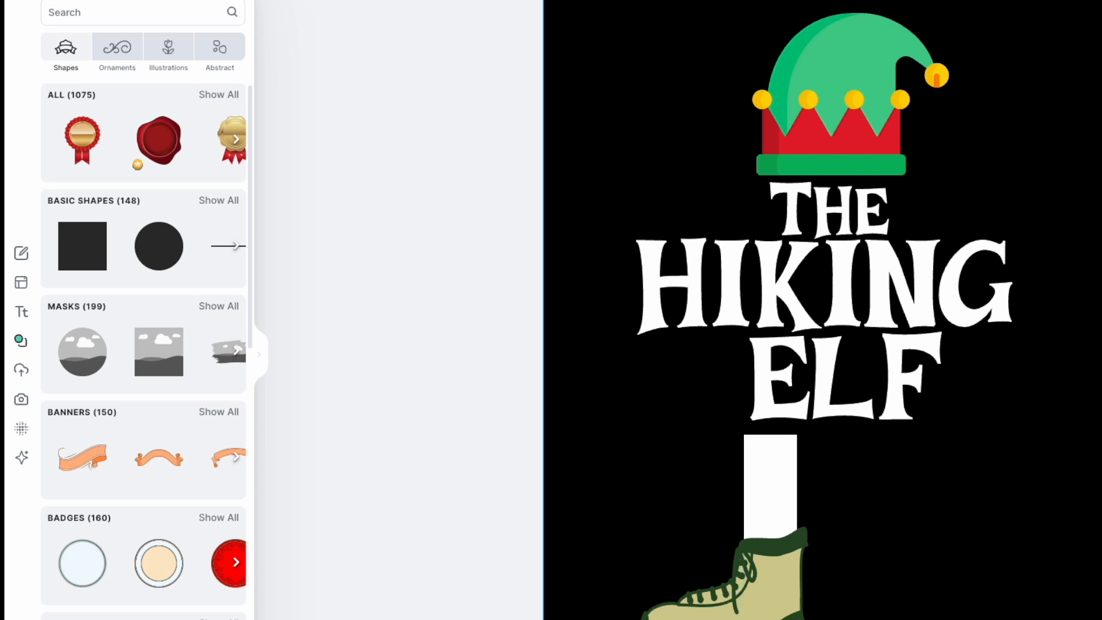
pyautogui.moveTo(793, 487)
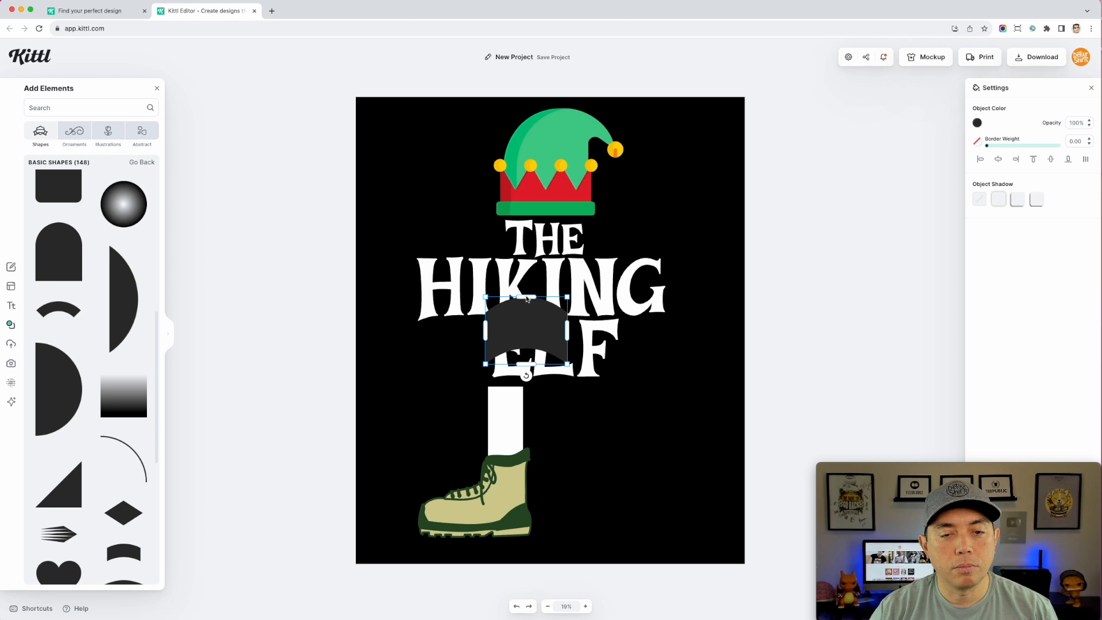
# Flatten the arch into a red band and fit it to the leg's width
pyautogui.moveTo(526, 334); pyautogui.dragTo(520, 411)
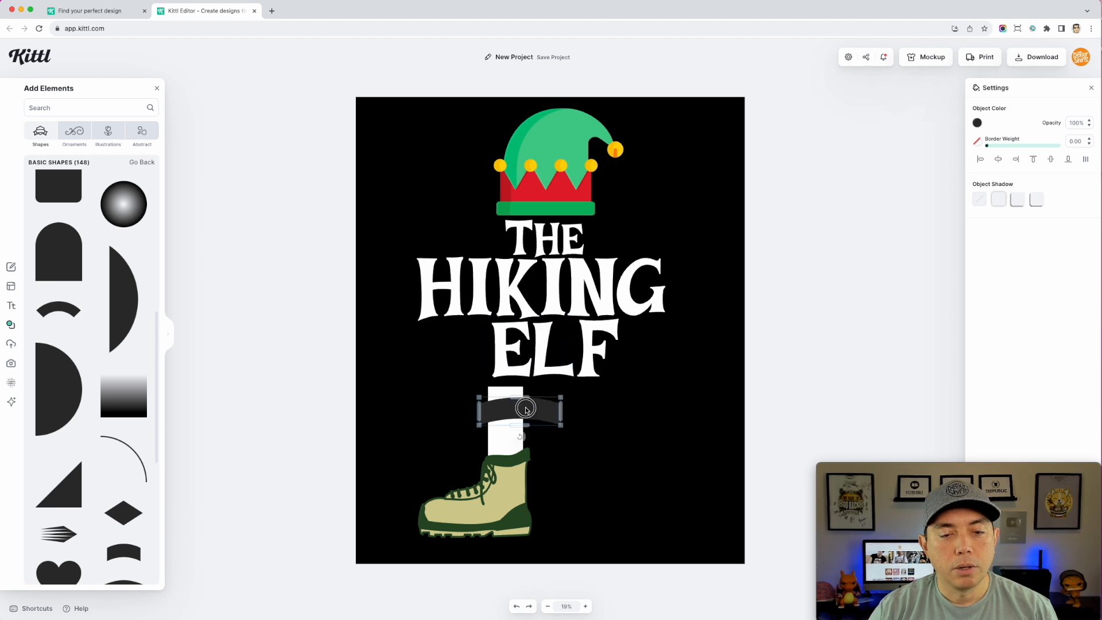
pyautogui.click(976, 122)
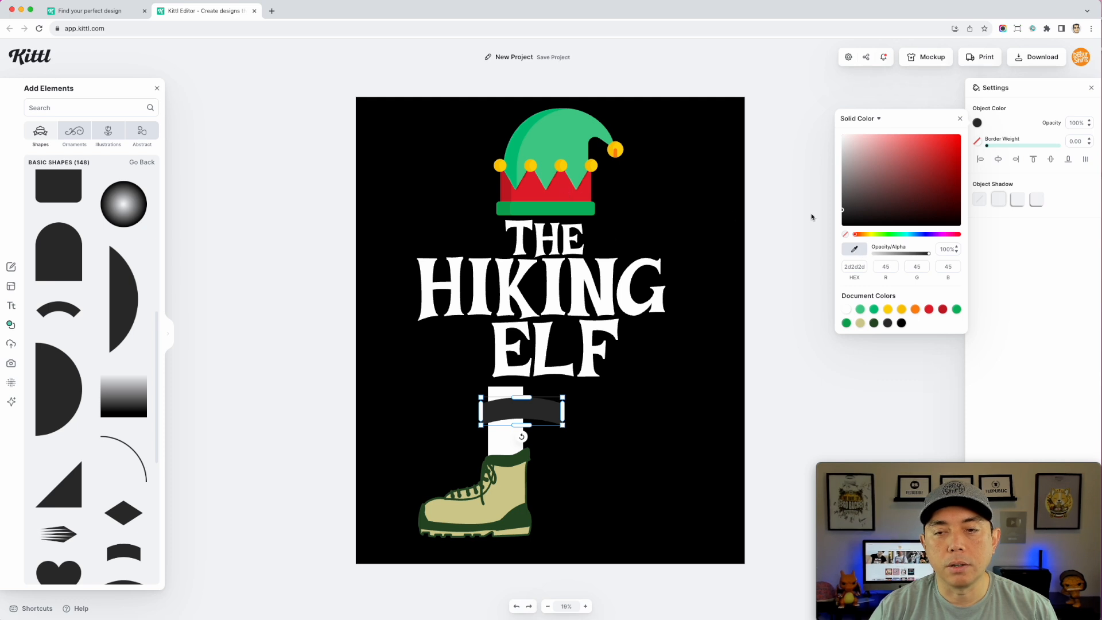
pyautogui.click(929, 309)
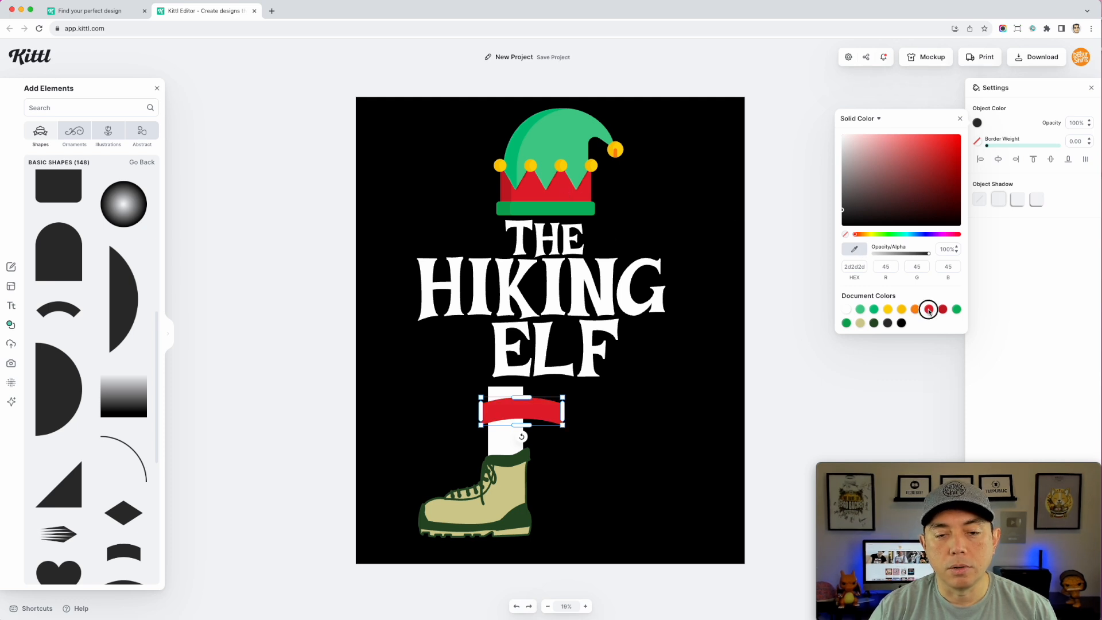
pyautogui.click(929, 309)
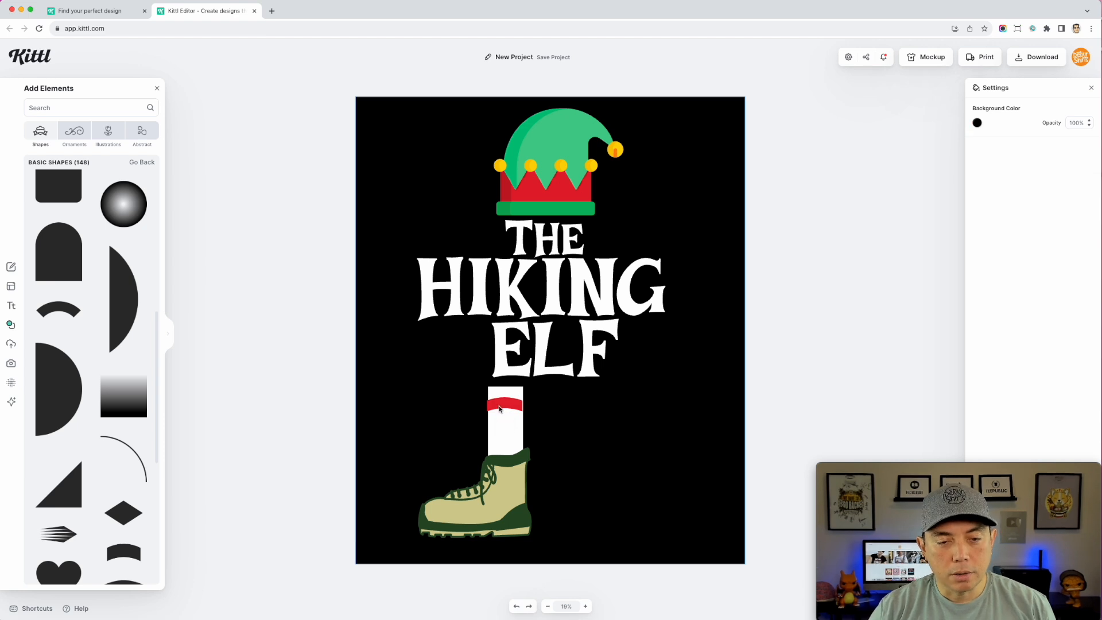
pyautogui.click(504, 422)
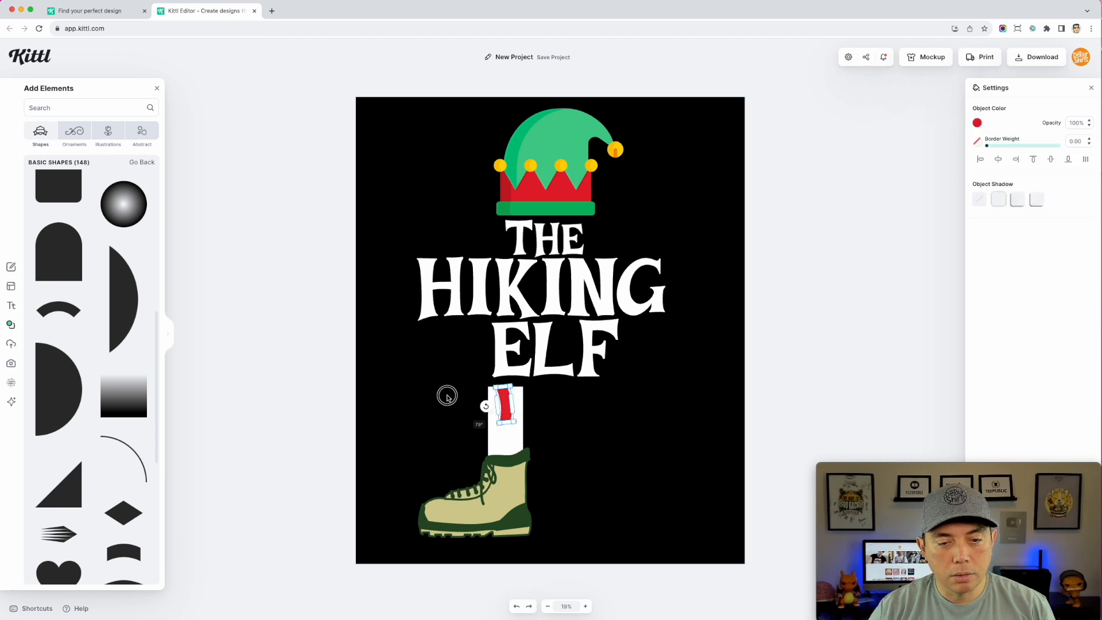
pyautogui.moveTo(447, 395); pyautogui.dragTo(507, 344)
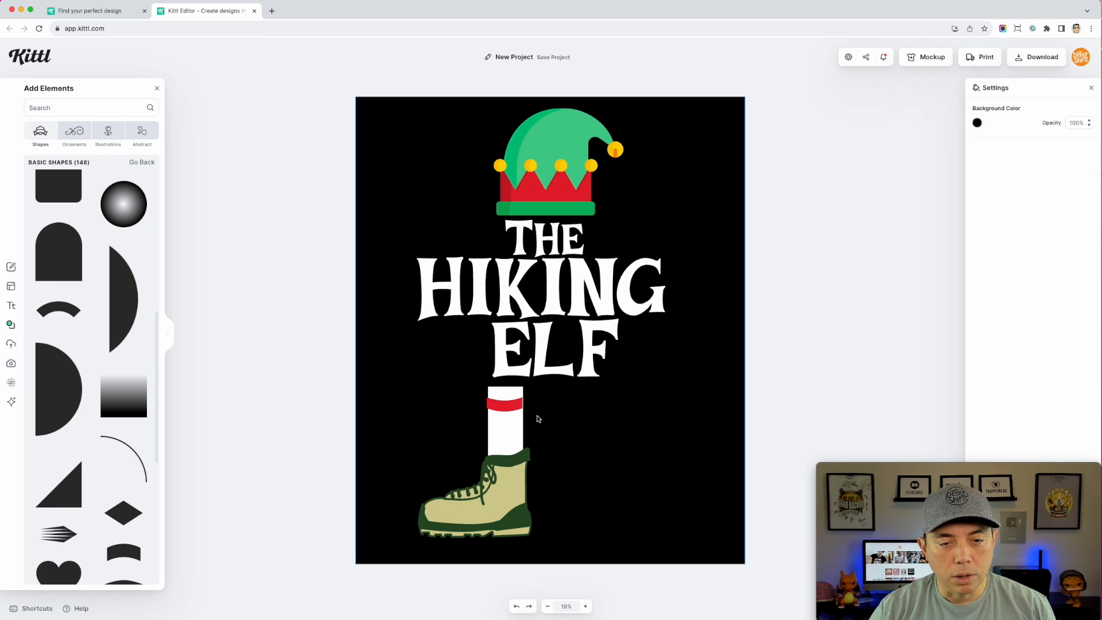
pyautogui.click(505, 402)
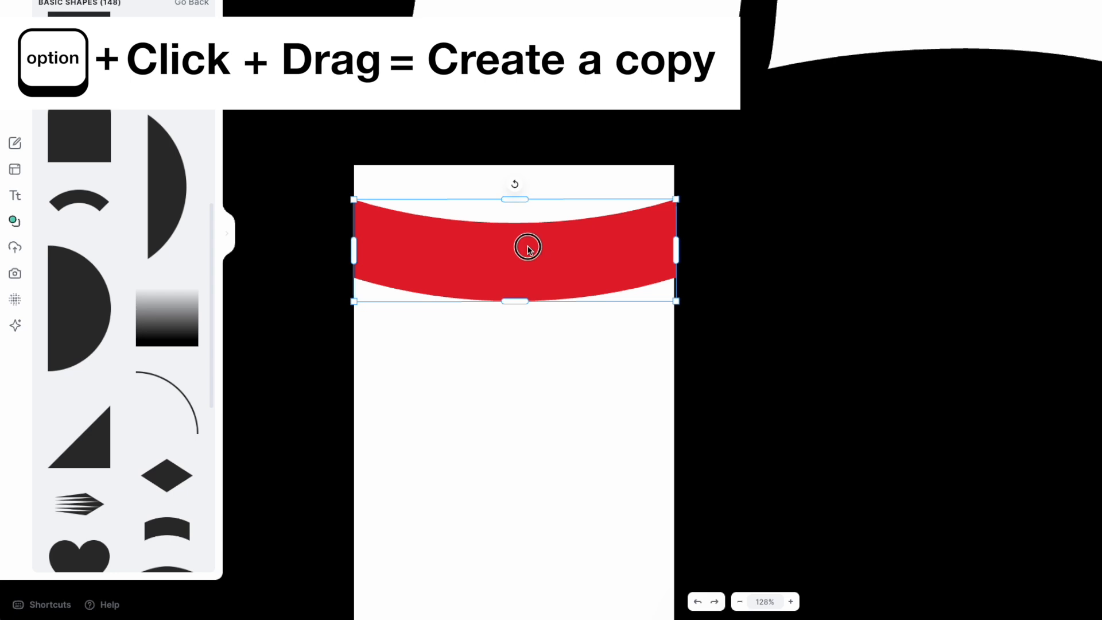
# Duplicate the red stripe twice further down the leg, then zoom back out
pyautogui.moveTo(527, 248); pyautogui.dragTo(526, 382)
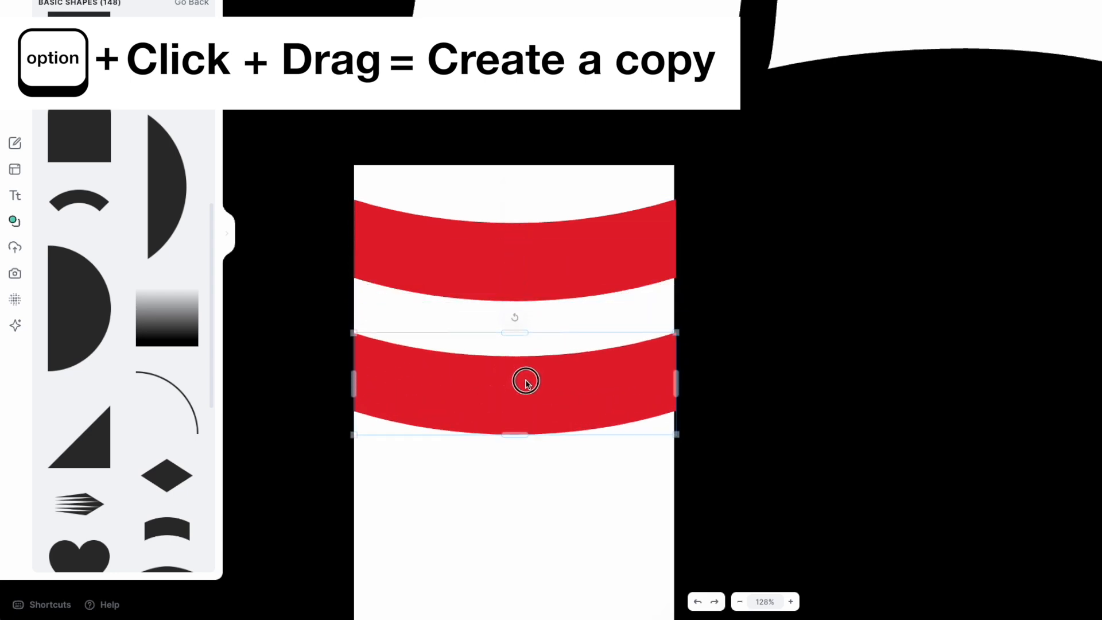
pyautogui.moveTo(526, 383); pyautogui.dragTo(541, 485)
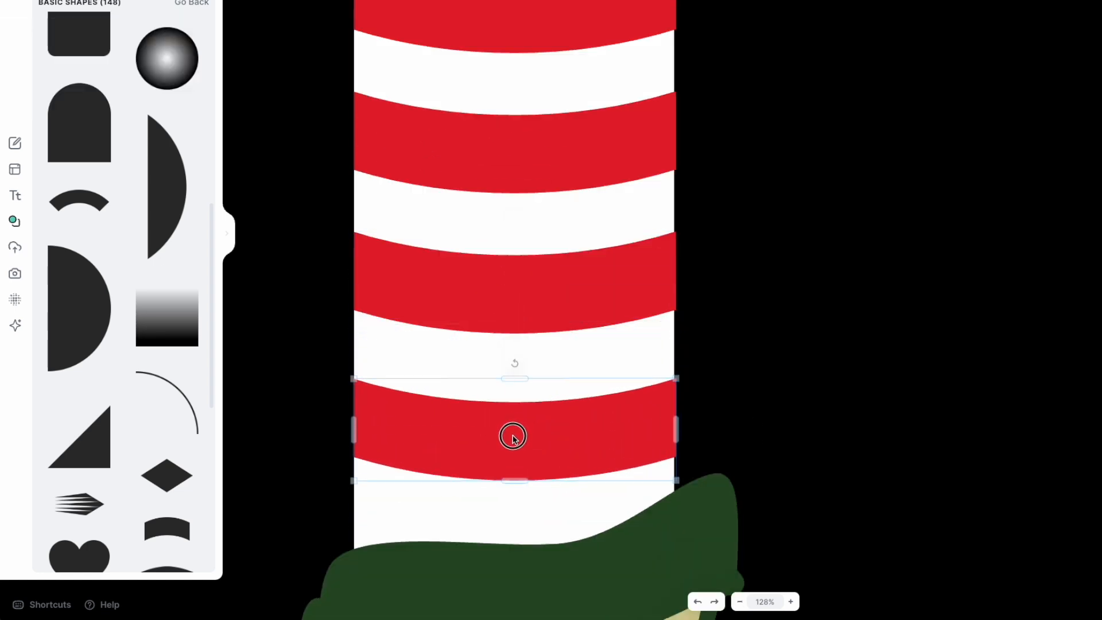
pyautogui.click(826, 142)
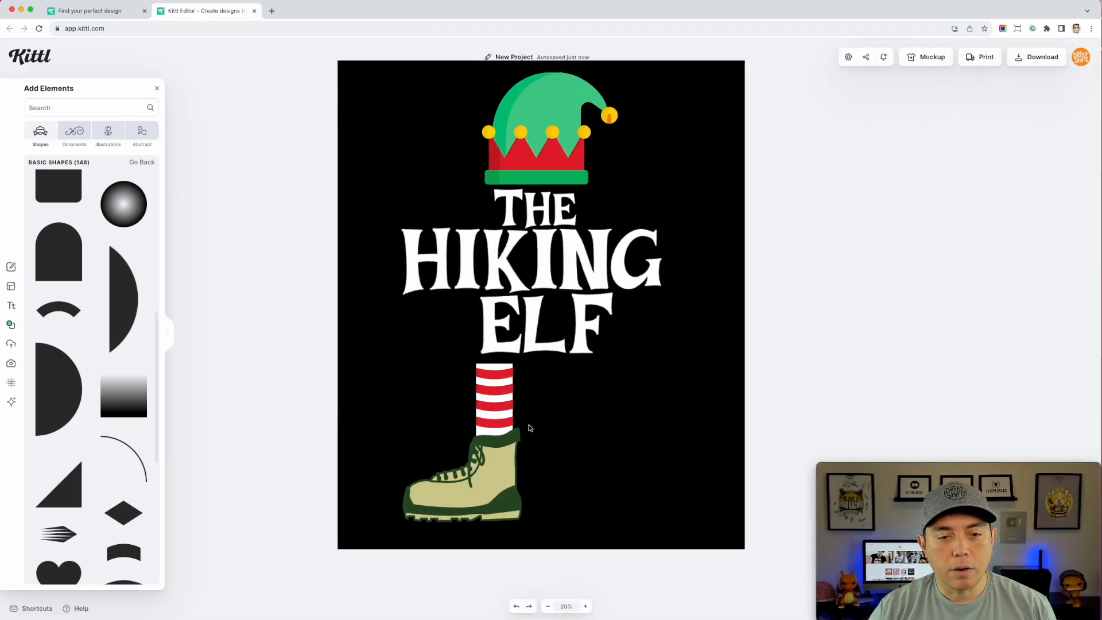
# Recolour the boot body with the hat's green and its outline red, using Document Colors swatches
pyautogui.click(462, 470)
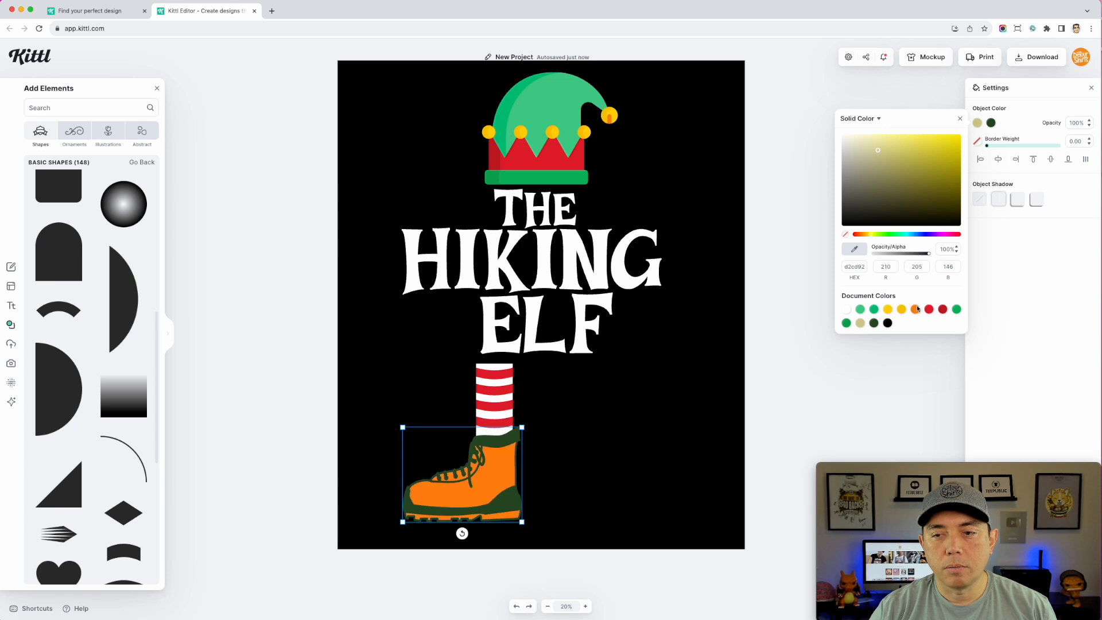
pyautogui.click(957, 310)
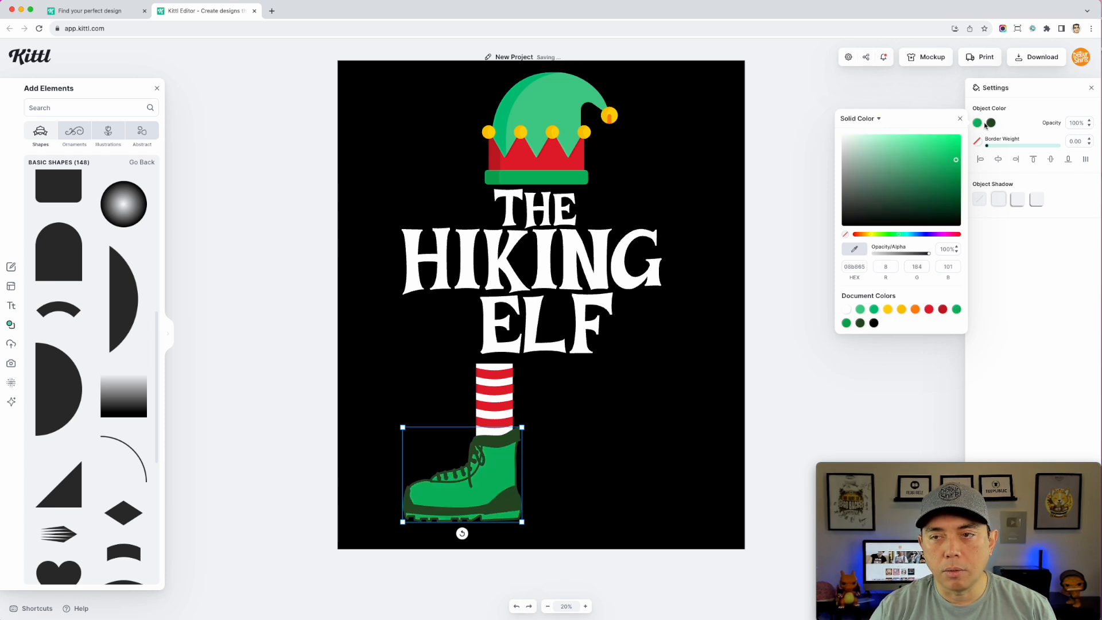
pyautogui.click(942, 309)
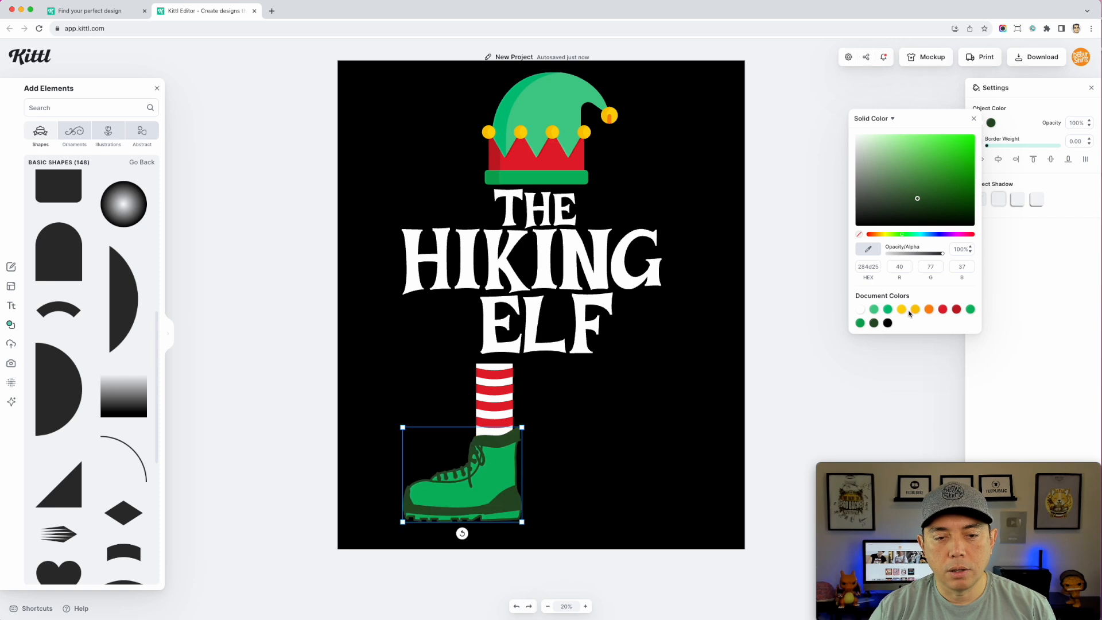
pyautogui.click(956, 309)
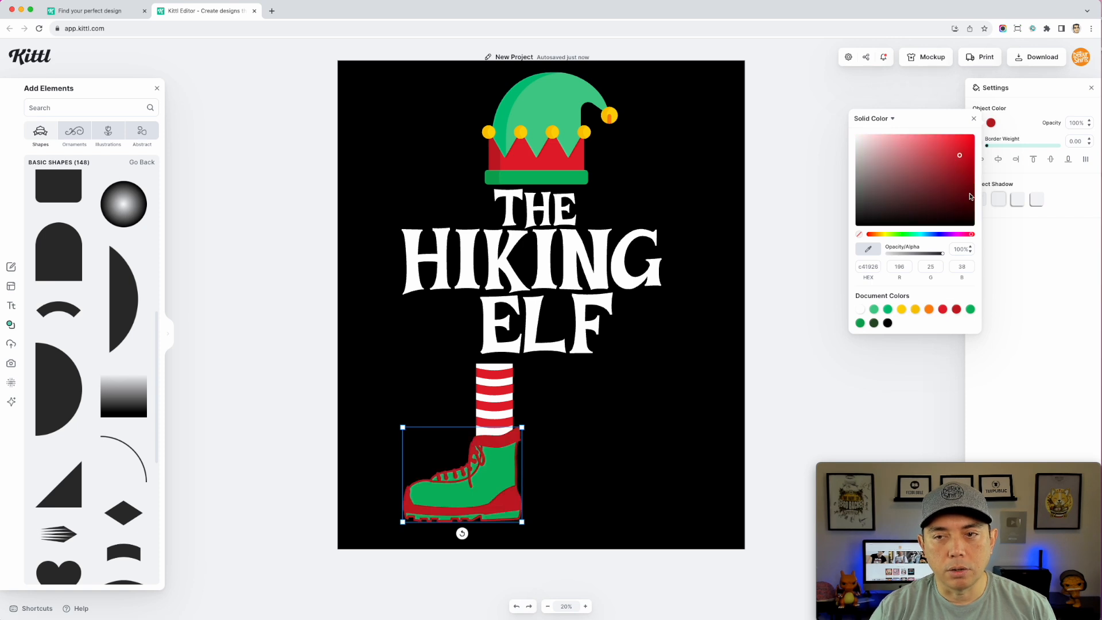
pyautogui.click(965, 168)
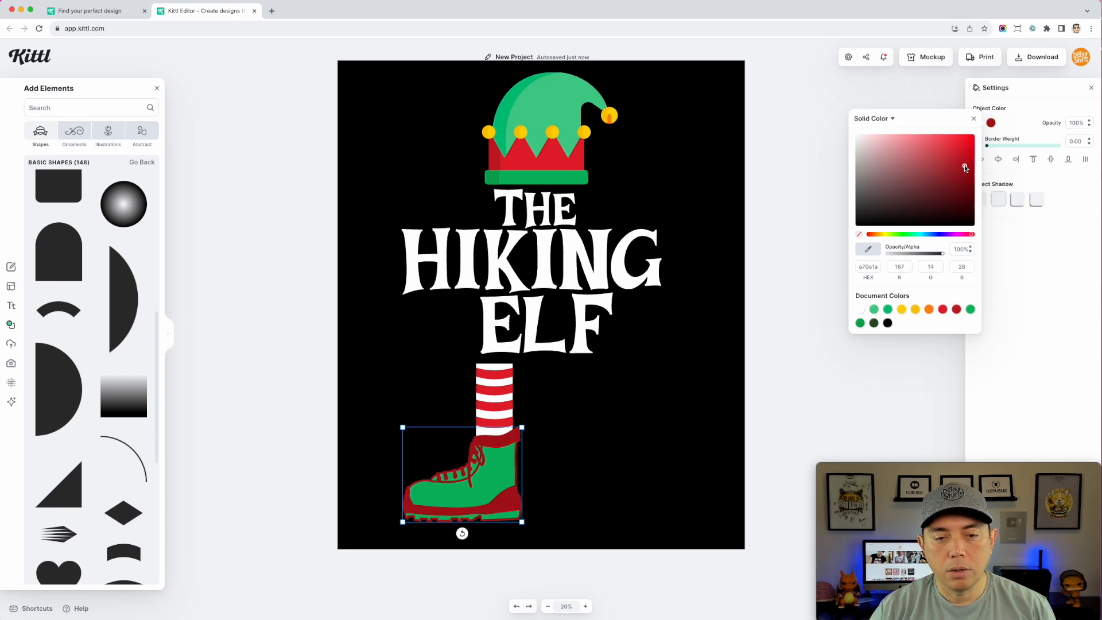
pyautogui.click(970, 309)
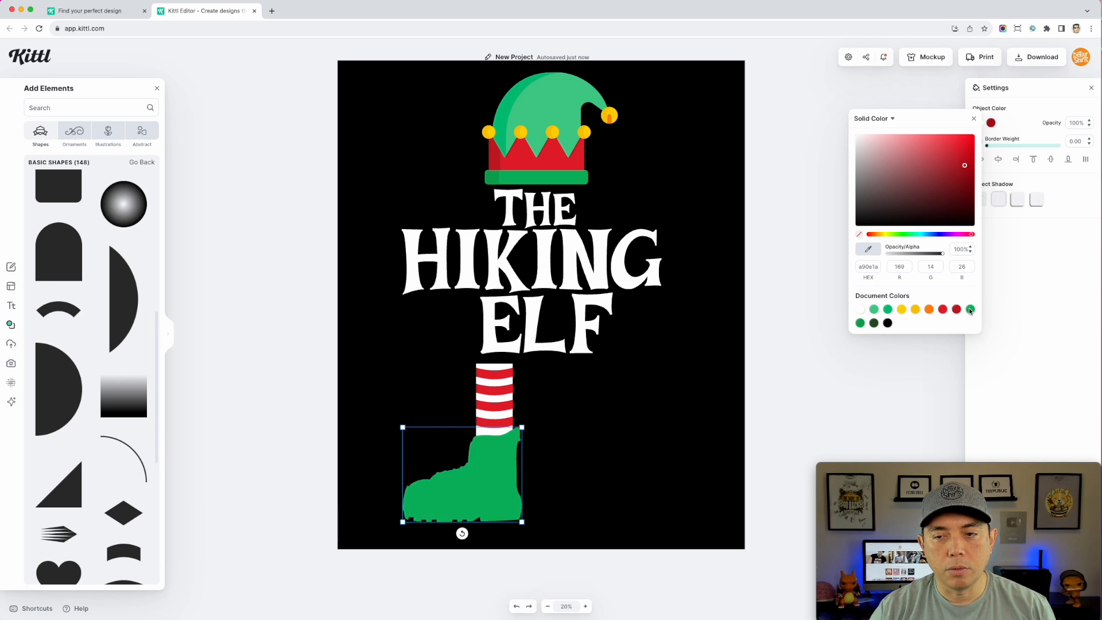
pyautogui.click(970, 309)
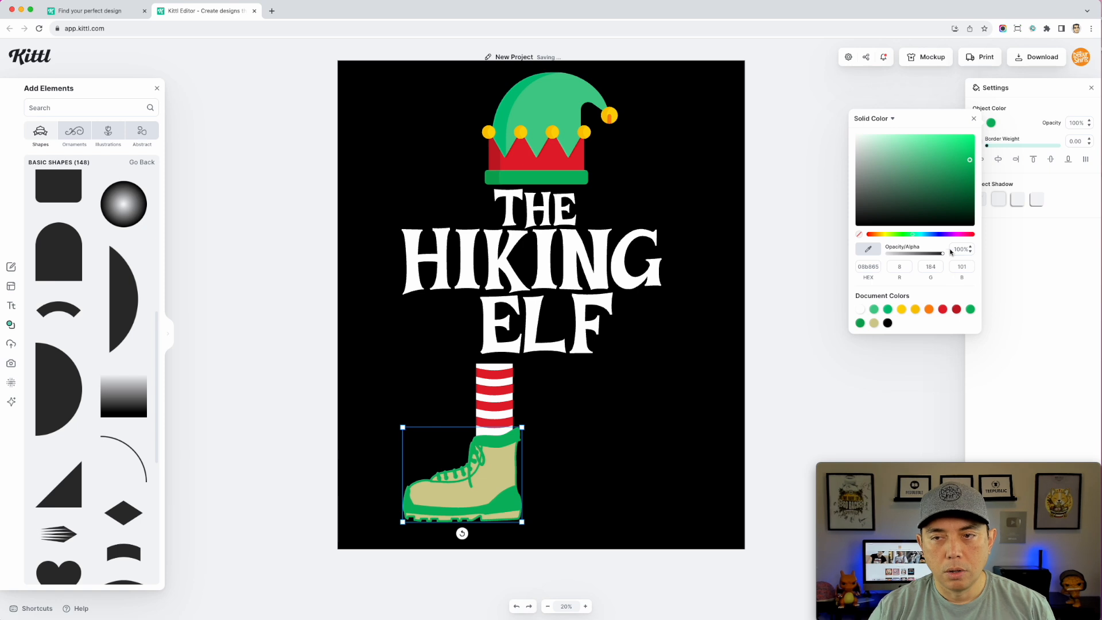
pyautogui.click(942, 310)
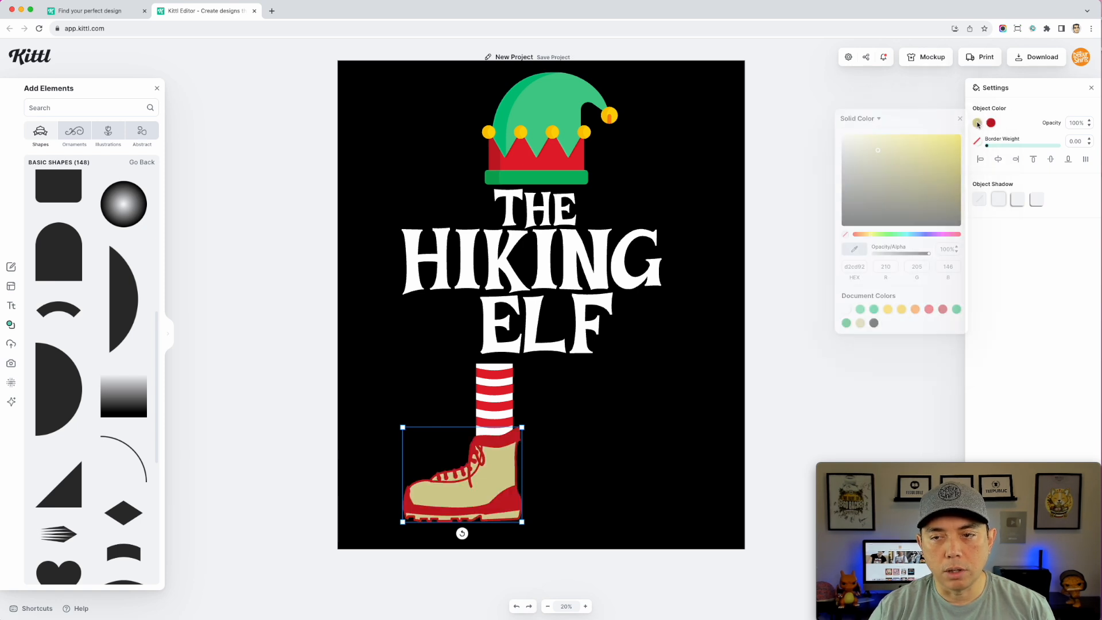
pyautogui.click(956, 309)
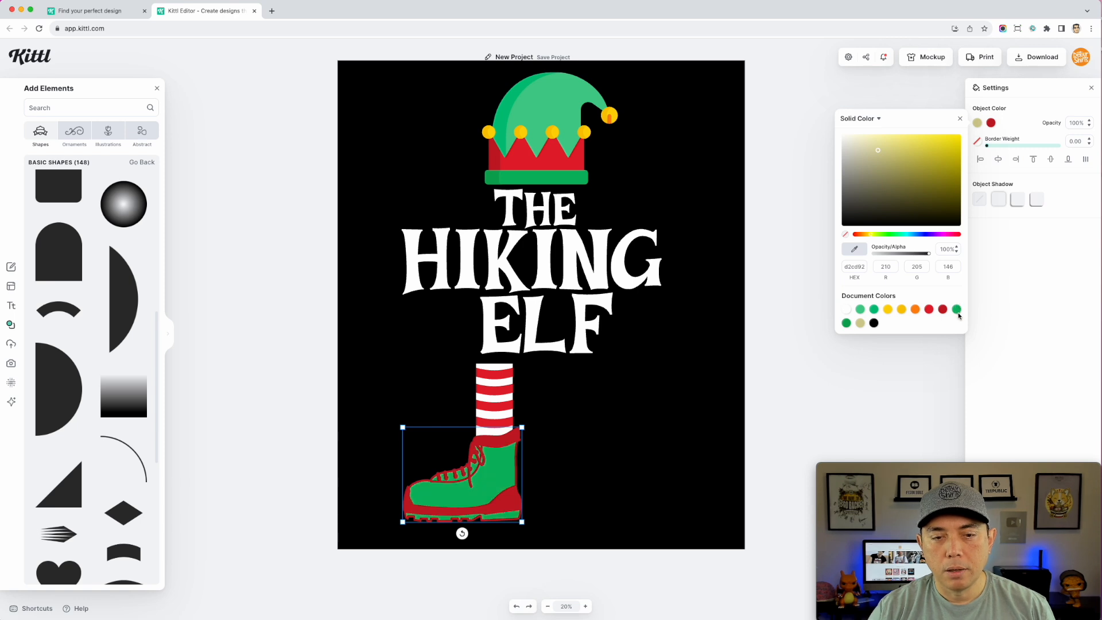
pyautogui.click(931, 146)
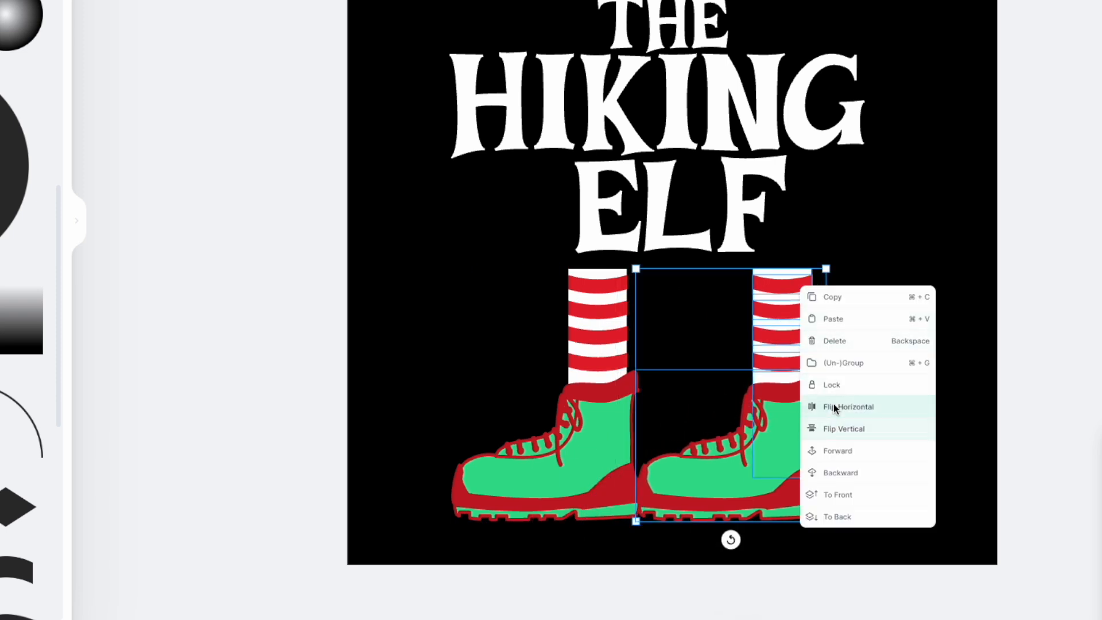
# Flip the copied leg and boot horizontally and place it beside the first leg
pyautogui.click(848, 407)
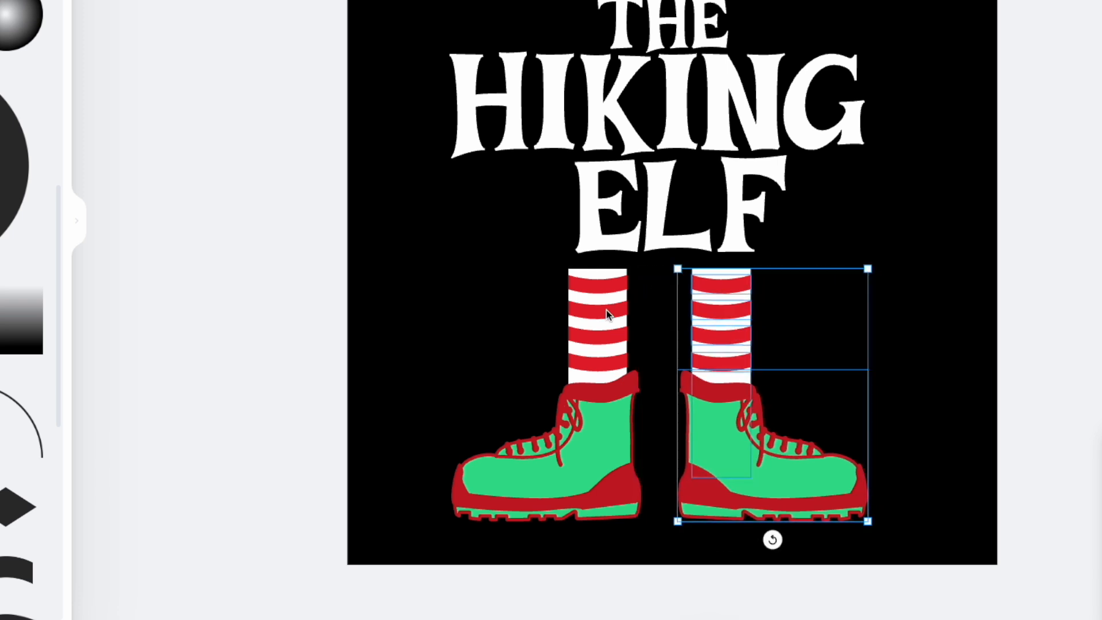
pyautogui.moveTo(772, 387); pyautogui.dragTo(567, 386)
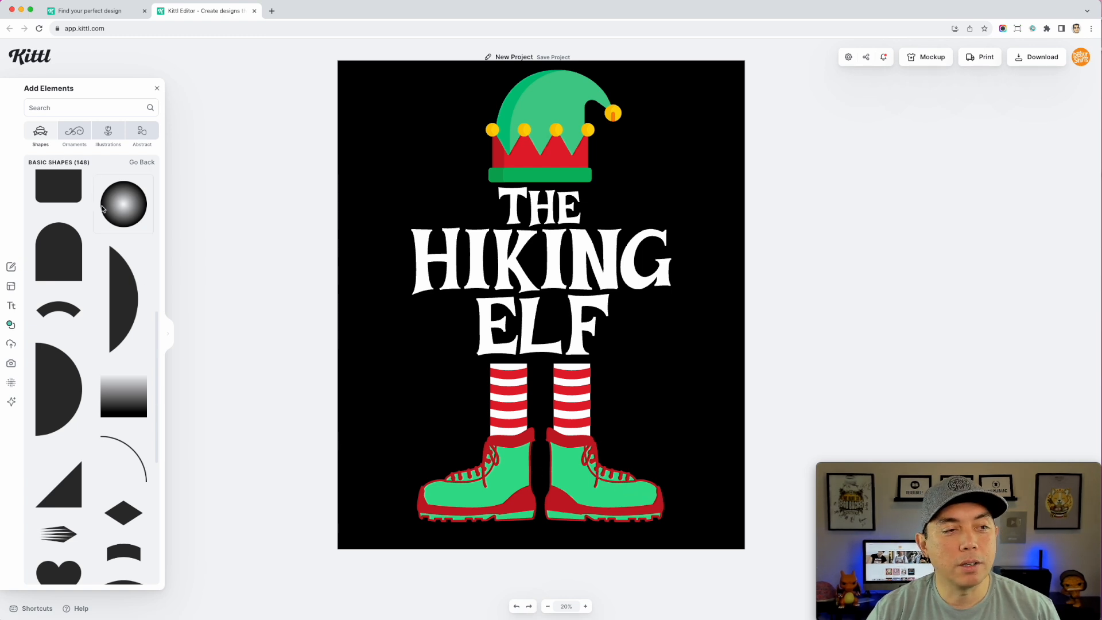
# Search elements for 'shoes', place a trial sneaker, then select it for removal
pyautogui.write('s')
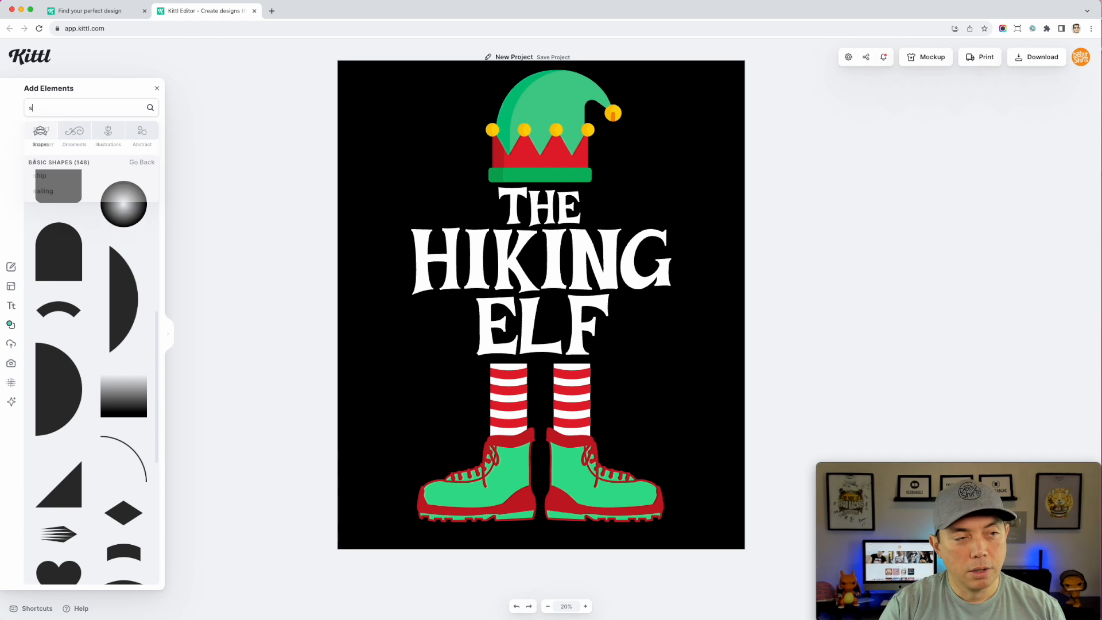
pyautogui.write('shoes')
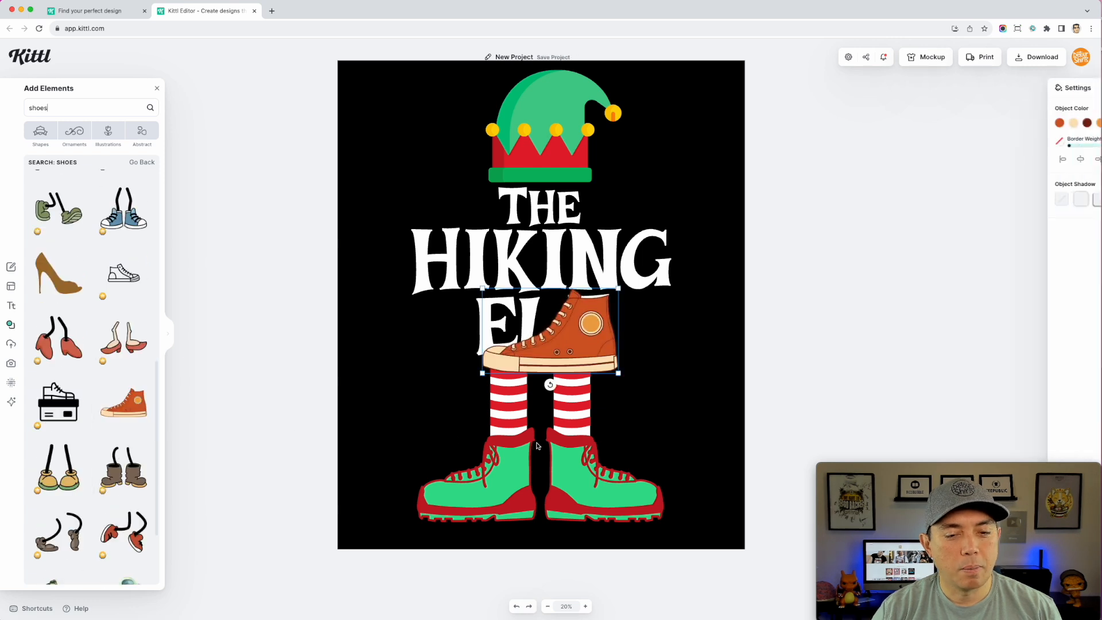
pyautogui.moveTo(550, 334); pyautogui.dragTo(470, 482)
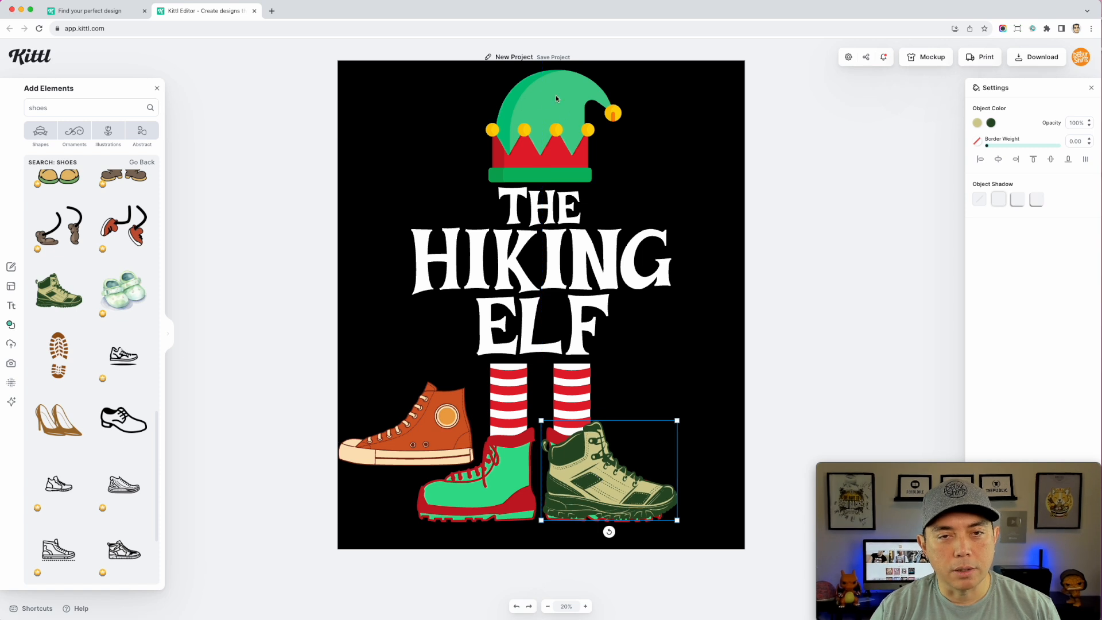
pyautogui.moveTo(608, 469); pyautogui.dragTo(654, 156)
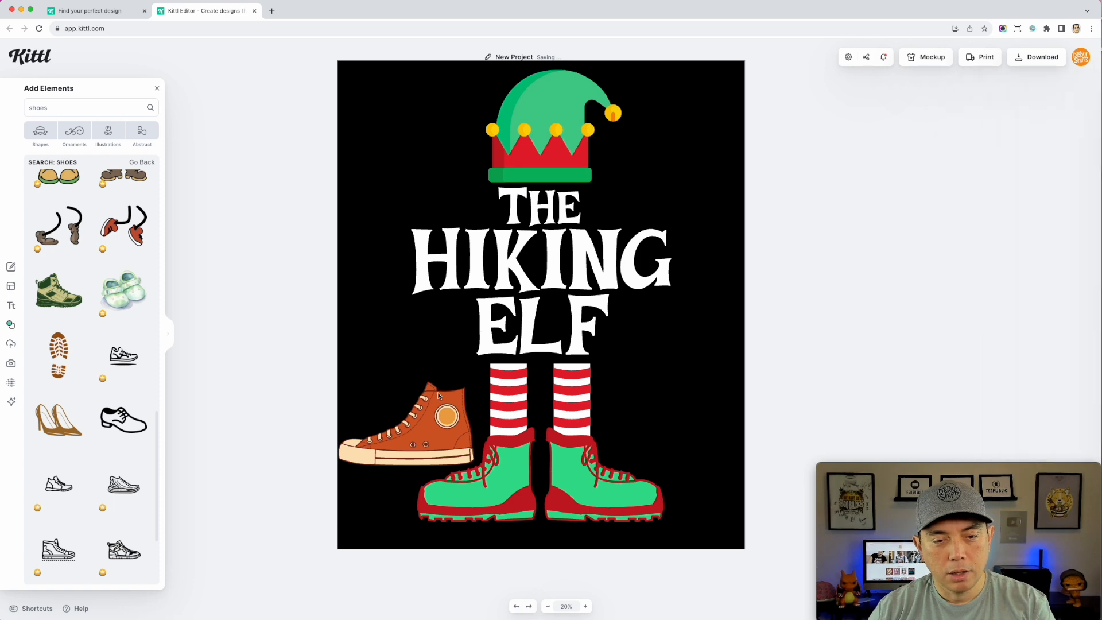
pyautogui.click(422, 415)
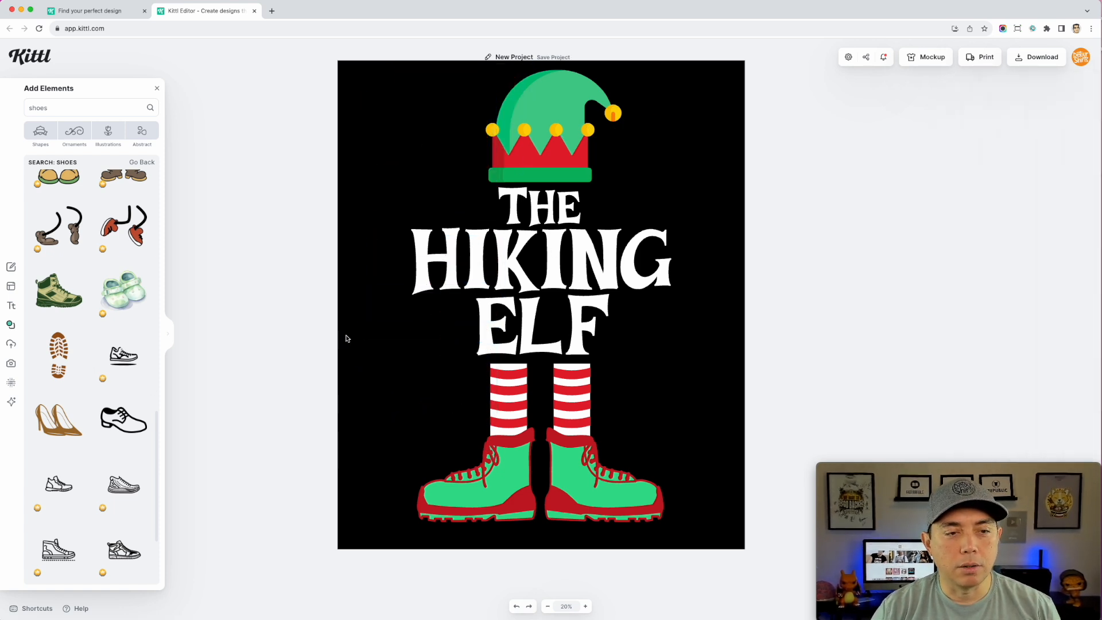
# Scroll the shoe results and add another shoe illustration
pyautogui.scroll(-3)
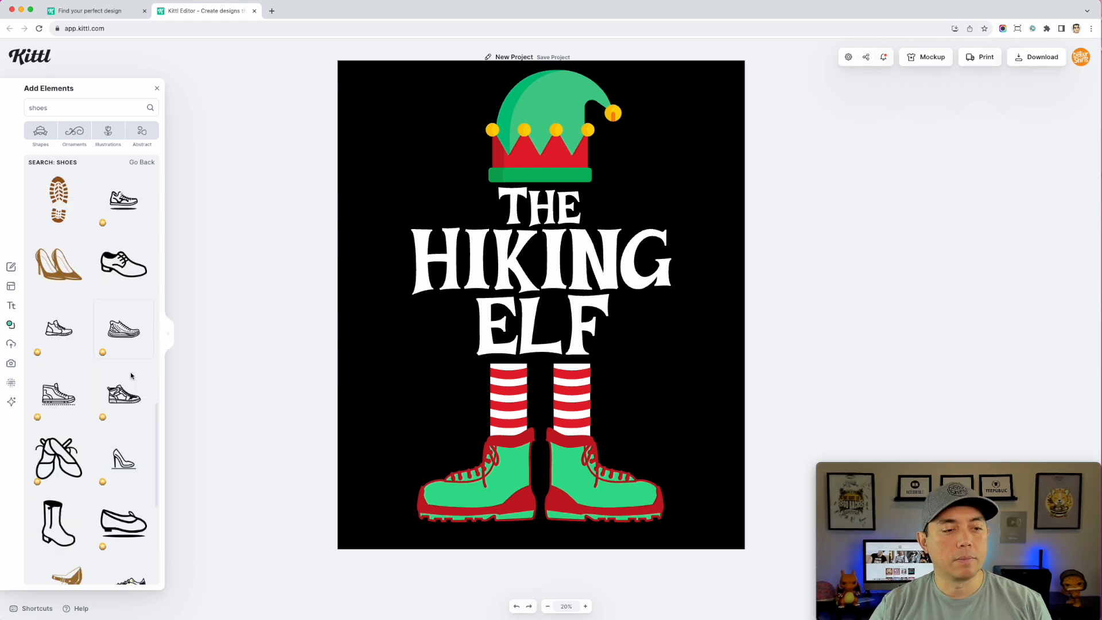
pyautogui.scroll(-3)
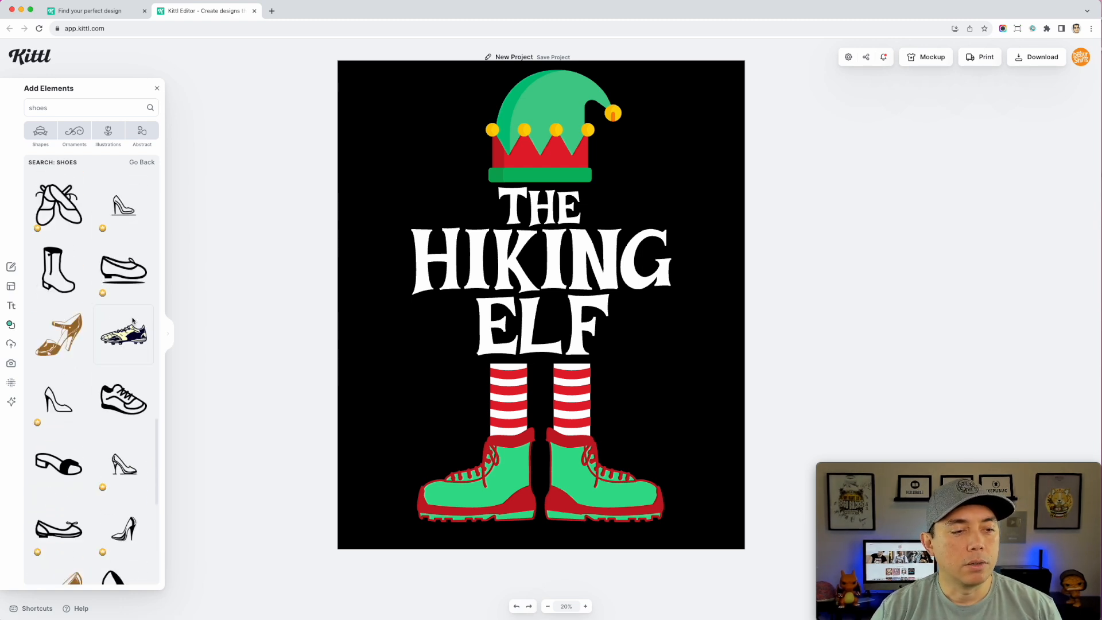
pyautogui.click(123, 335)
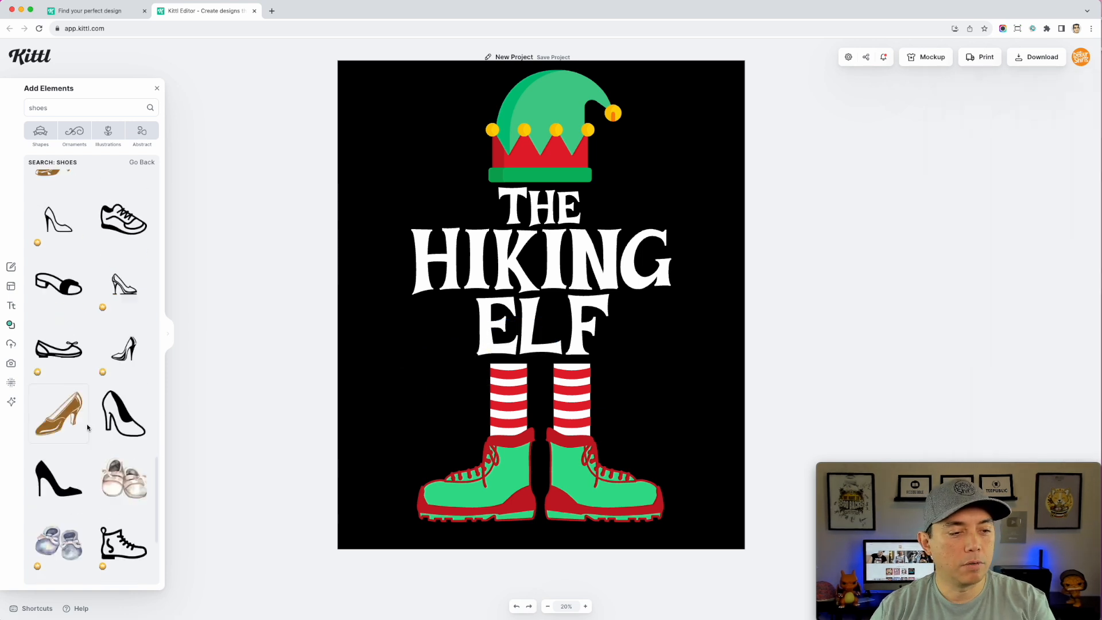
pyautogui.scroll(-3)
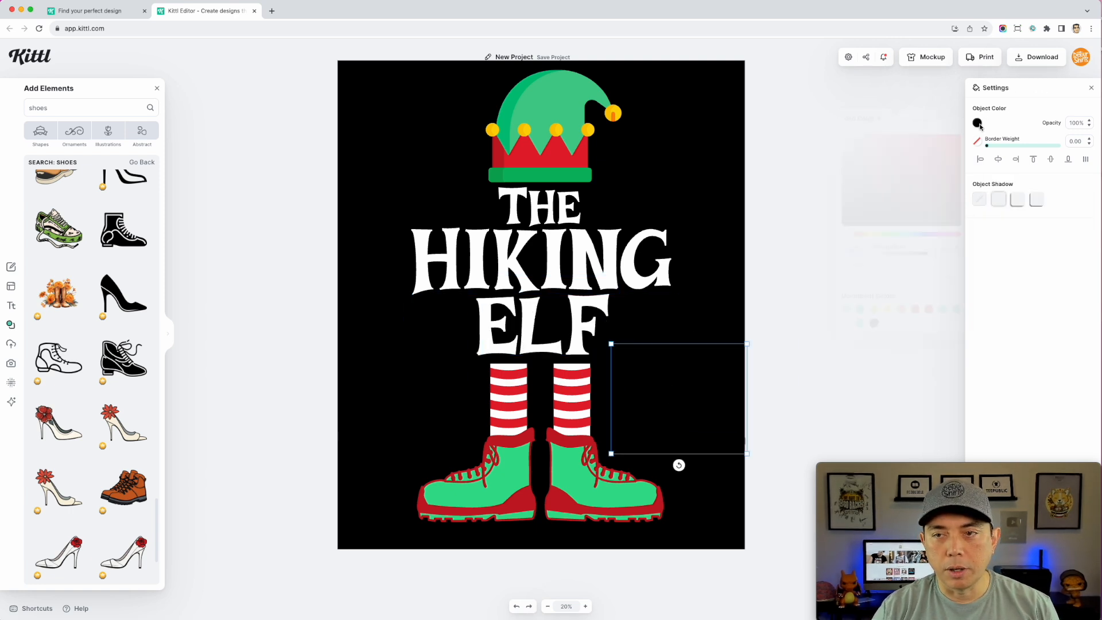
# Add the orange hiking boot illustration and drag it across the canvas
pyautogui.click(977, 122)
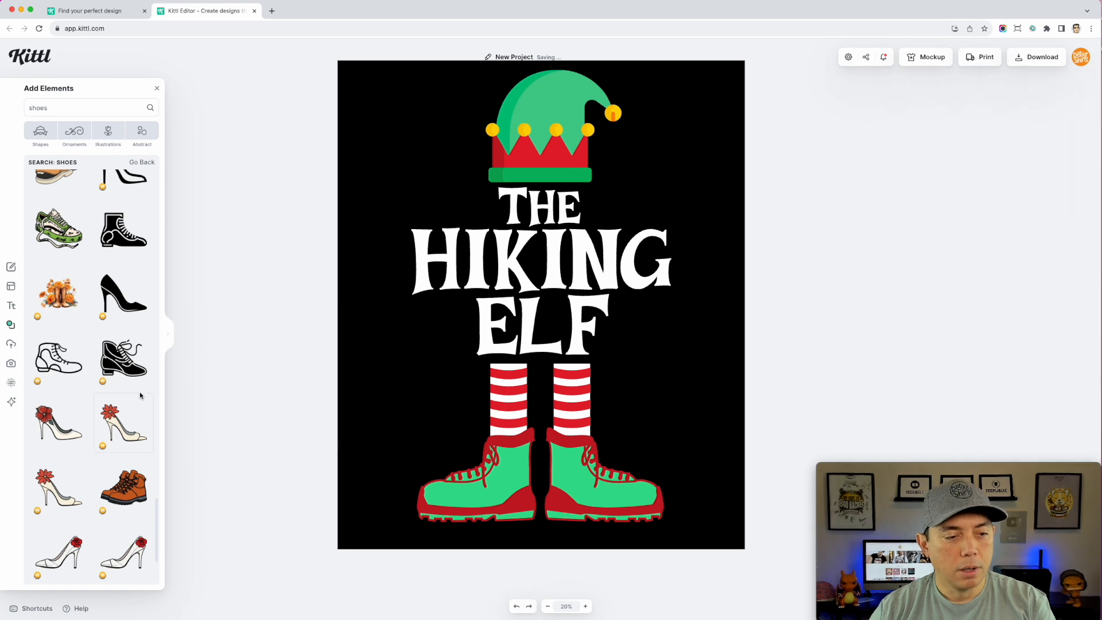
pyautogui.scroll(-3)
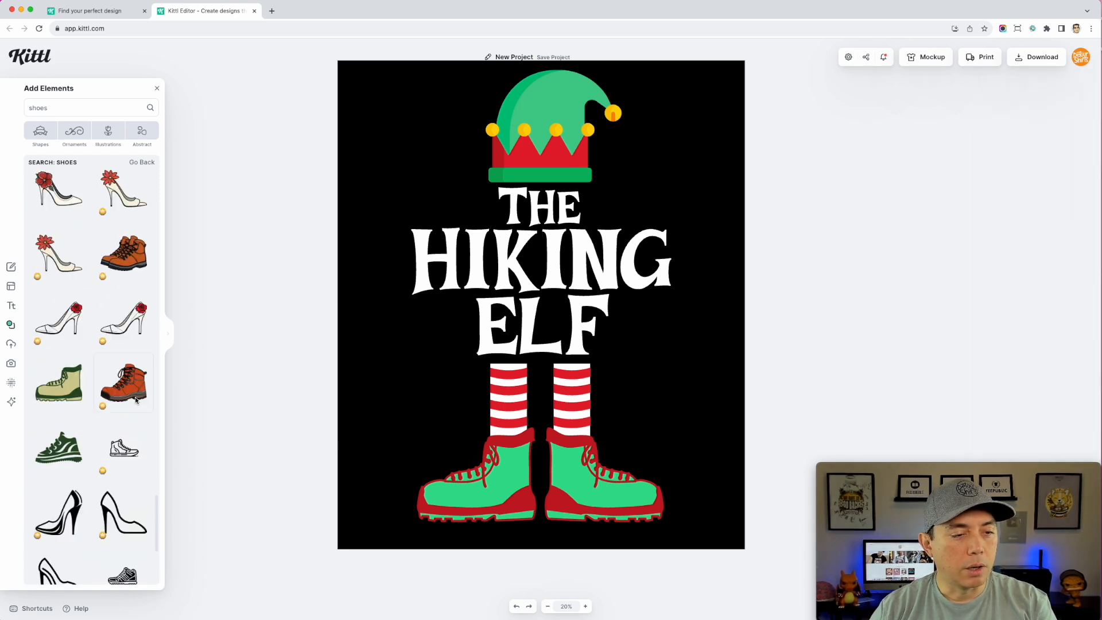
pyautogui.click(122, 383)
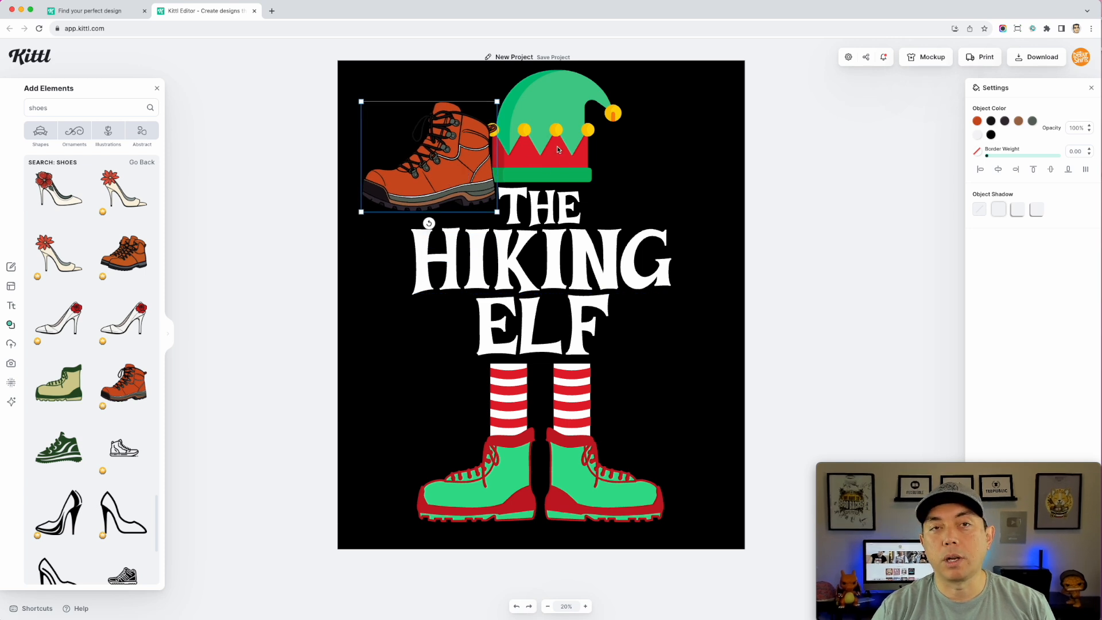
pyautogui.moveTo(429, 154); pyautogui.dragTo(447, 489)
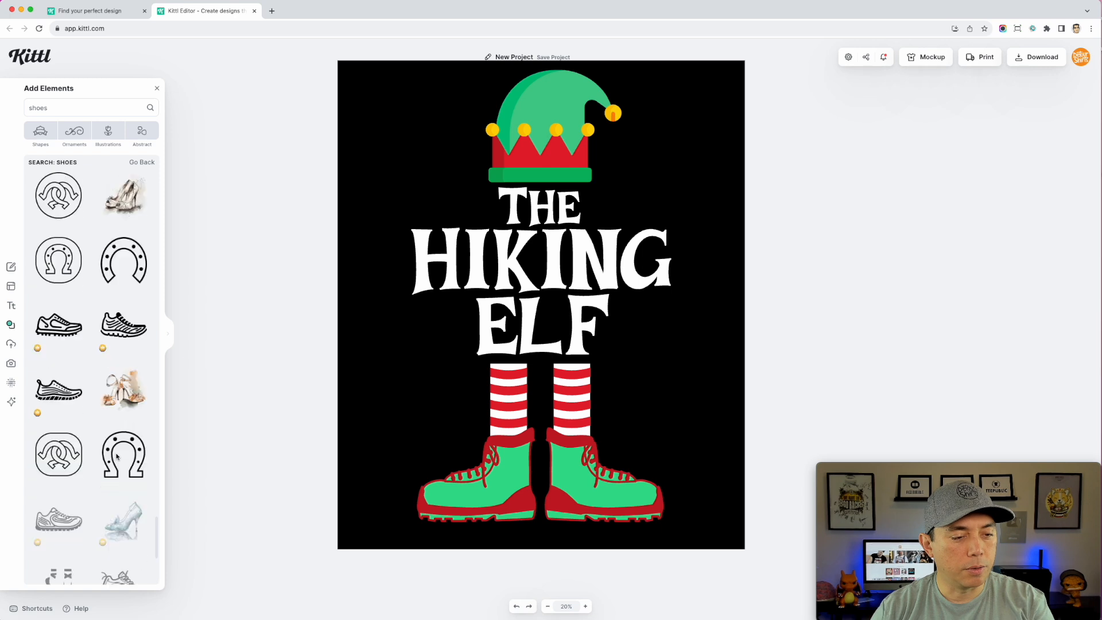
# Scroll further results and move the ice skate up beside the hat, then down
pyautogui.scroll(-3)
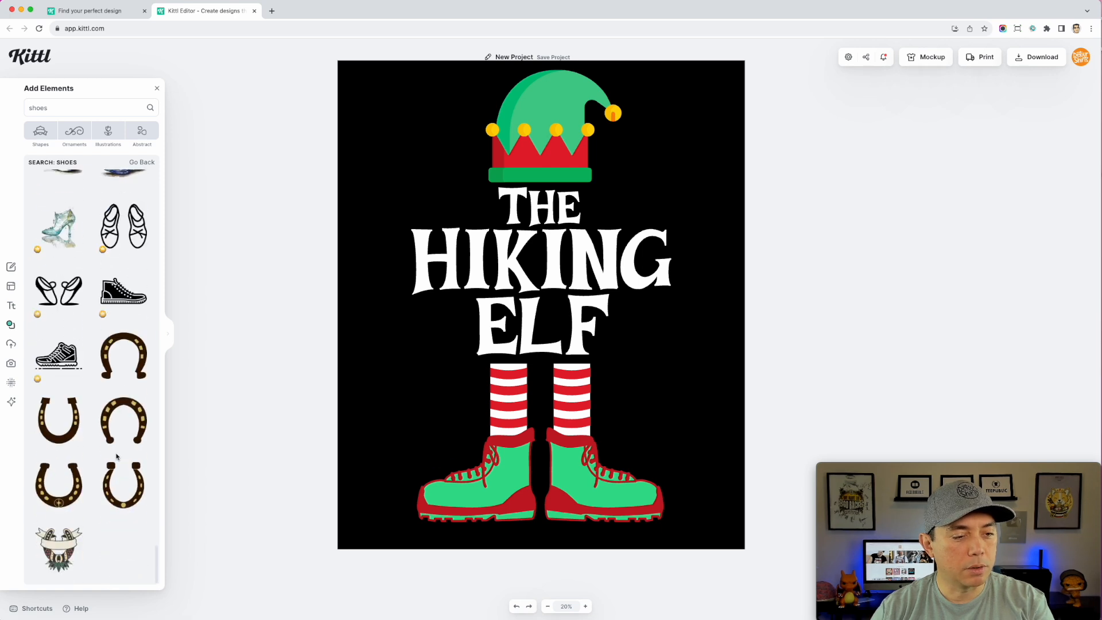
pyautogui.scroll(-3)
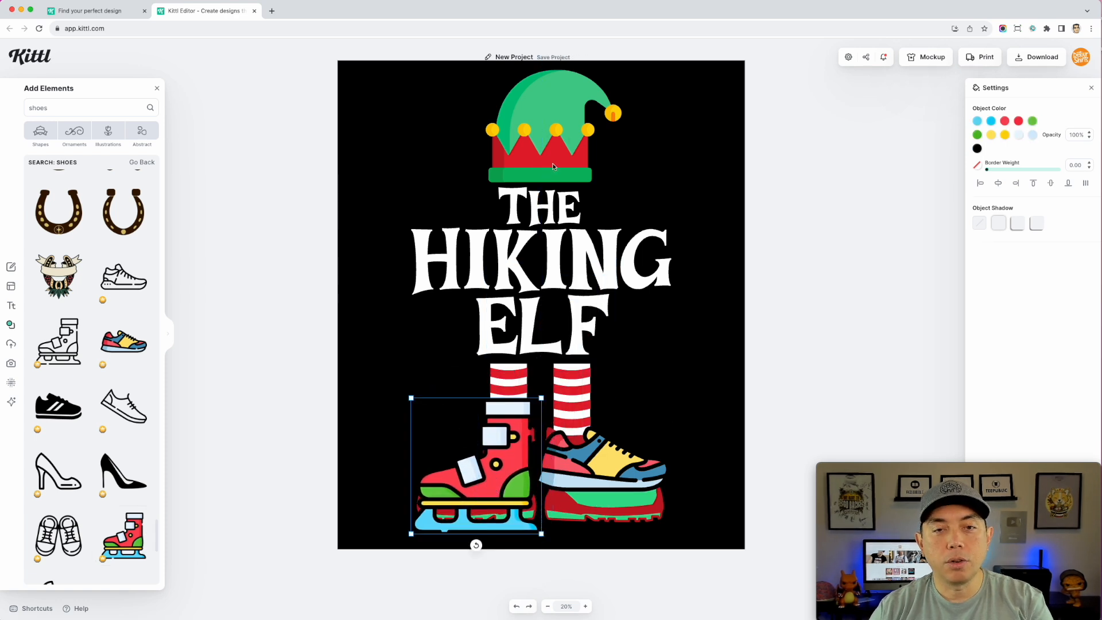
pyautogui.moveTo(476, 464); pyautogui.dragTo(417, 162)
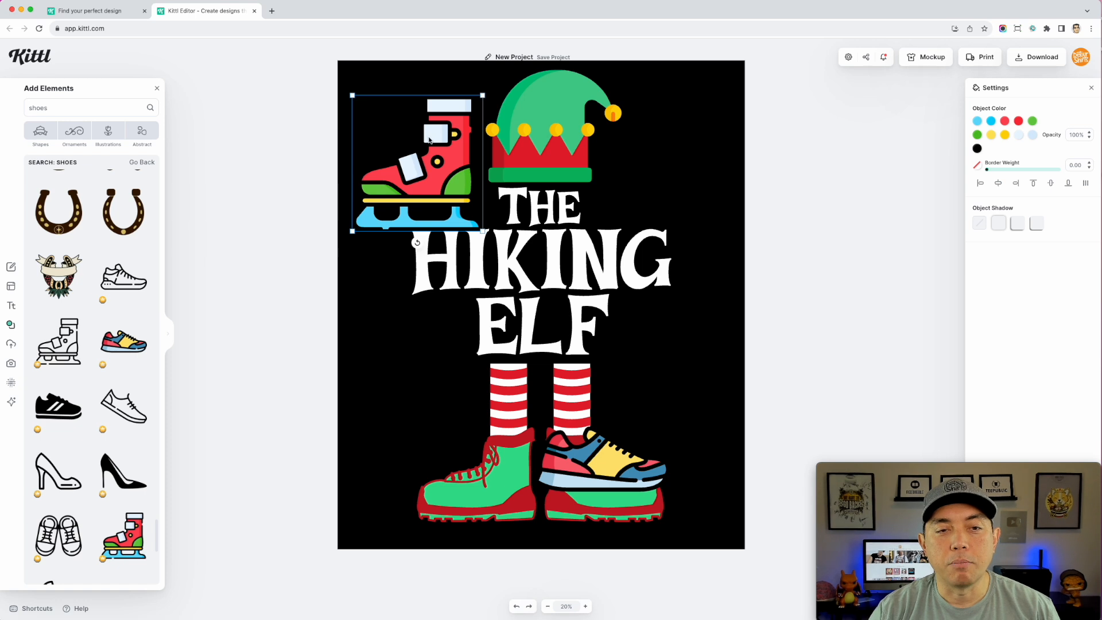
pyautogui.moveTo(417, 162); pyautogui.dragTo(503, 507)
pyautogui.write('The Hiking Elf')
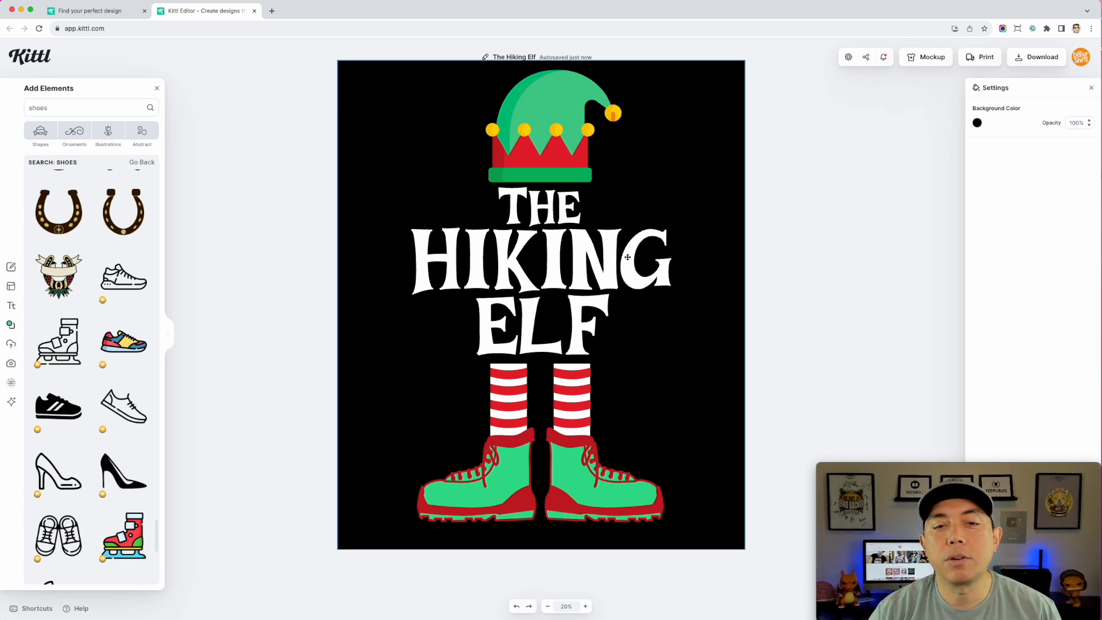
pyautogui.moveTo(667, 285)
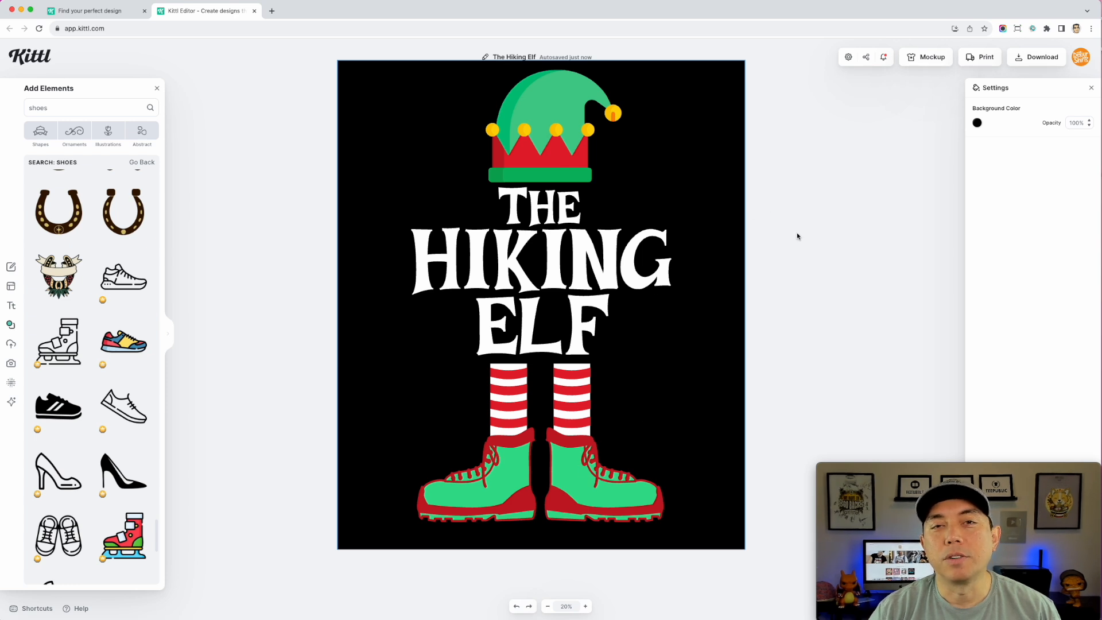
pyautogui.moveTo(774, 277)
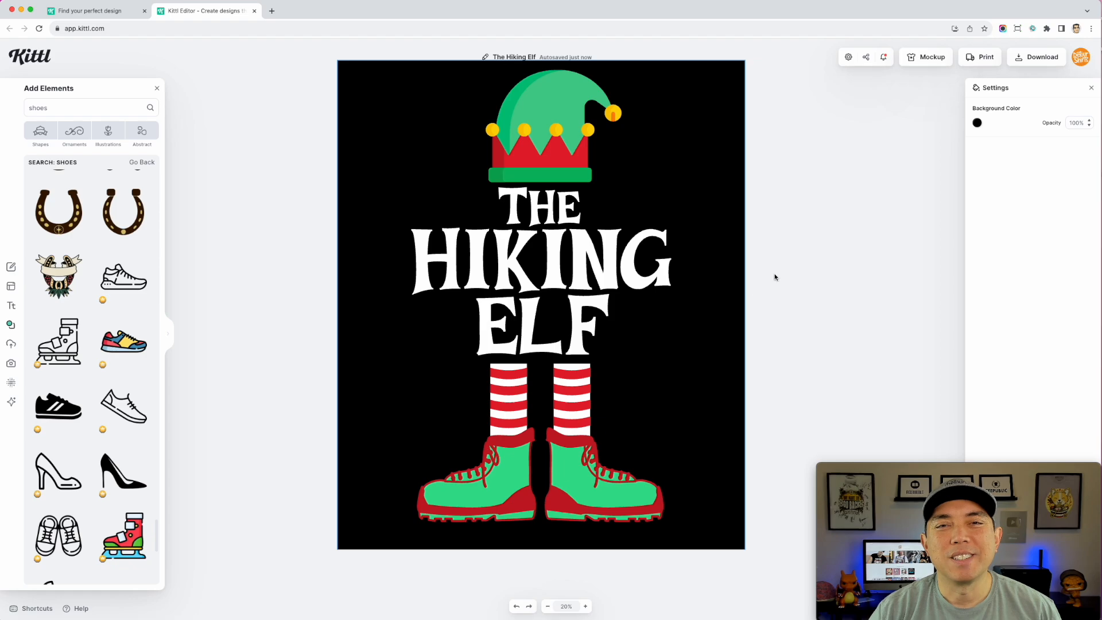